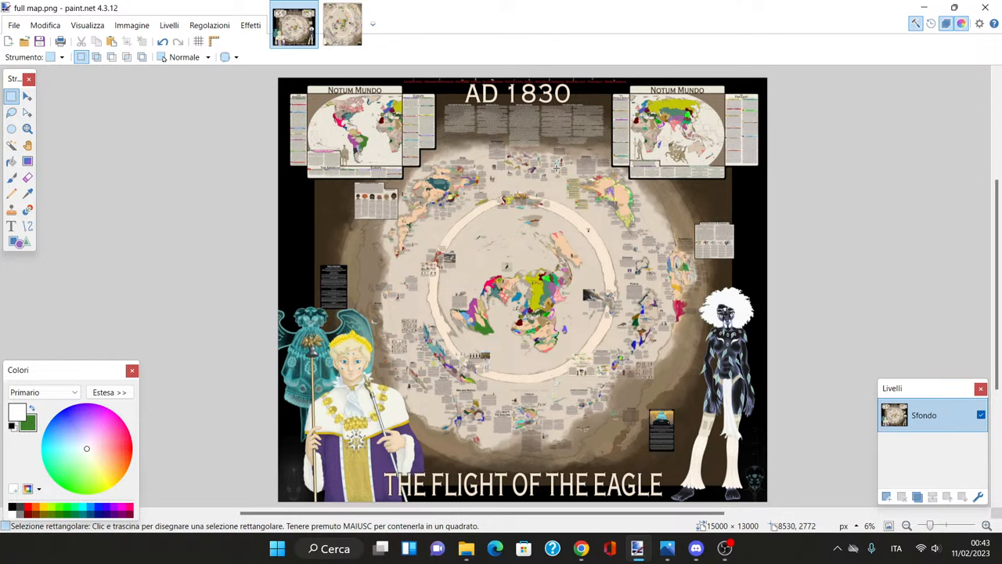
mouse_move(558, 166)
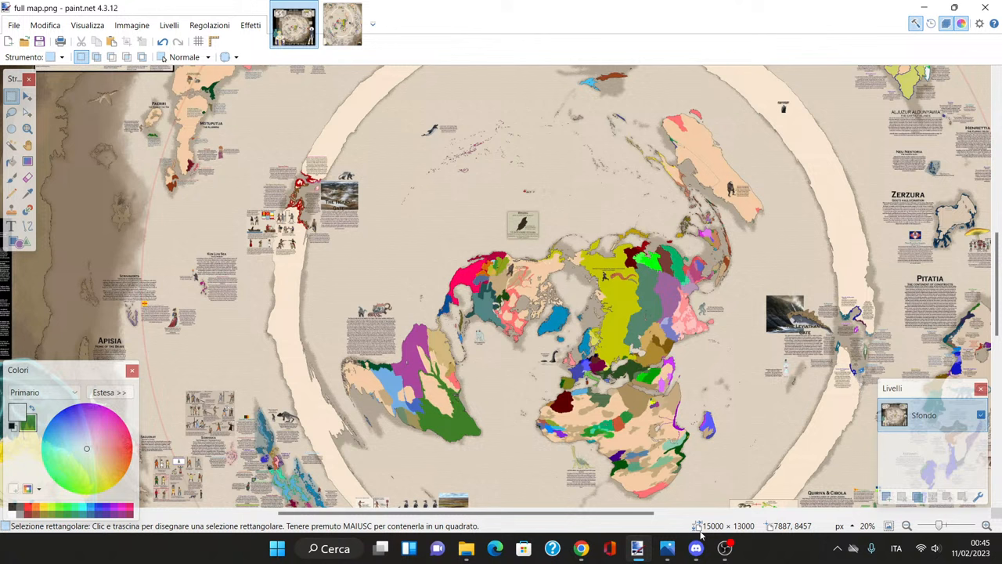
mouse_move(718, 474)
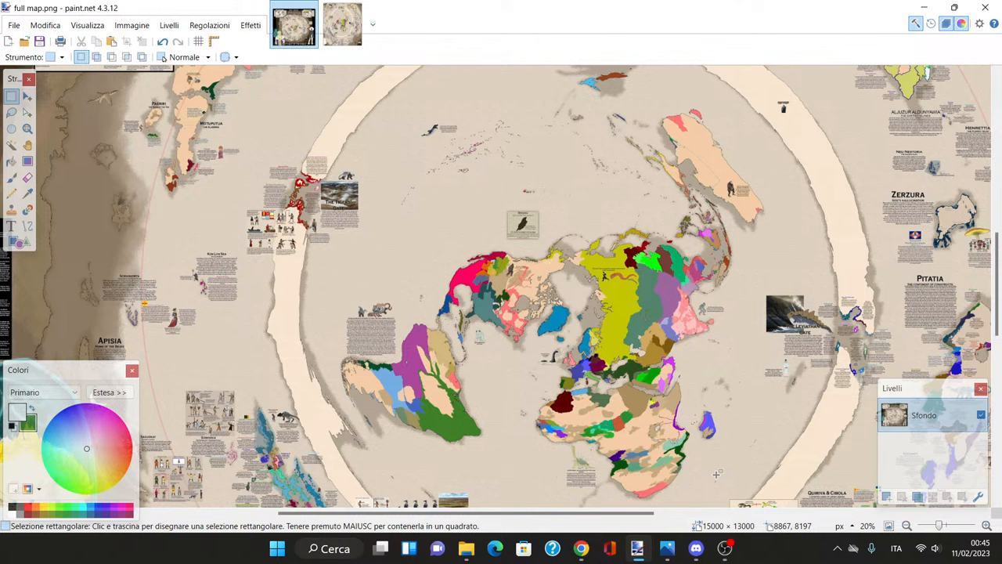
mouse_move(630, 397)
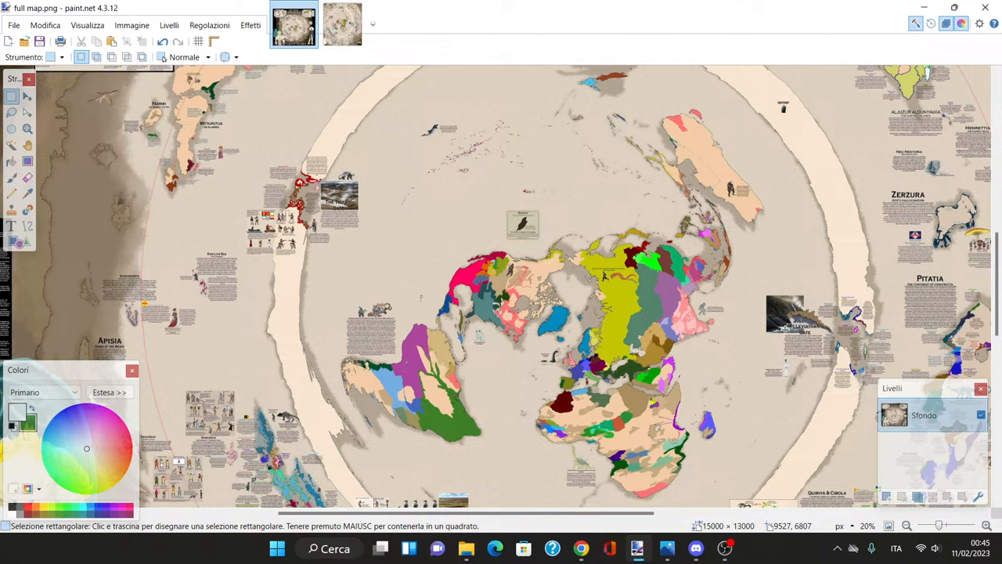
mouse_move(712, 359)
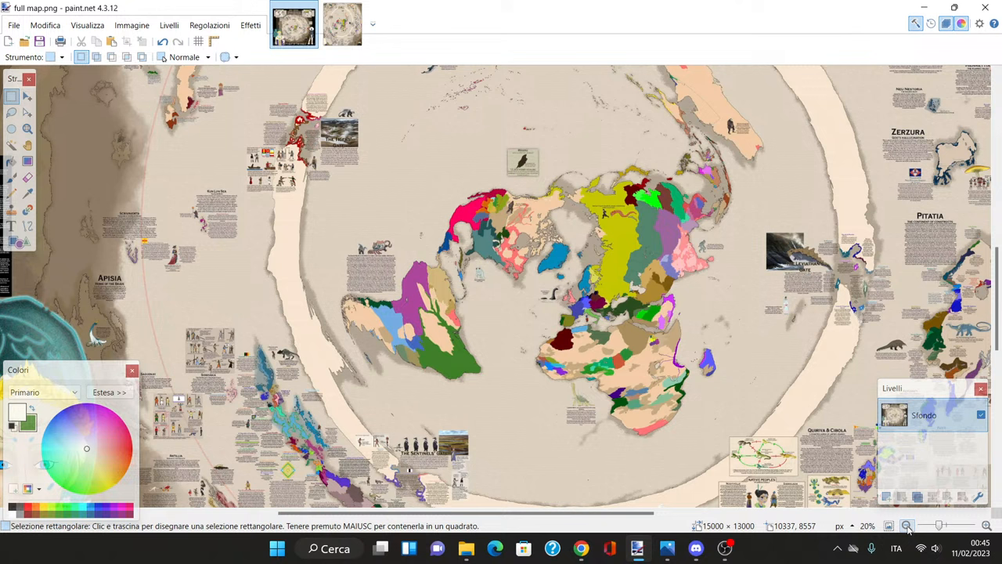
Step: Switch to the wowonb.png overview image, then return to the full map close-up
scroll("down", 3)
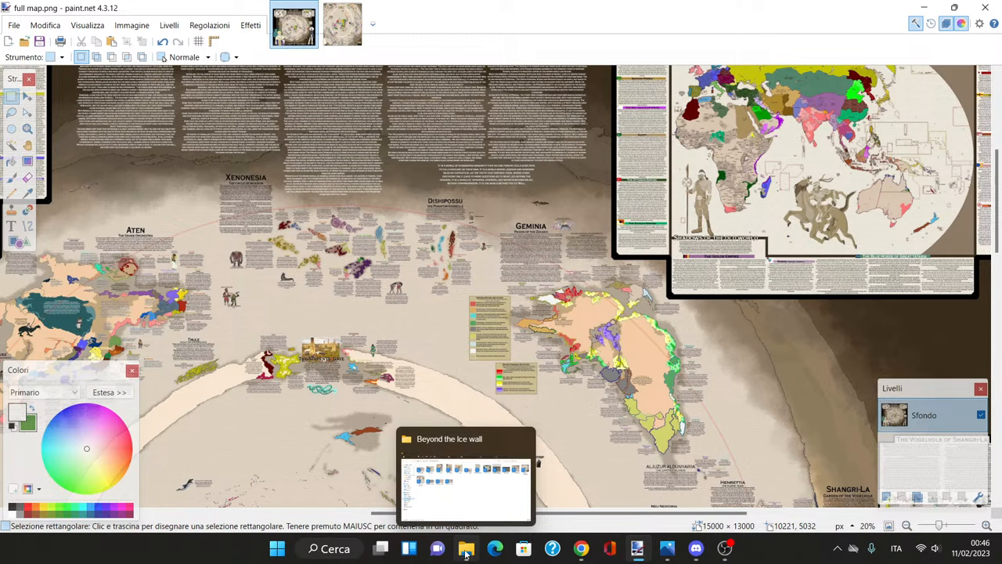
left_click(342, 25)
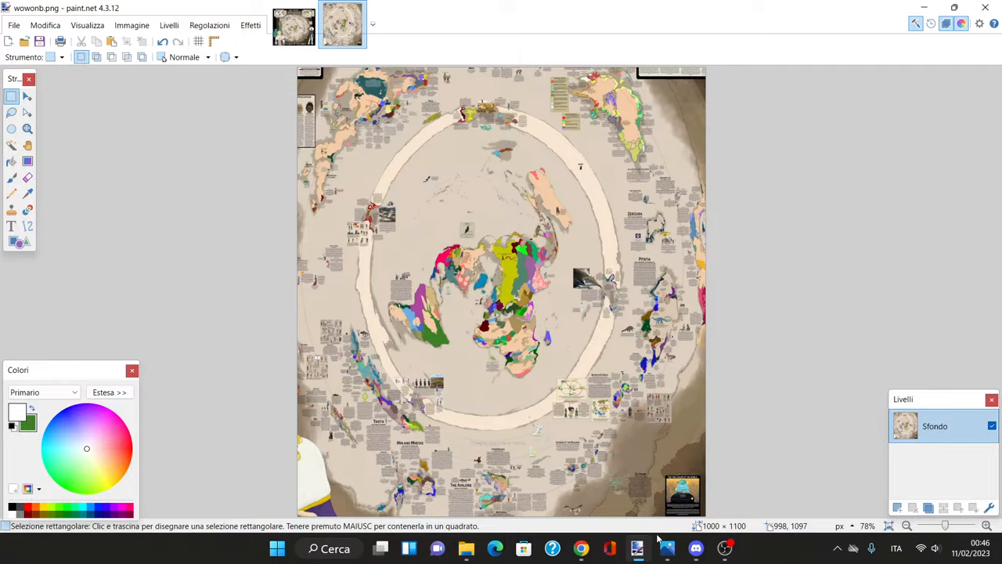
left_click(293, 24)
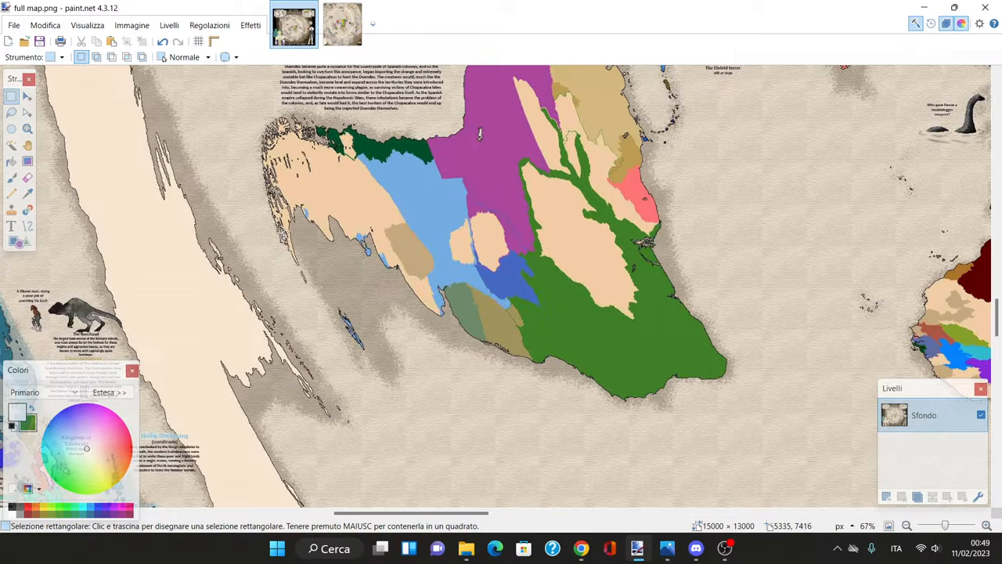
Step: Scroll the full map to the island territories beside the Sapiens-Zhuado relations legend
scroll("down", 3)
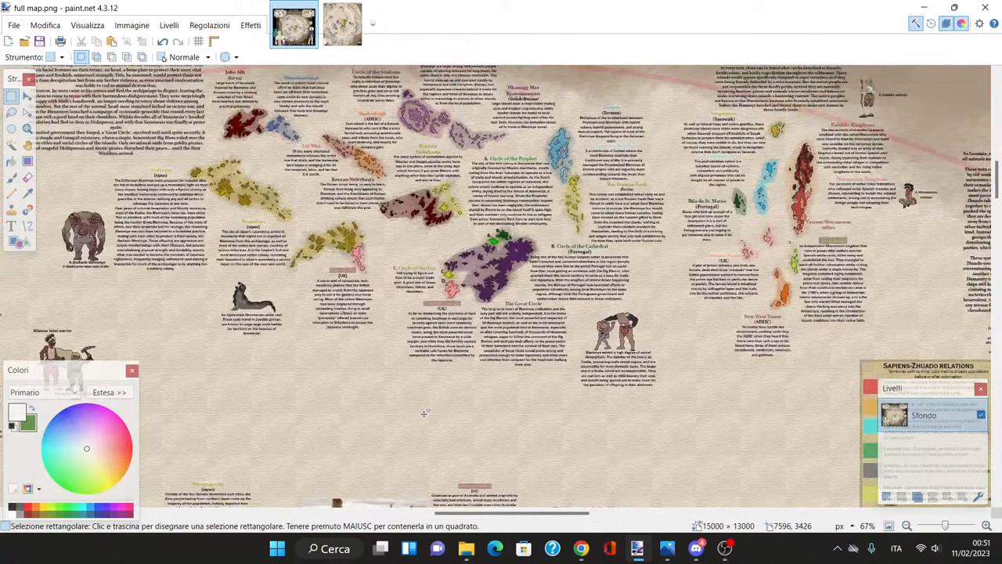
Step: Show lore 1.png in Photos with the Dreams of Atlas, Beyond the Gates and Xenonesia panels
left_click(666, 547)
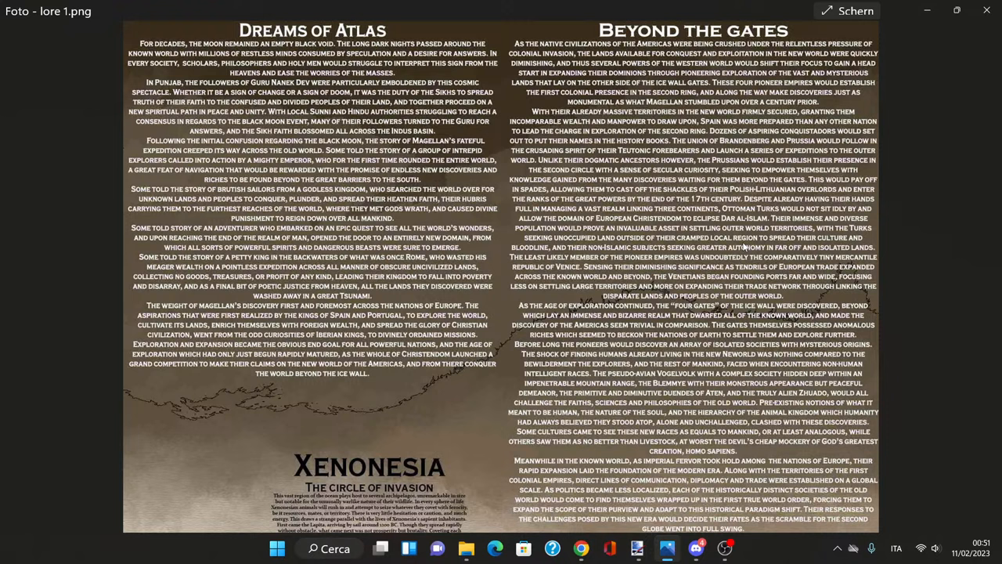
mouse_move(409, 68)
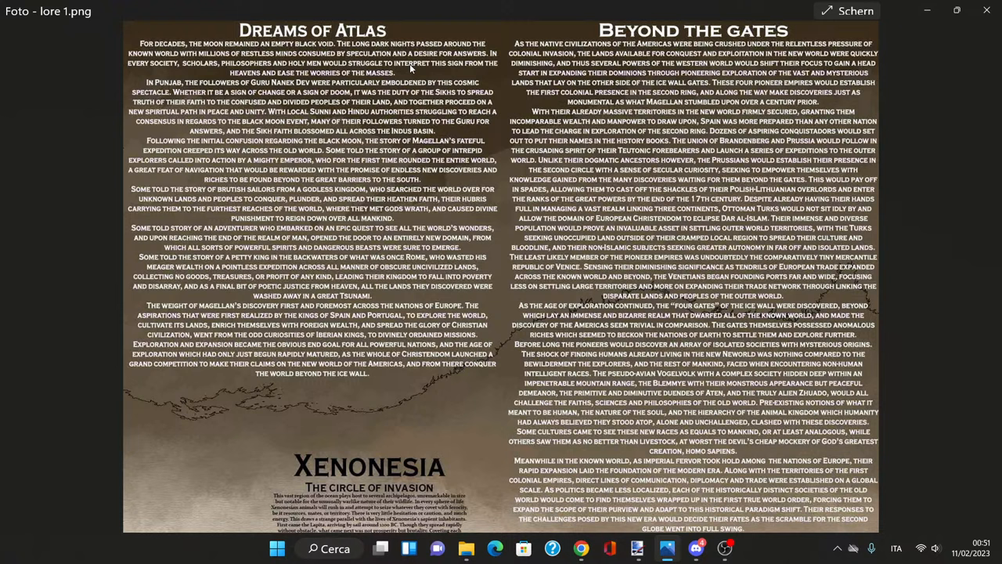
mouse_move(427, 100)
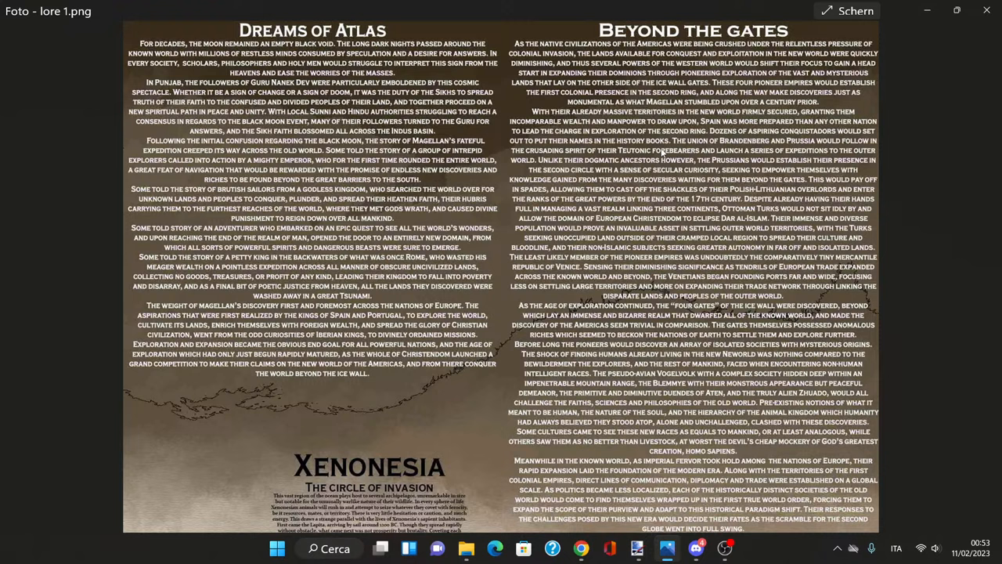
mouse_move(313, 260)
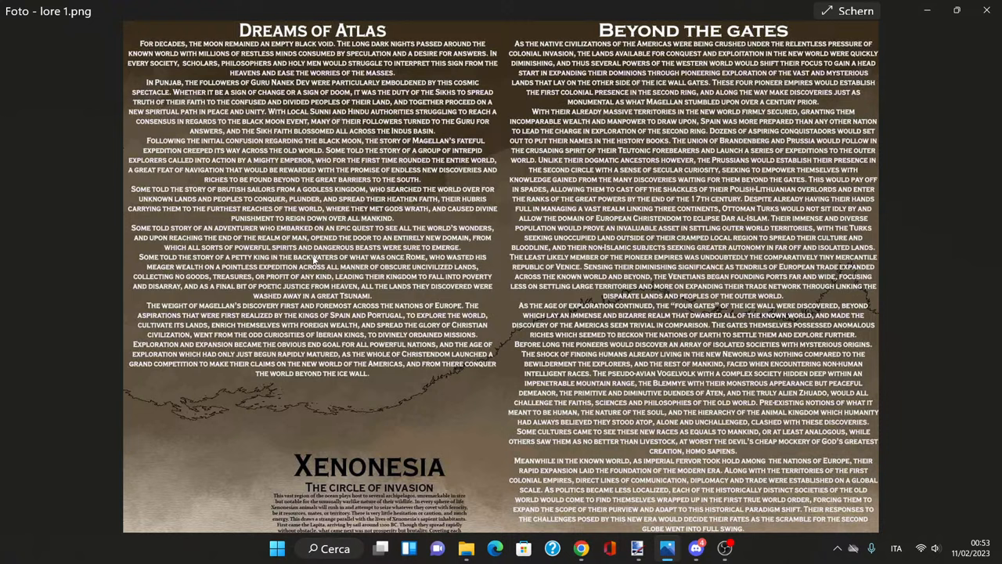
mouse_move(403, 269)
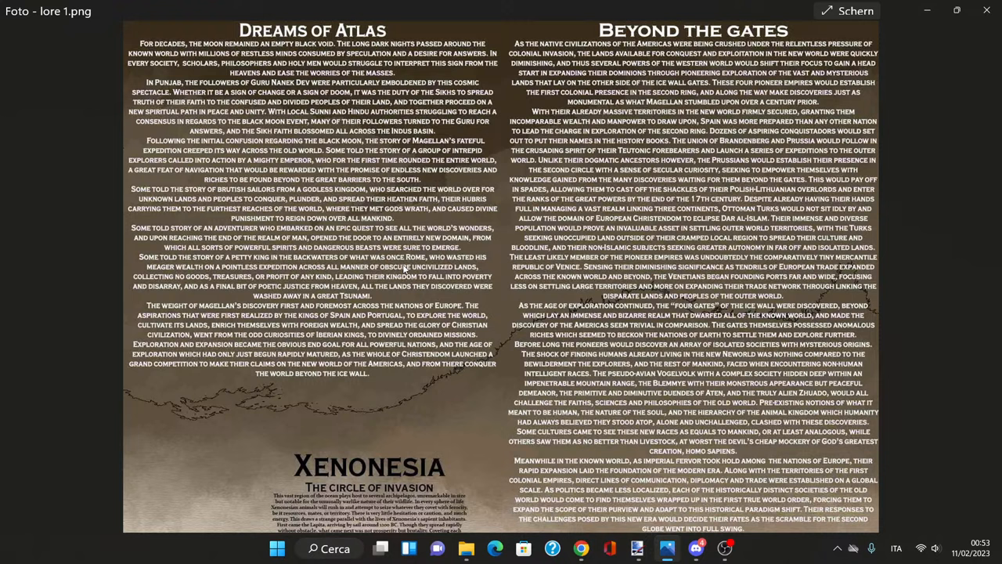
mouse_move(415, 285)
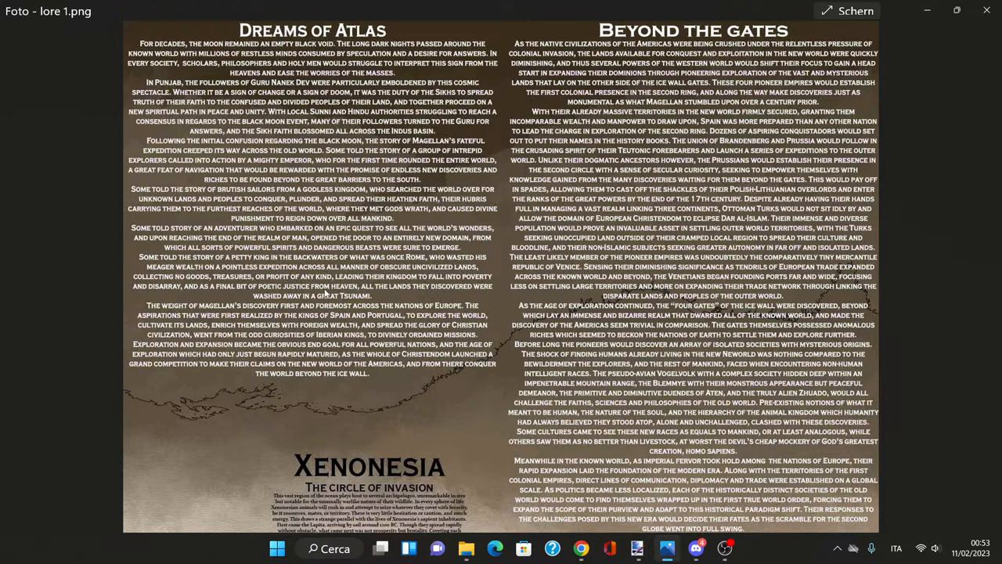
mouse_move(225, 301)
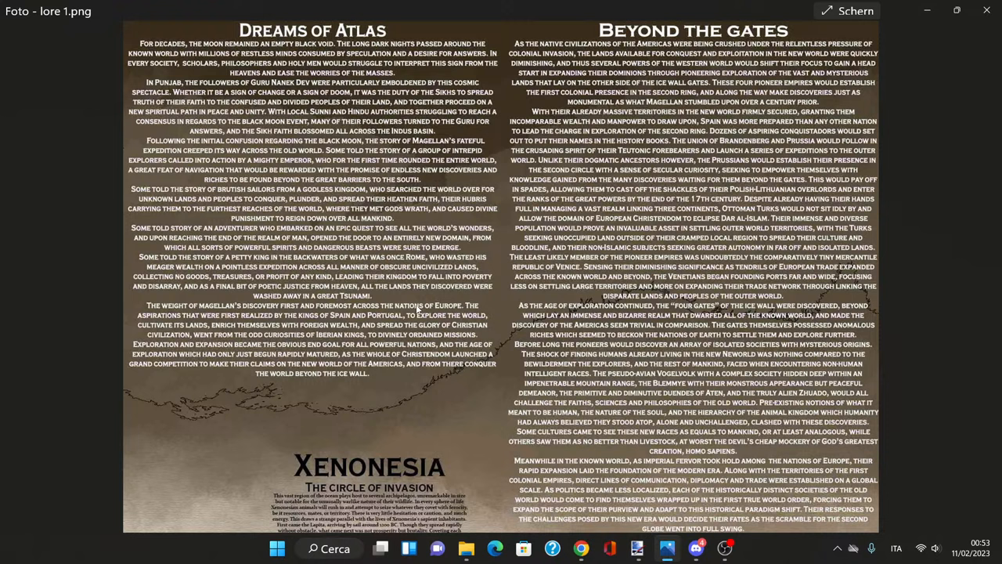
mouse_move(186, 290)
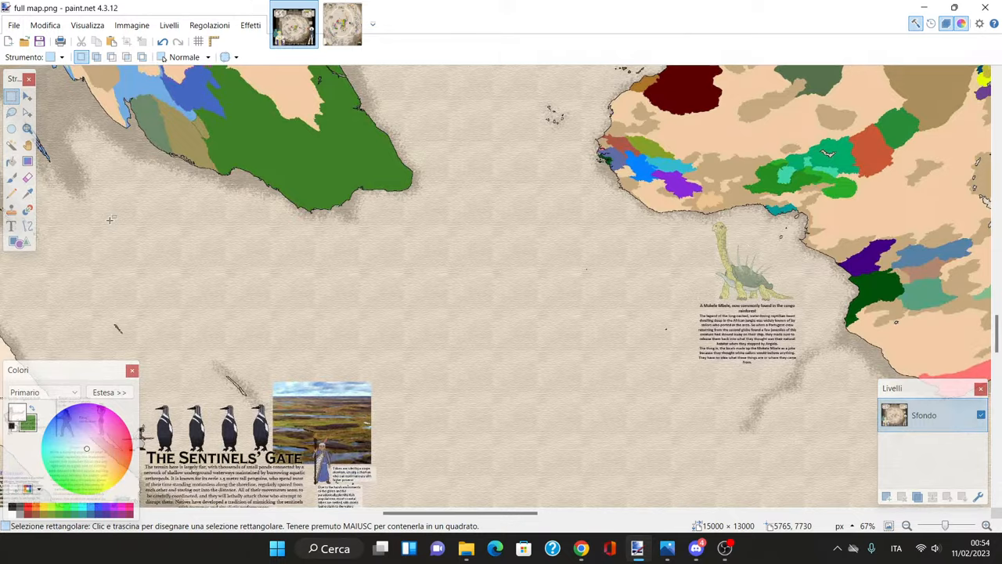
scroll("down", 3)
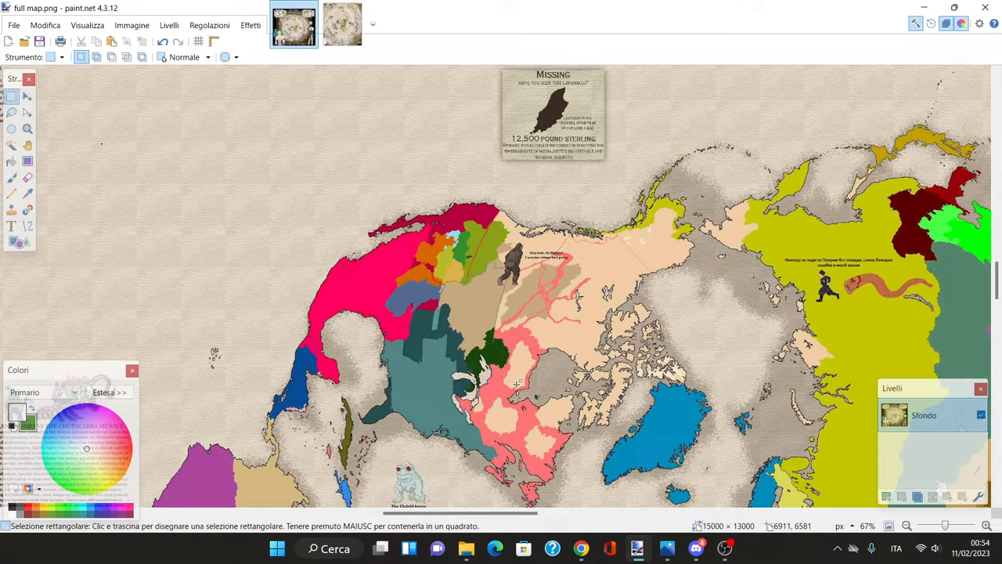
scroll("down", 3)
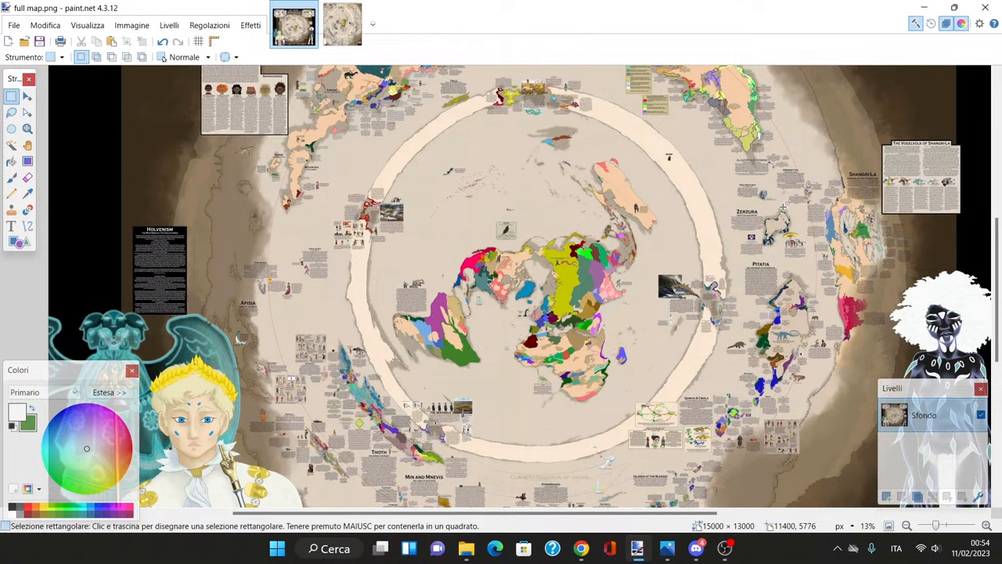
mouse_move(802, 303)
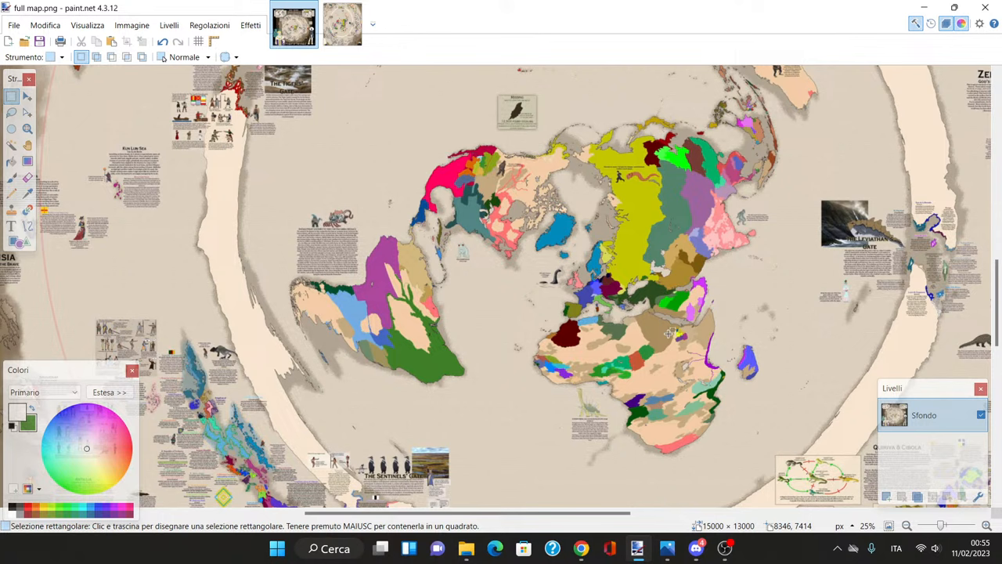
scroll("down", 3)
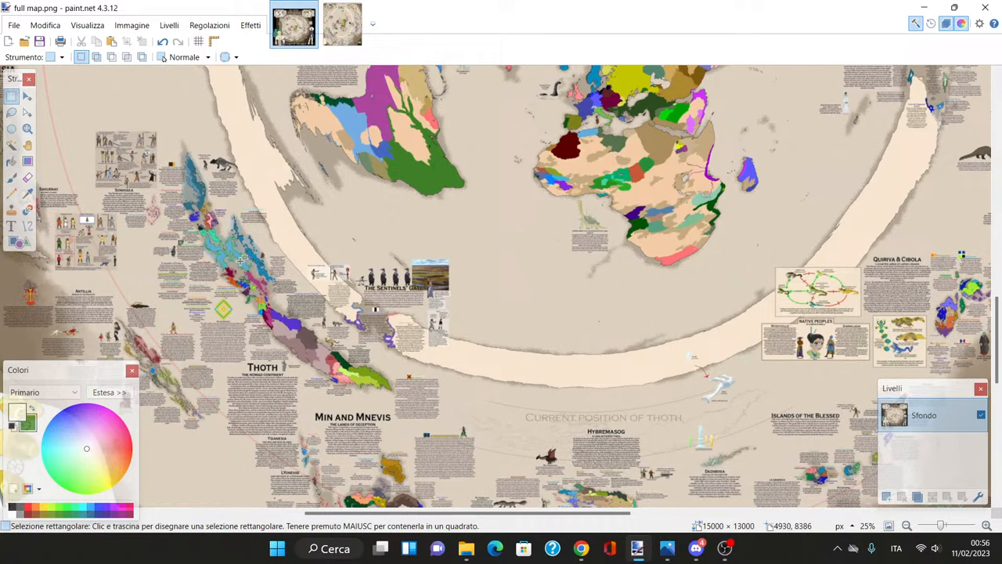
scroll("down", 3)
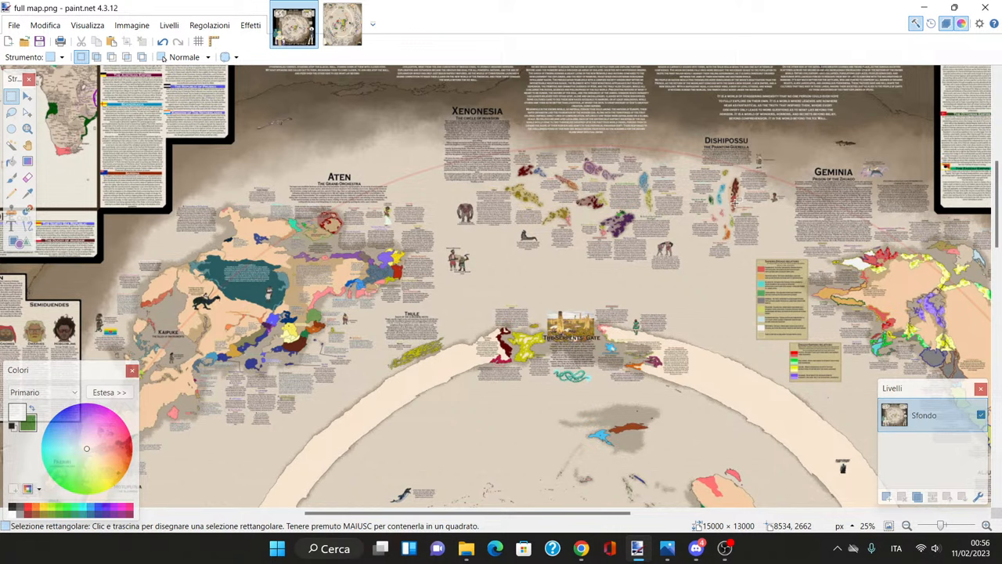
scroll("down", 3)
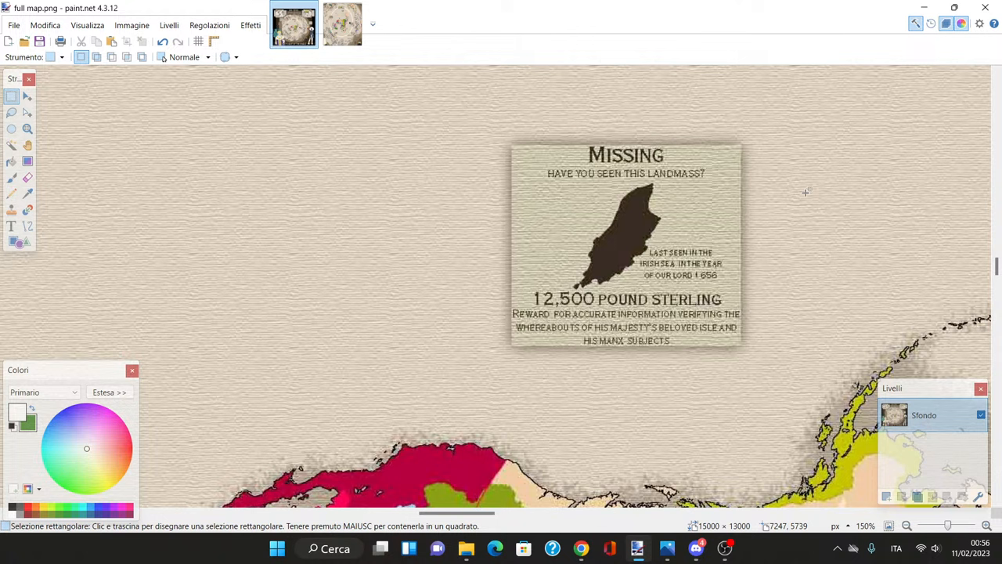
mouse_move(563, 278)
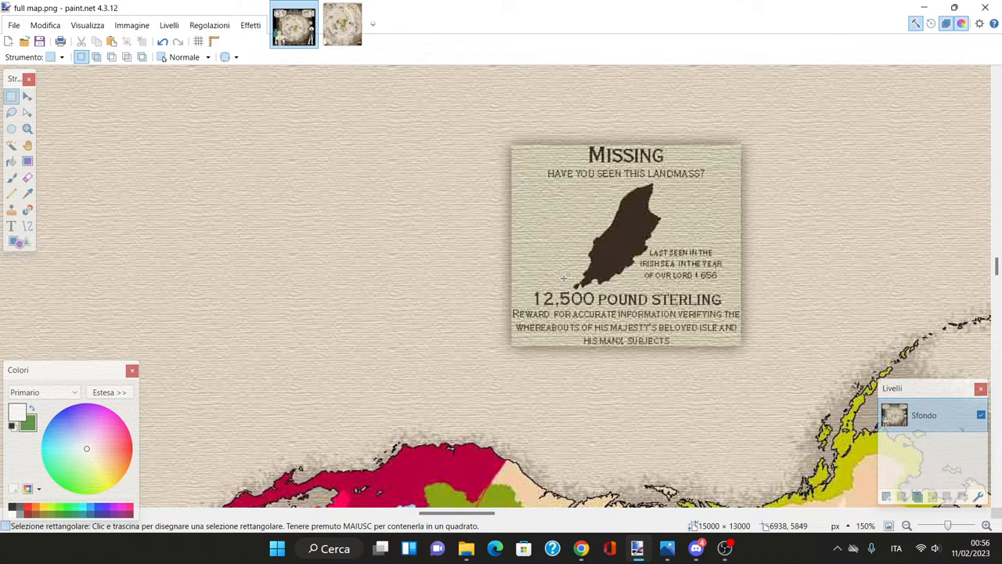
mouse_move(766, 324)
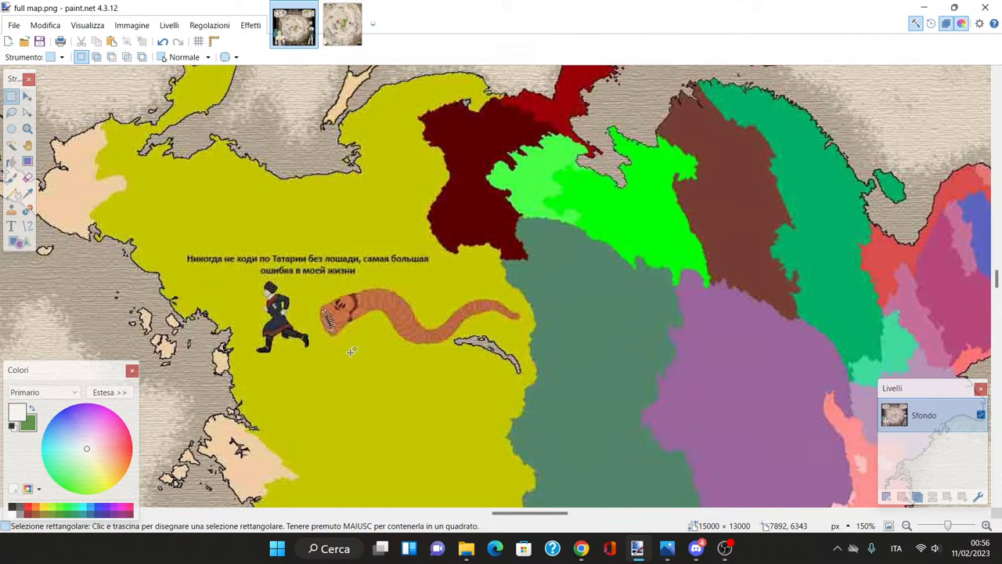
scroll("right", 3)
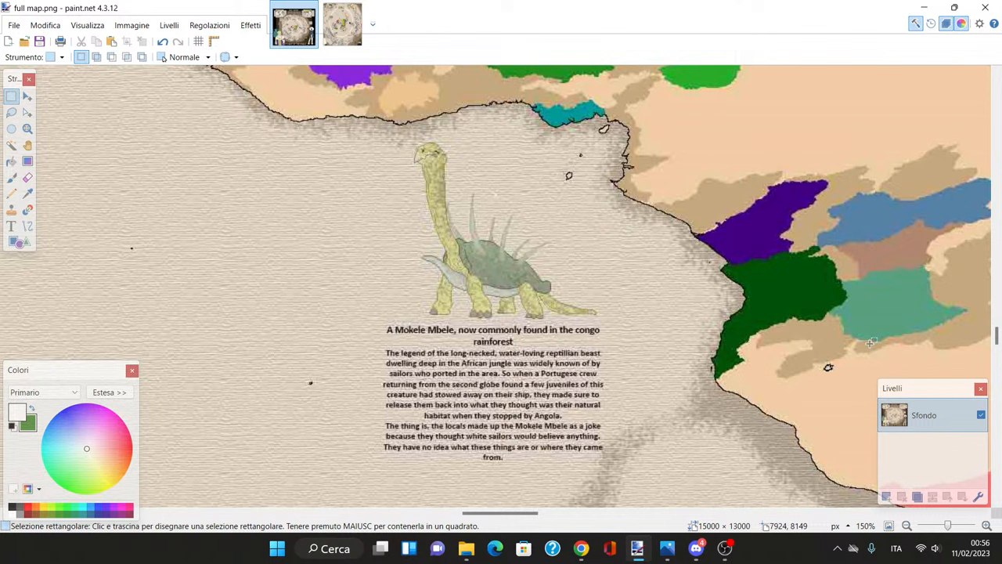
mouse_move(418, 195)
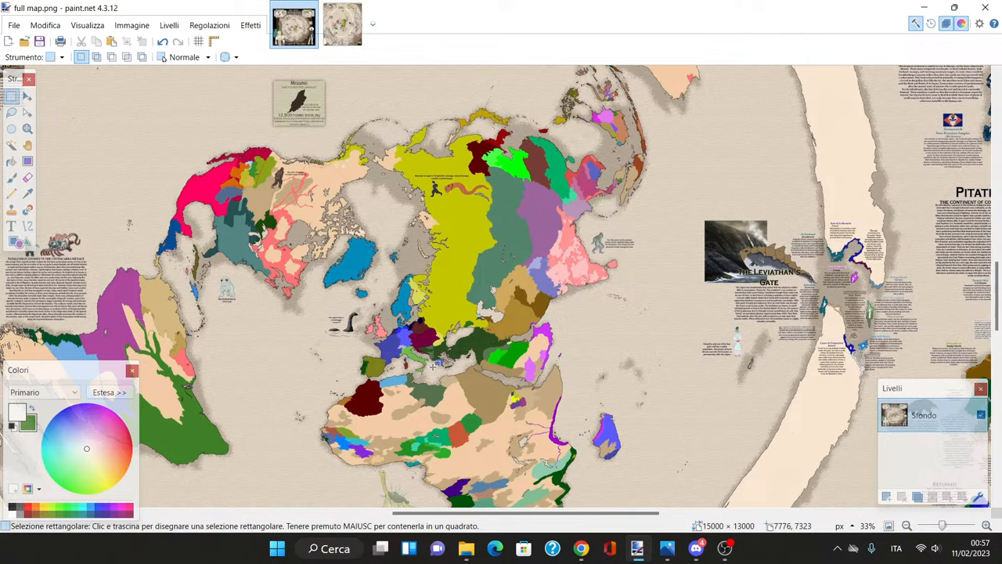
scroll("down", 3)
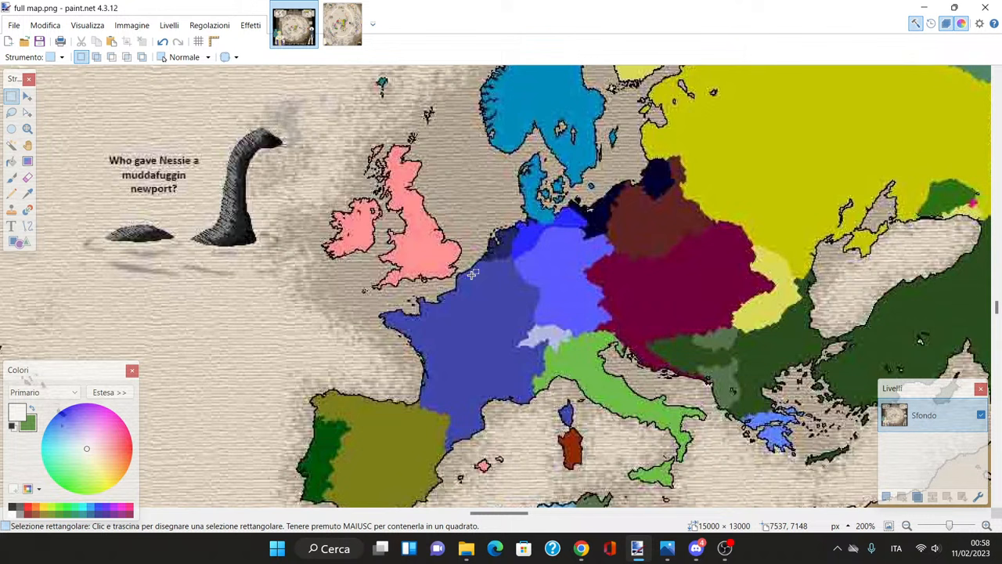
mouse_move(683, 218)
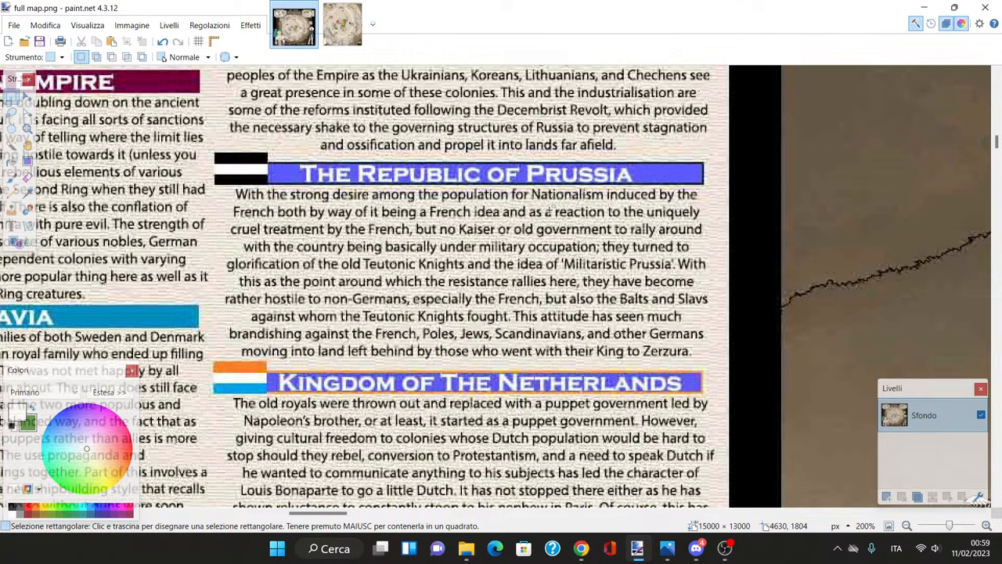
scroll("down", 3)
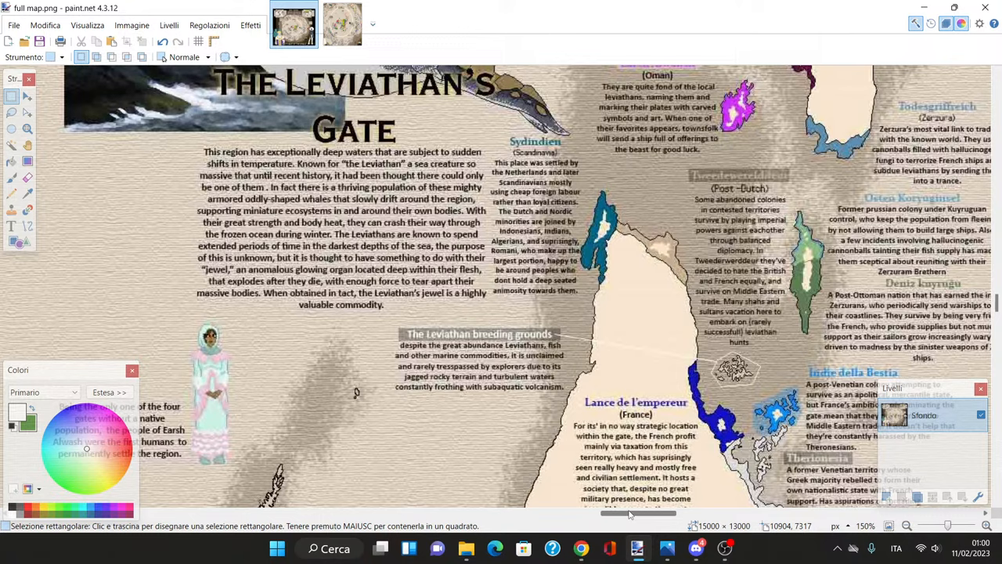
scroll("down", 3)
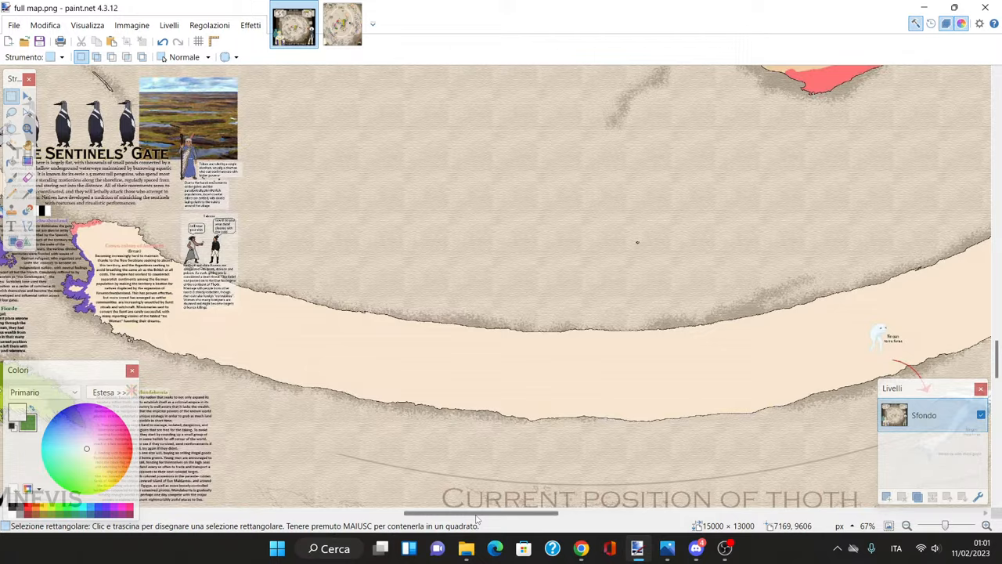
left_click(986, 525)
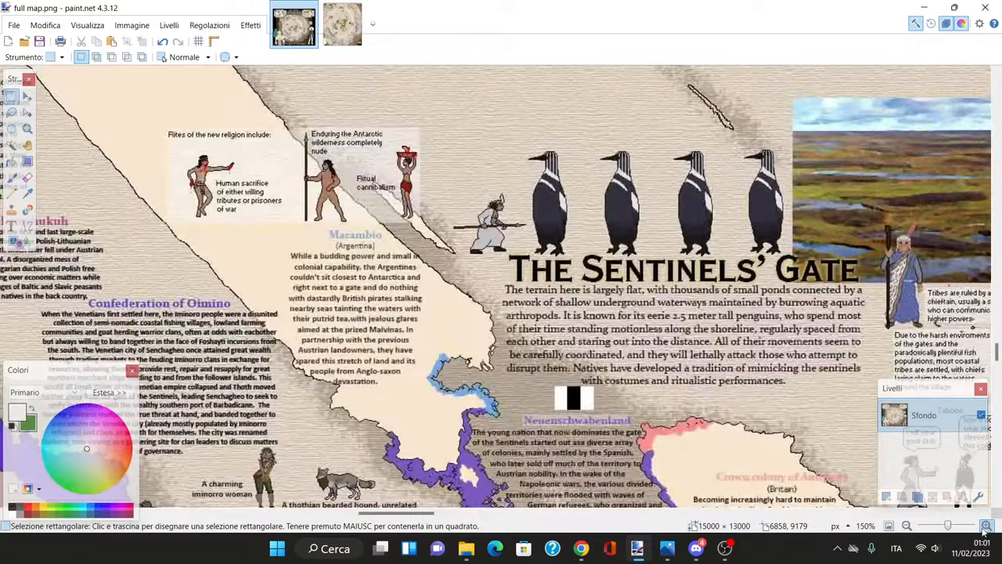
left_click(986, 526)
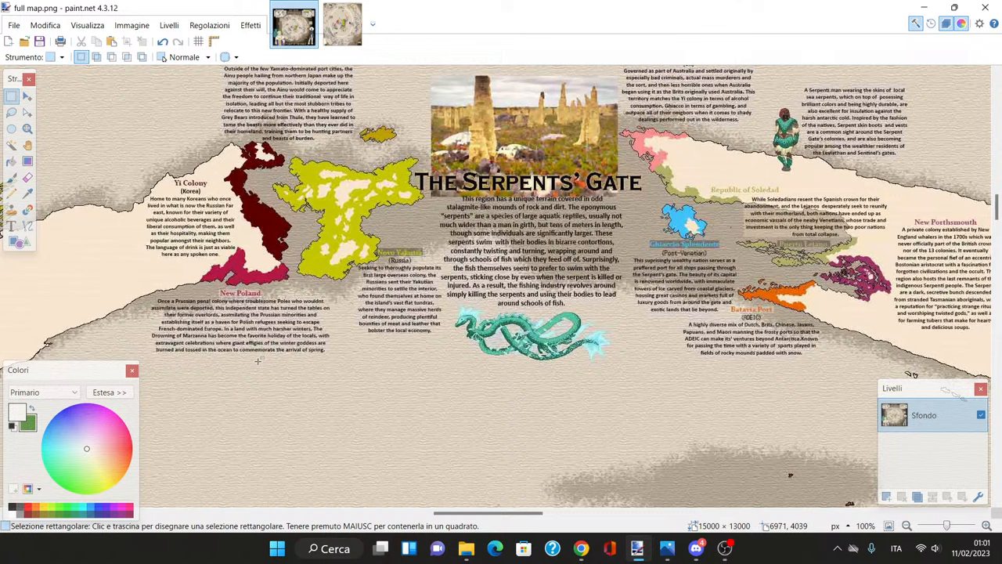
Step: Select the Paintbrush tool for freehand painting with a 14-pixel, 75%-hardness brush
left_click(906, 526)
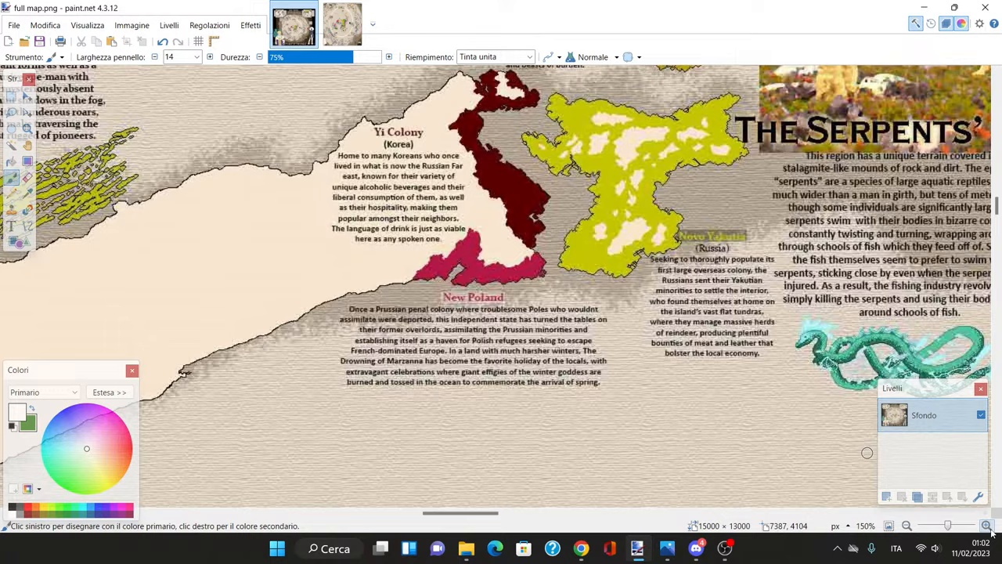
left_click(987, 525)
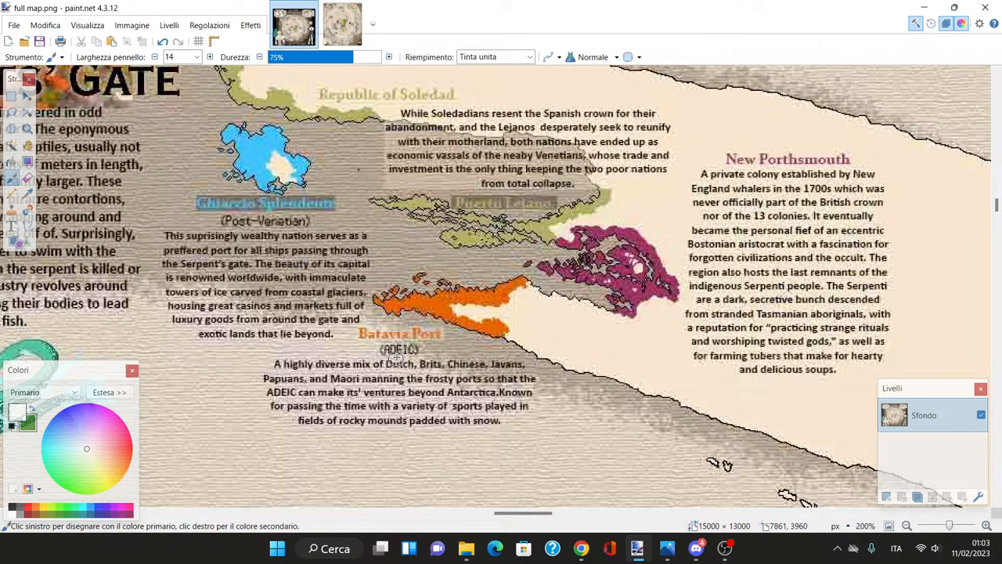
mouse_move(663, 347)
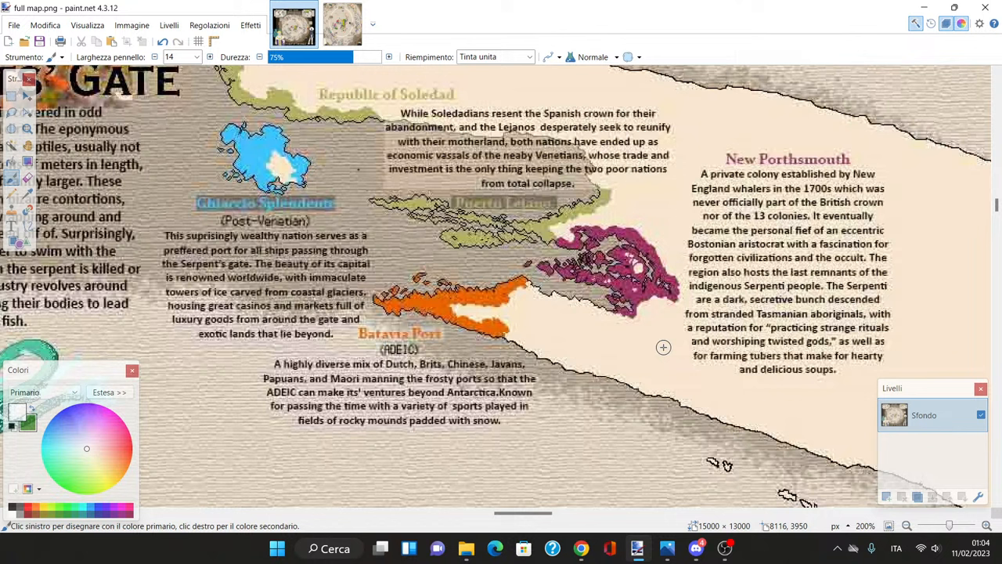
mouse_move(856, 499)
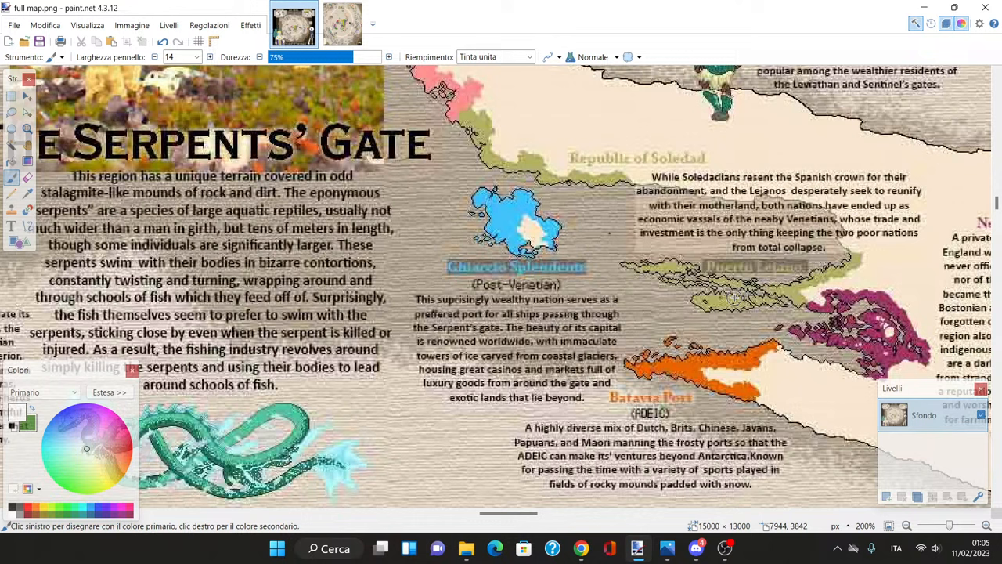
mouse_move(503, 79)
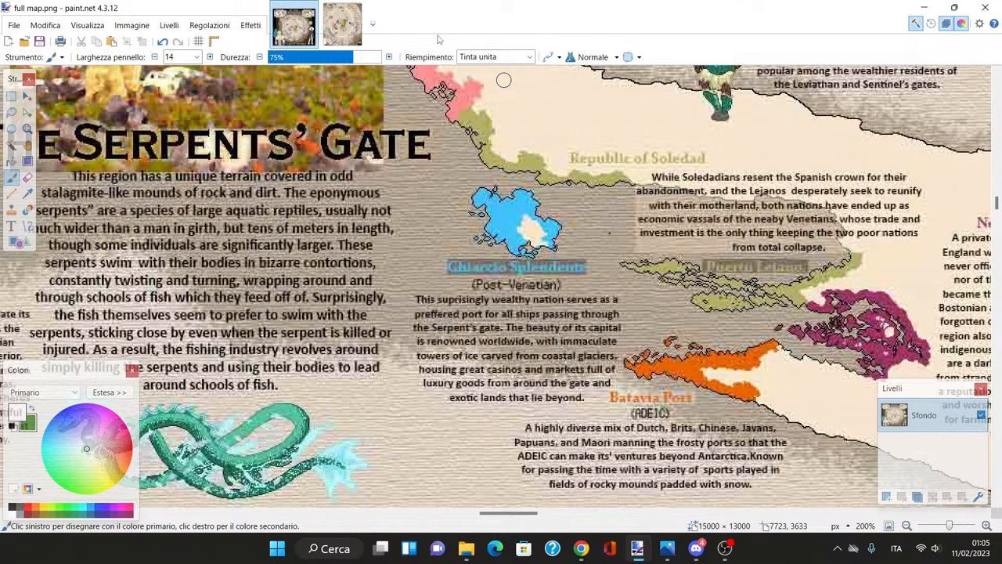
mouse_move(564, 387)
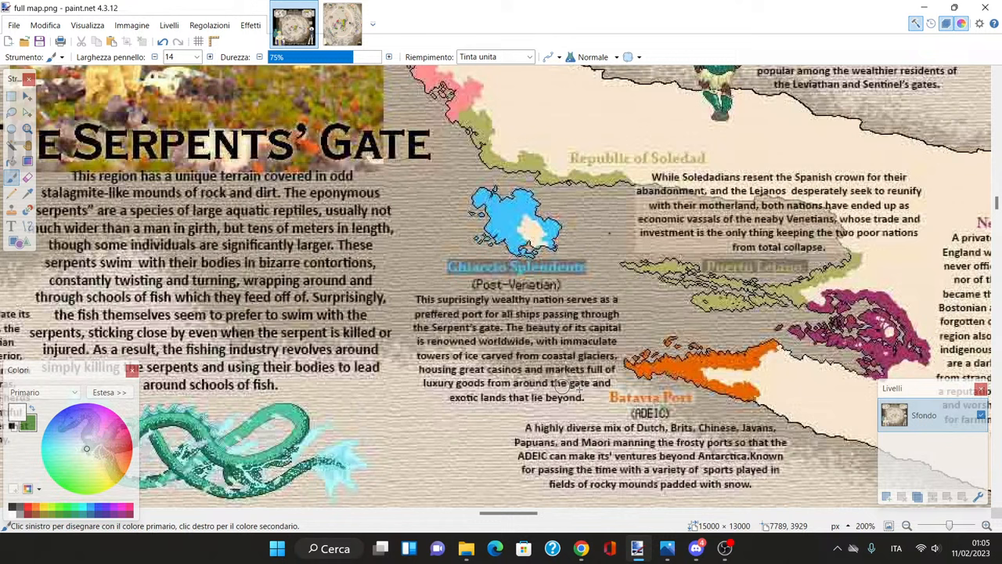
mouse_move(567, 401)
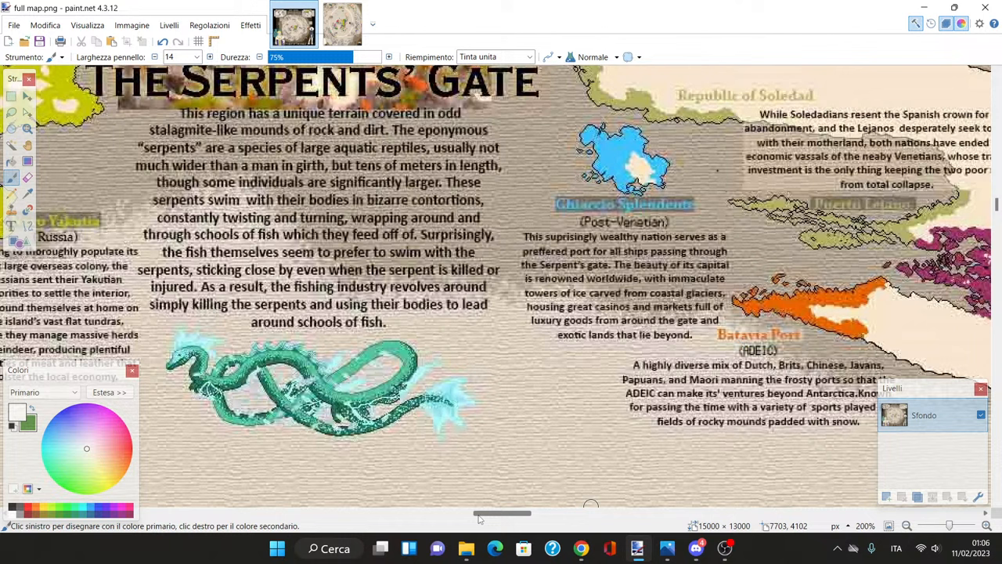
scroll("down", 3)
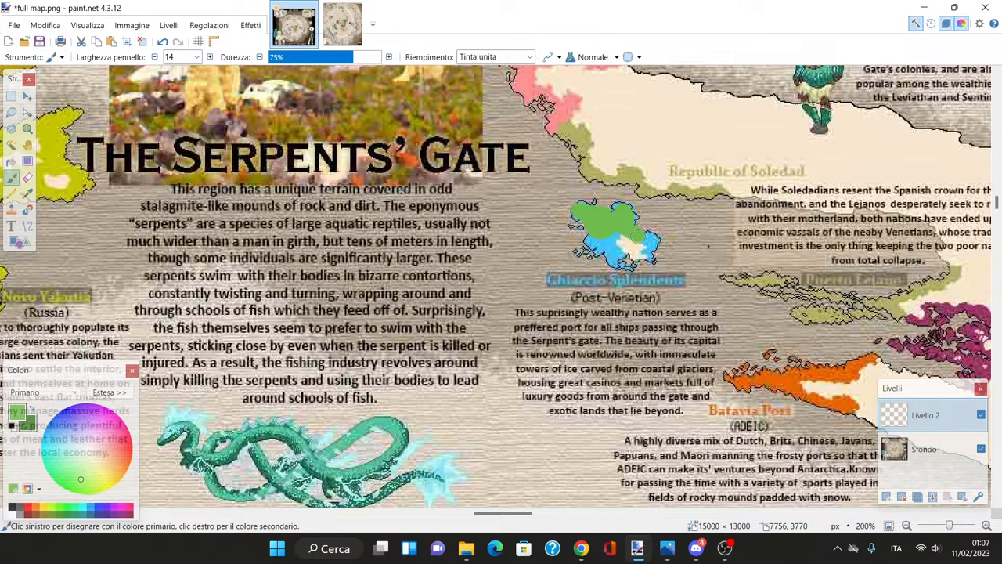
scroll("down", 3)
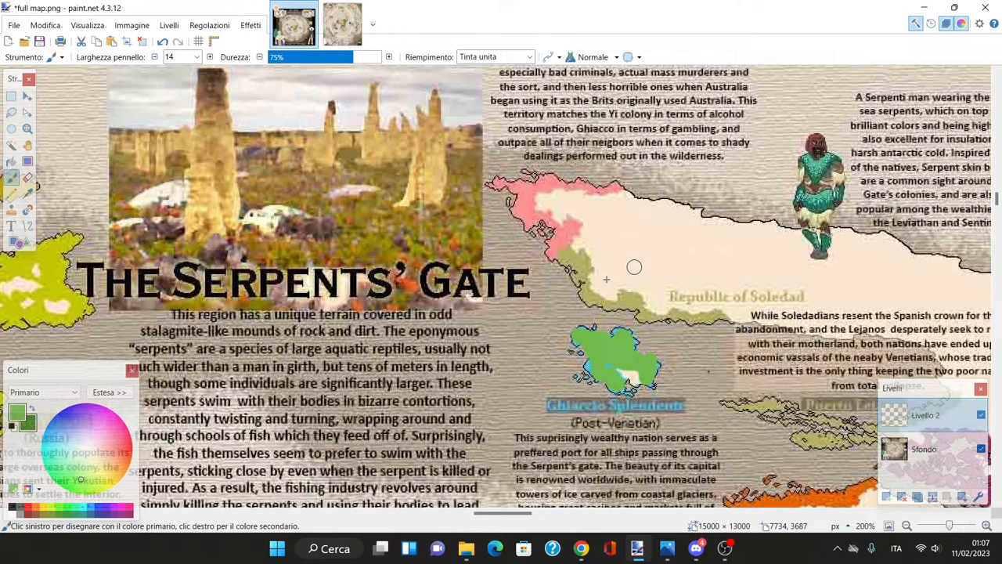
scroll("down", 3)
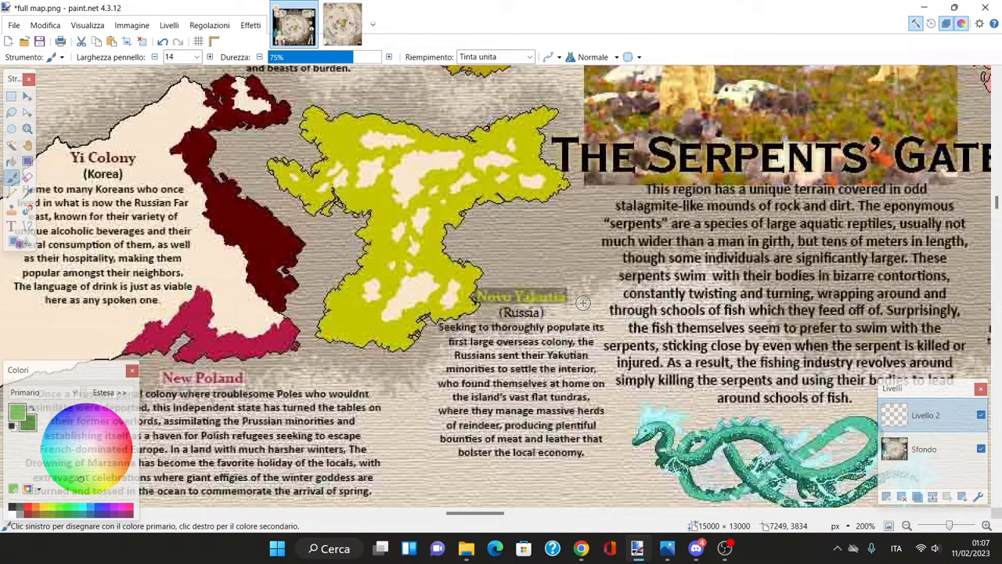
mouse_move(589, 300)
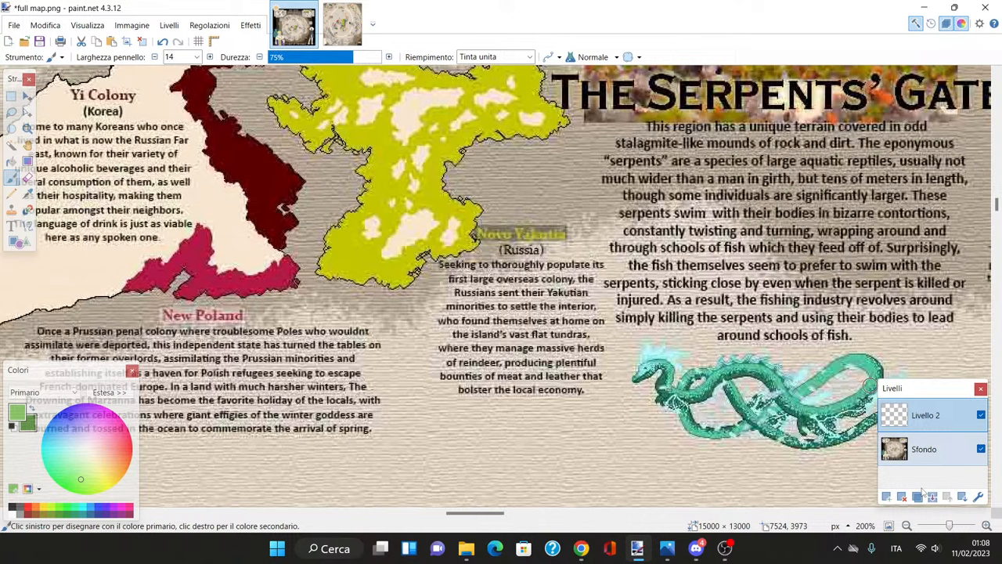
scroll("down", 3)
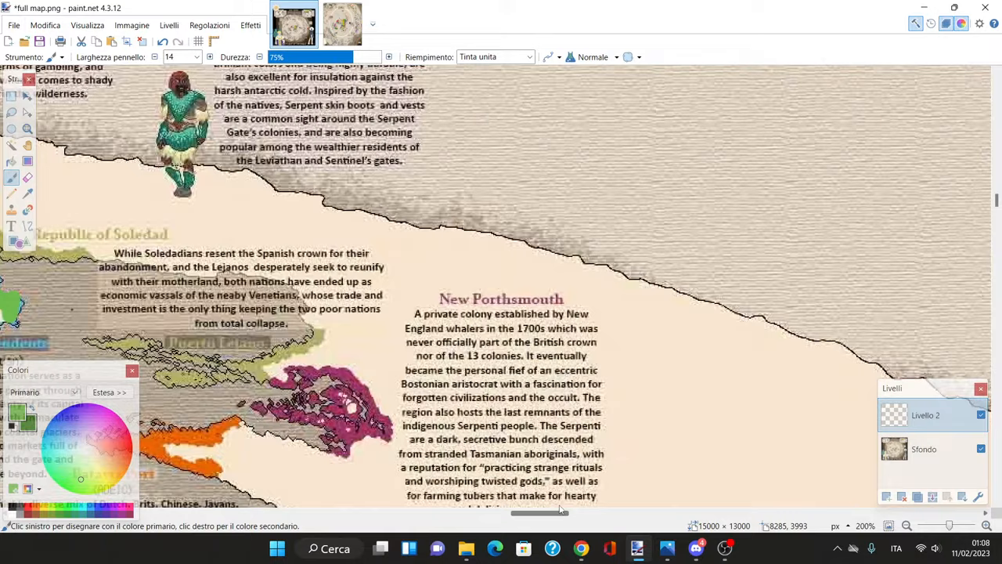
scroll("left", 3)
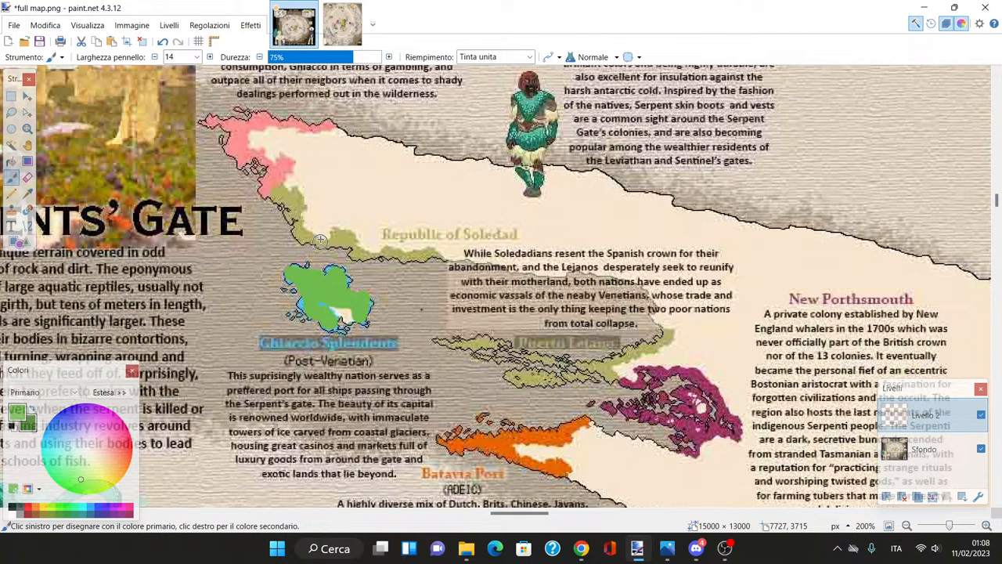
mouse_move(768, 215)
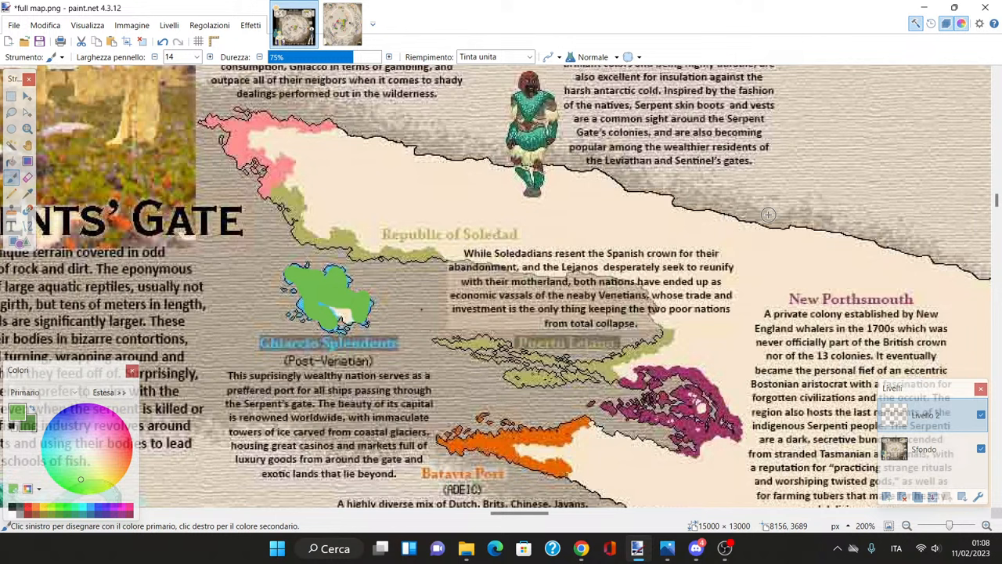
mouse_move(503, 301)
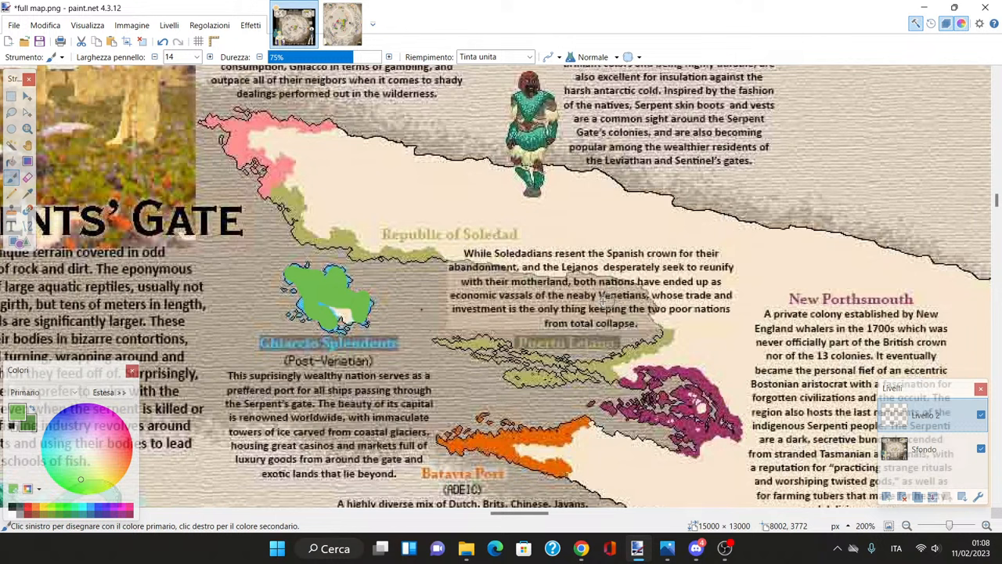
mouse_move(439, 413)
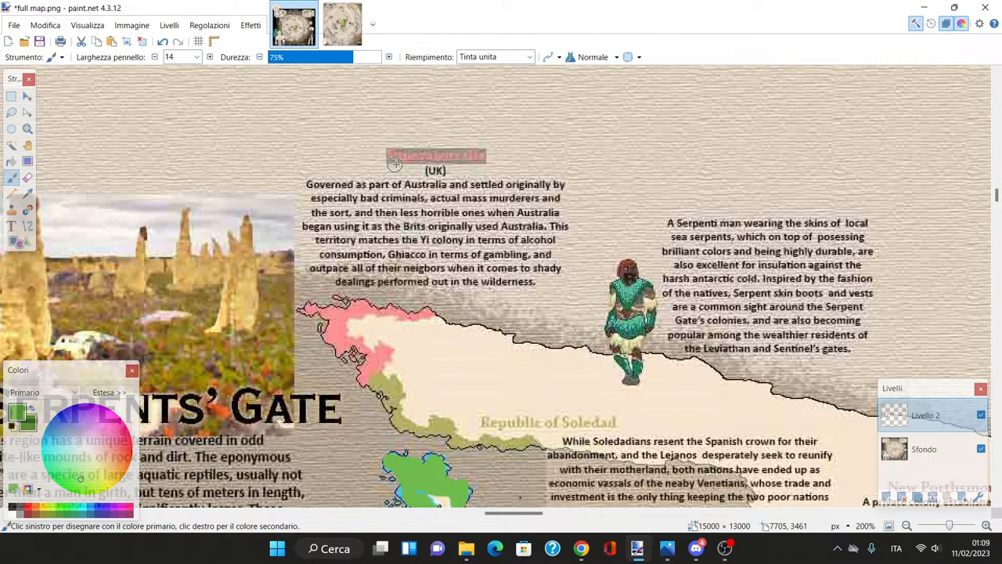
mouse_move(437, 273)
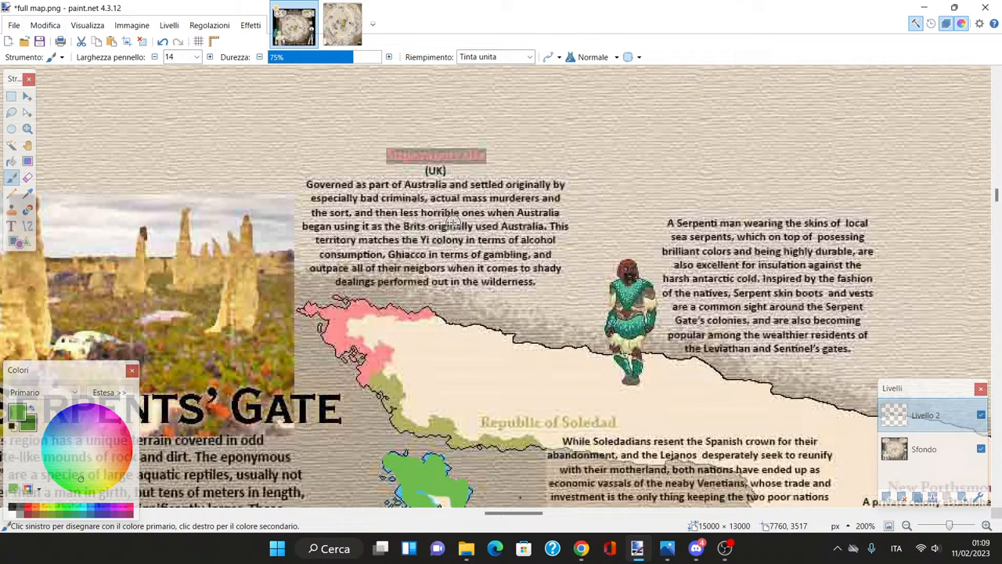
mouse_move(600, 244)
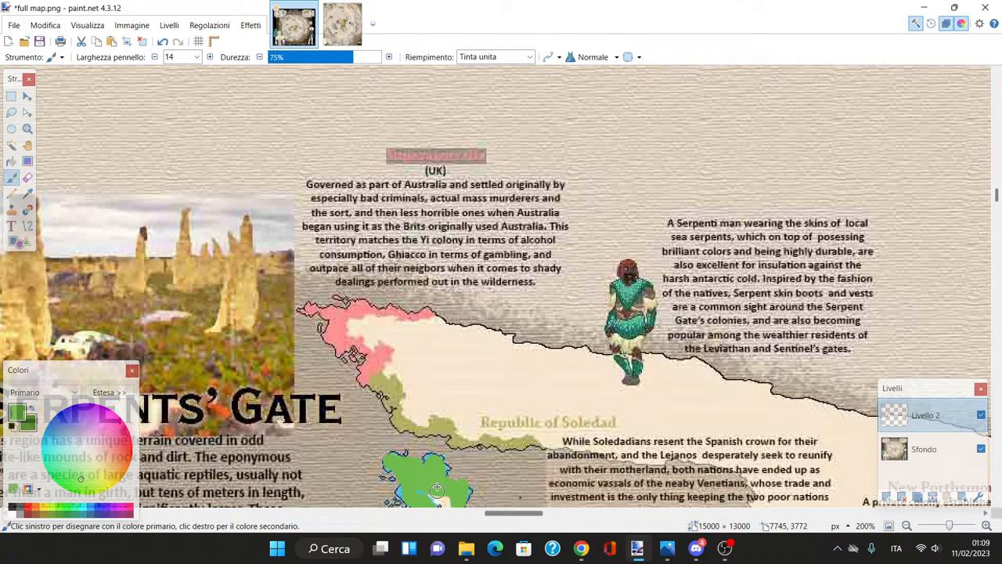
mouse_move(647, 273)
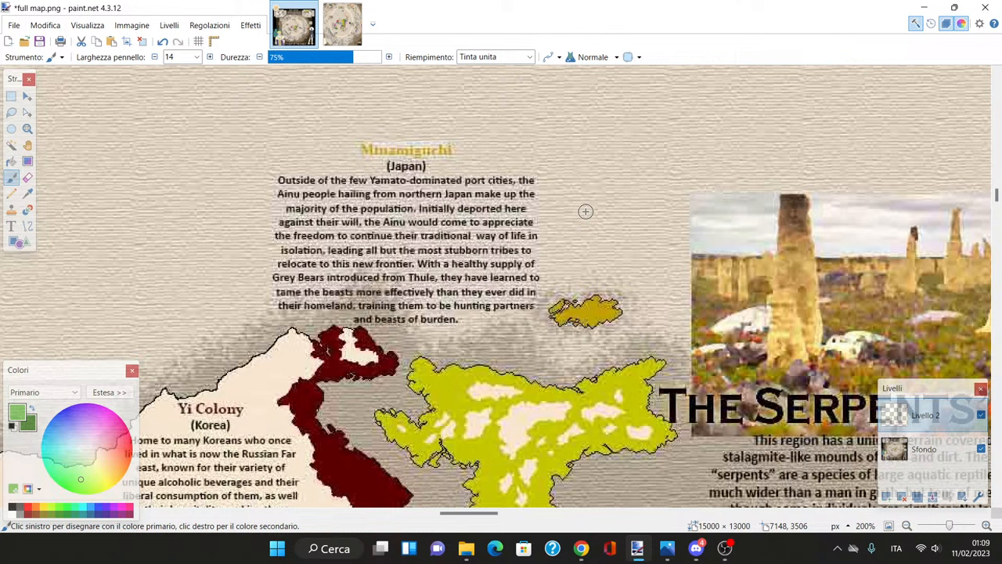
mouse_move(597, 211)
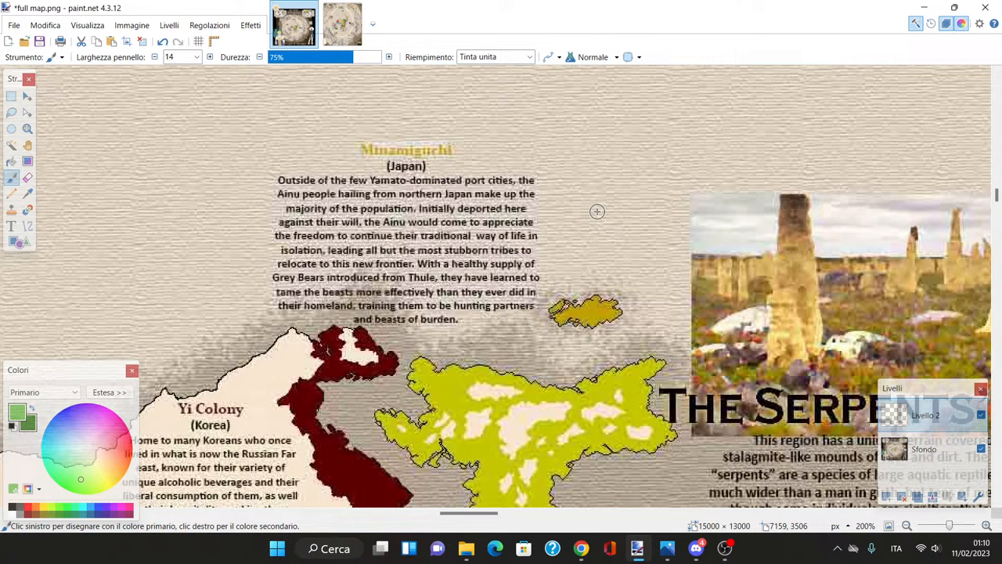
scroll("down", 3)
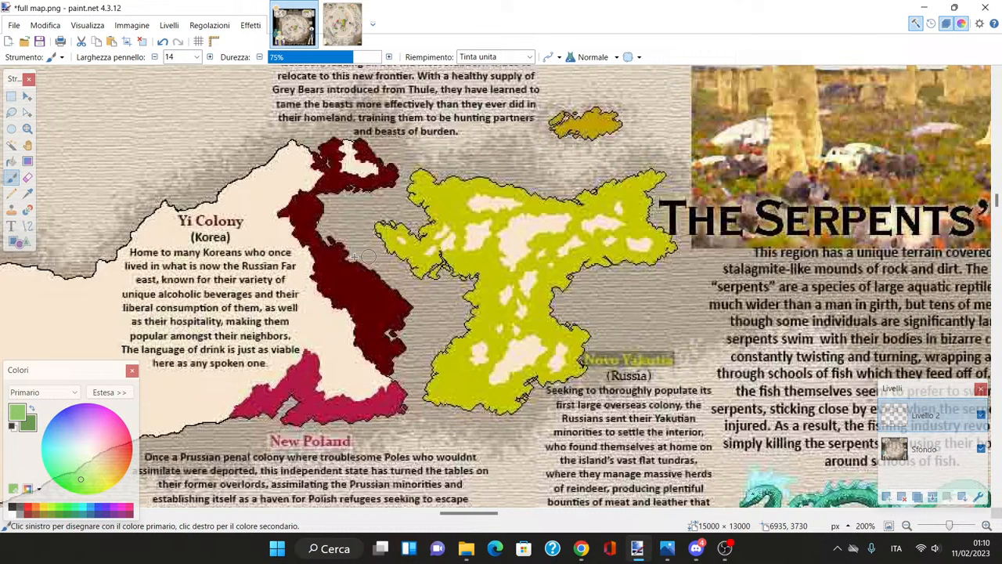
scroll("down", 3)
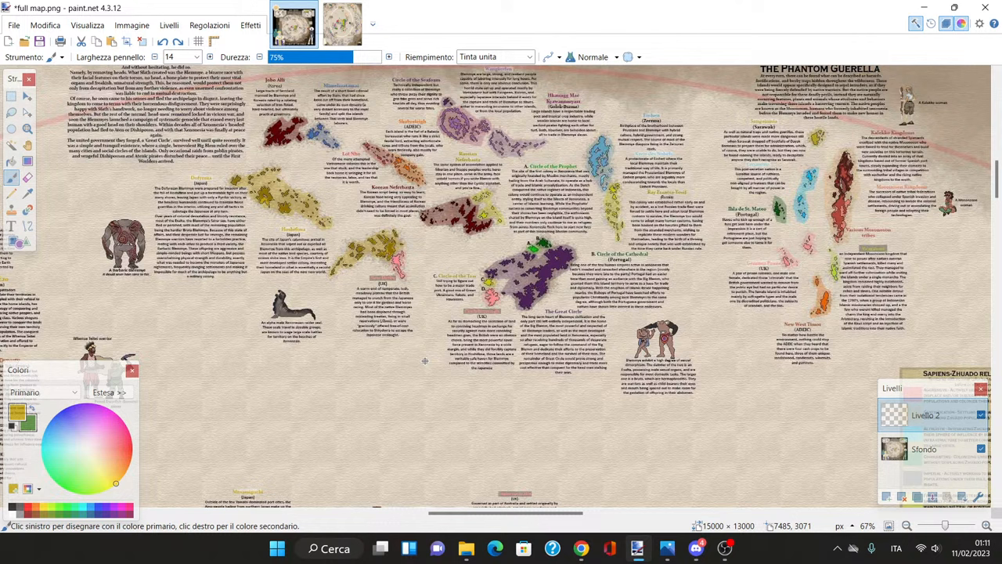
mouse_move(421, 360)
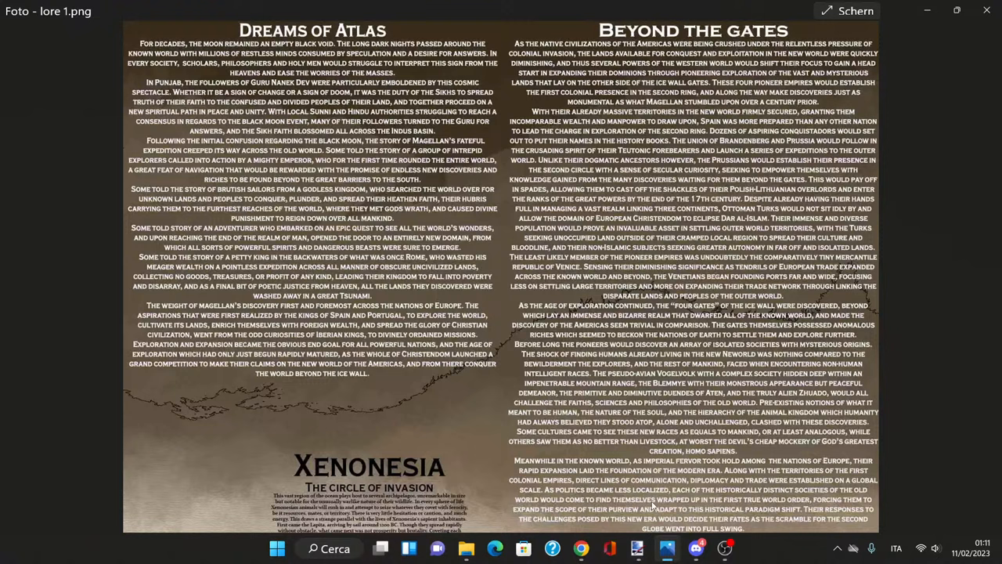
Step: Advance through races of aten and xenonesia 2 to the xenonesia 1 lore image
left_click(984, 276)
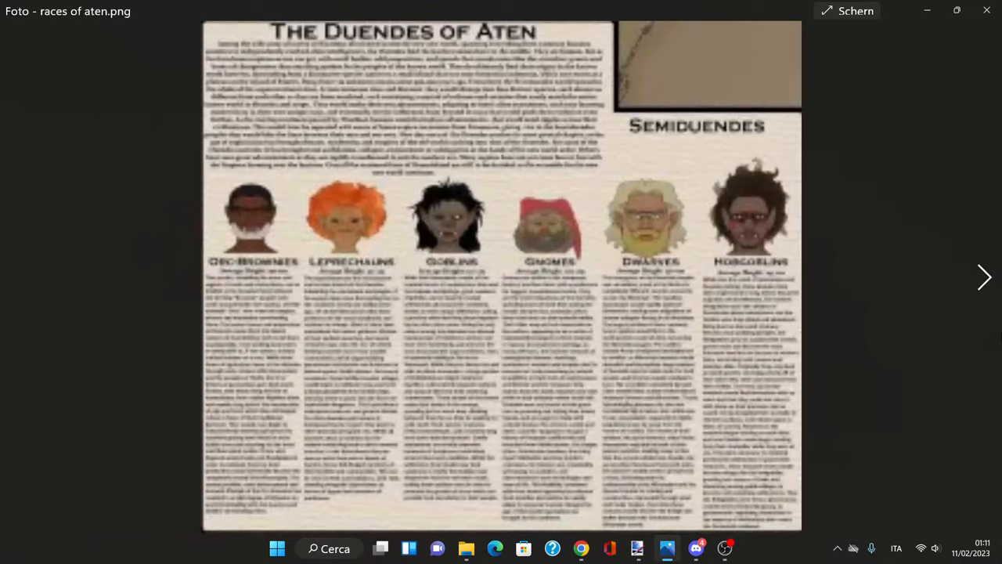
left_click(984, 277)
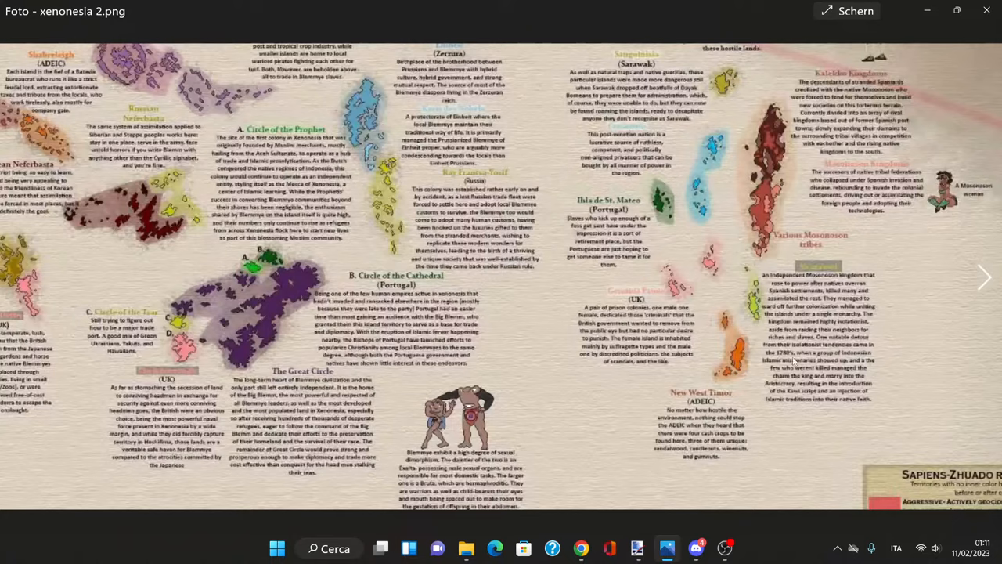
left_click(985, 277)
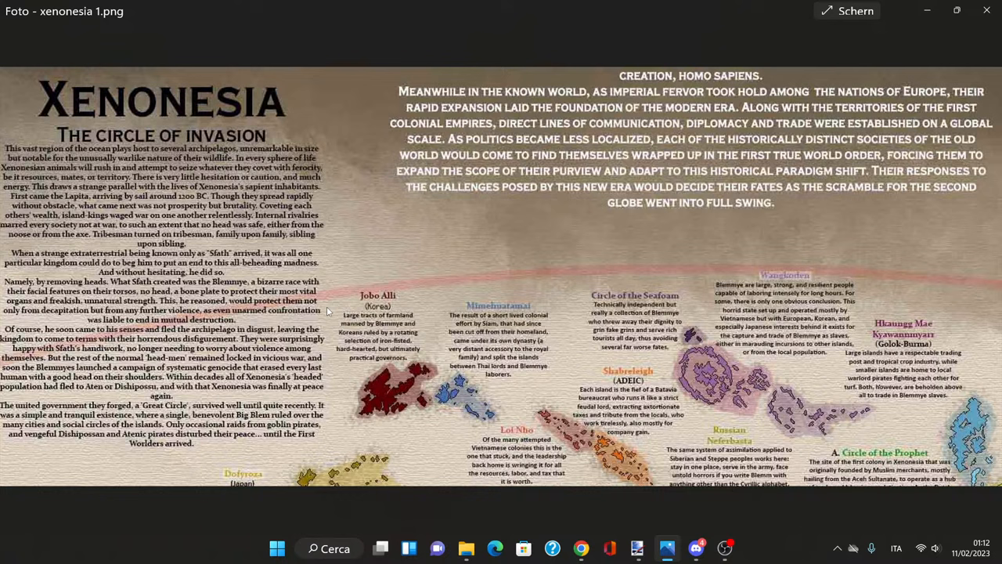
mouse_move(67, 202)
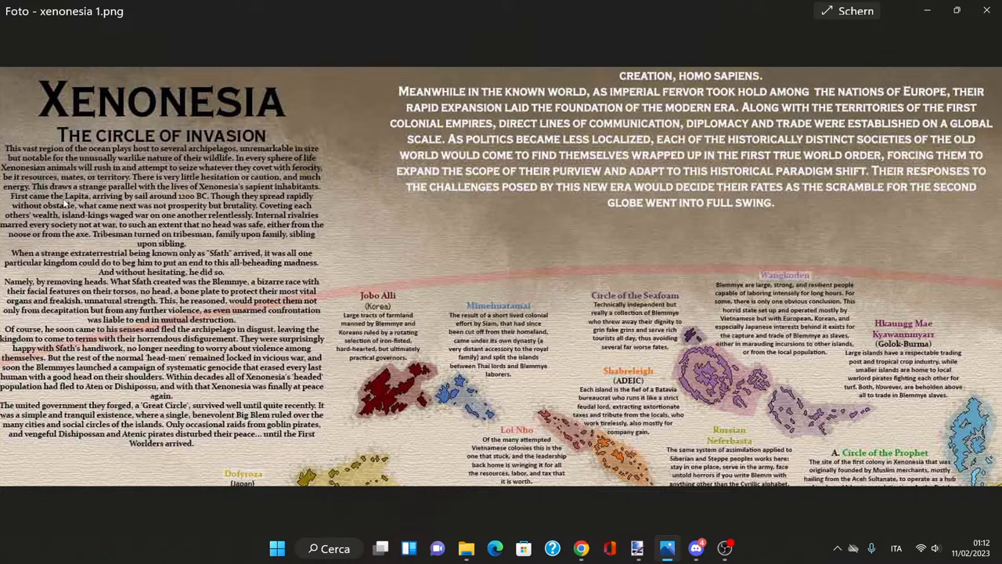
mouse_move(328, 206)
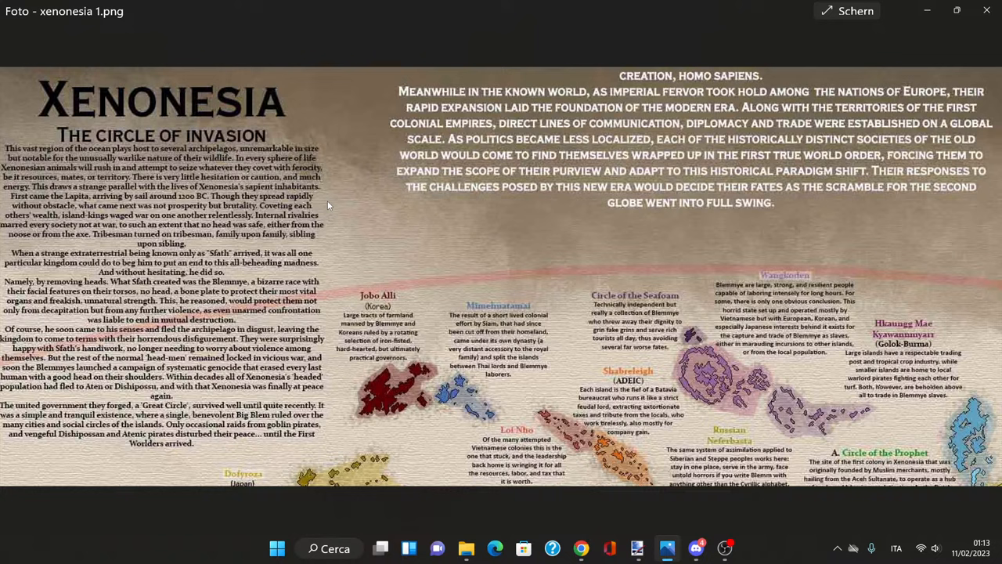
mouse_move(255, 291)
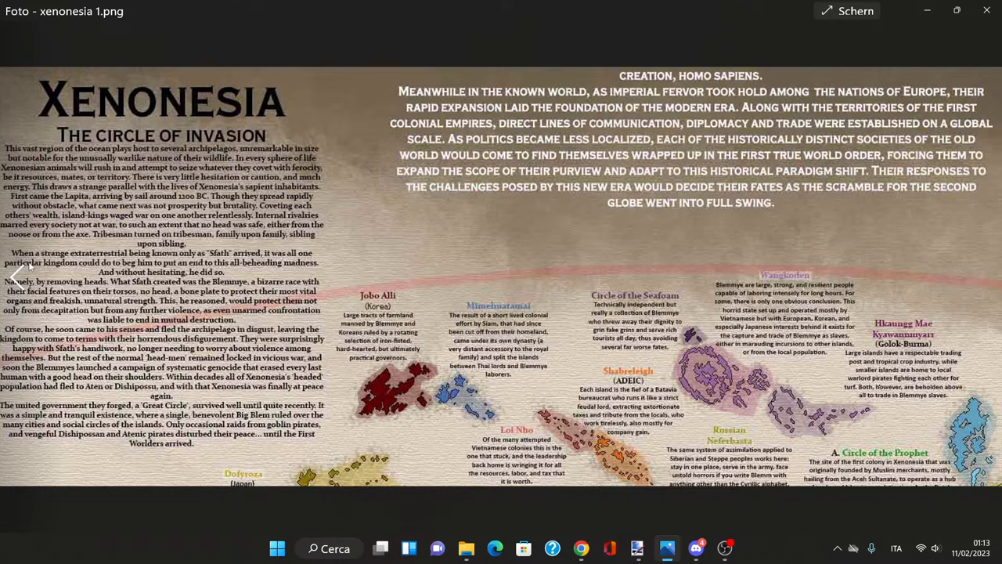
mouse_move(358, 256)
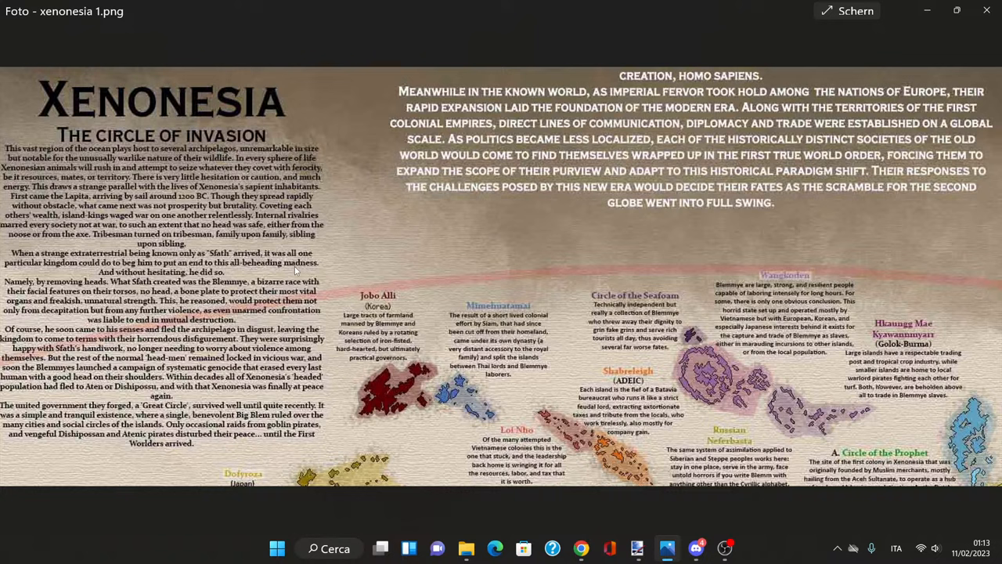
mouse_move(649, 274)
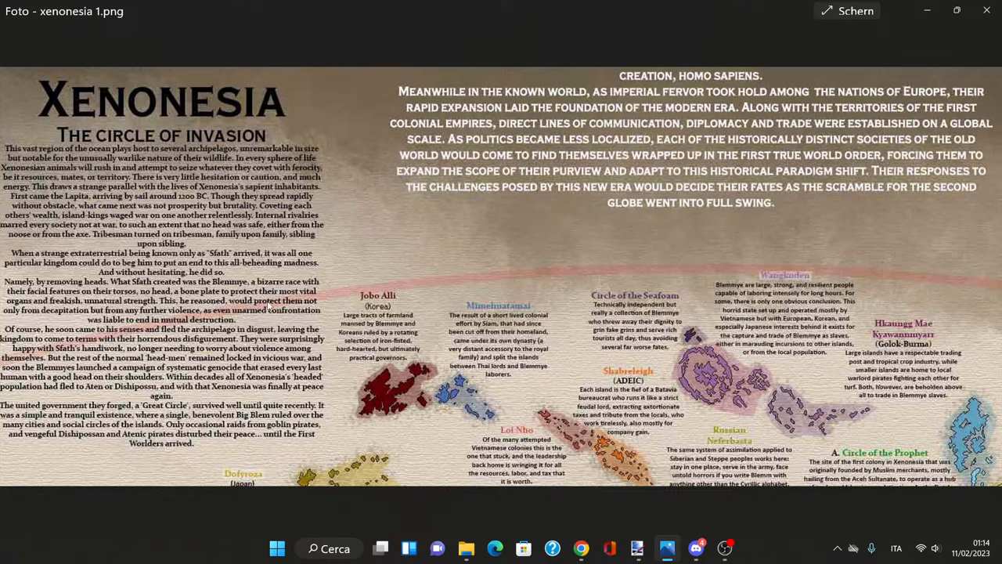
mouse_move(268, 306)
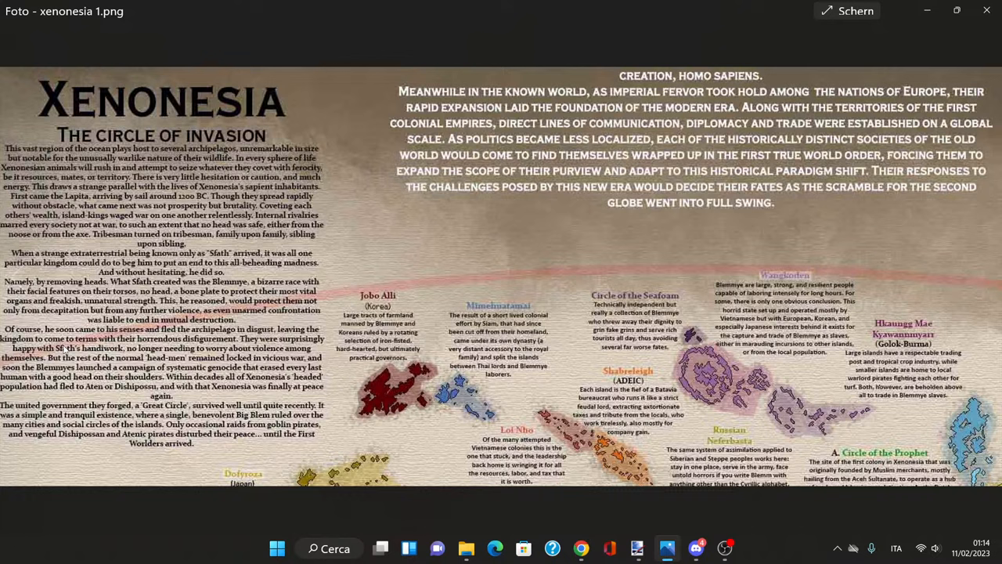
mouse_move(129, 354)
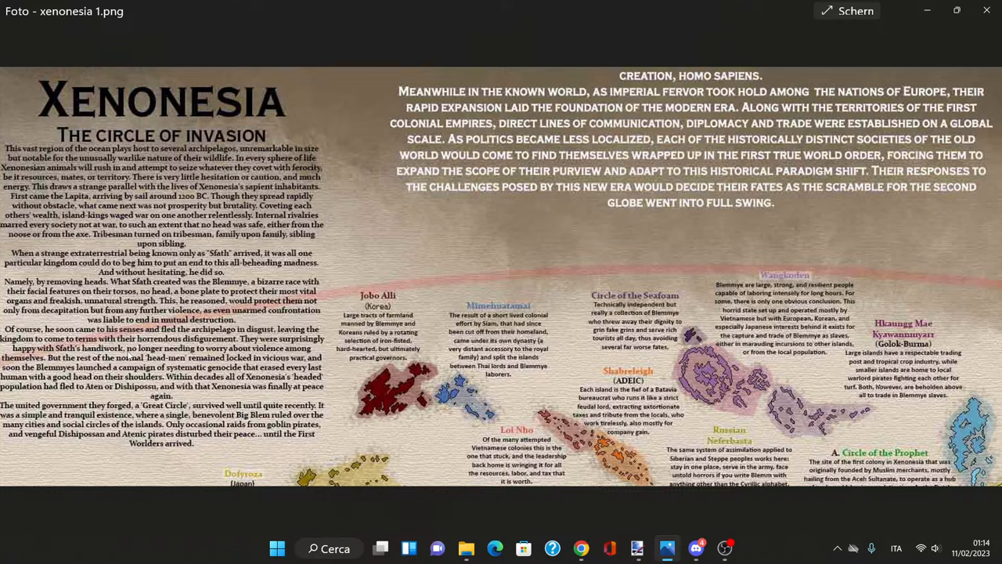
mouse_move(562, 313)
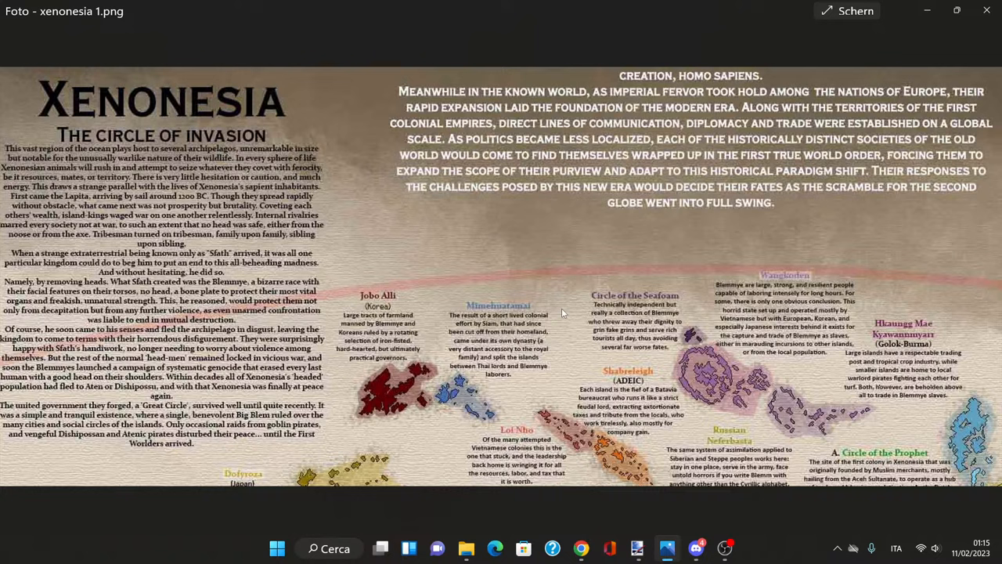
Step: Switch back to the full map and scroll down to Dofyroza, Hoshifima and Korean Neferbasta
left_click(984, 277)
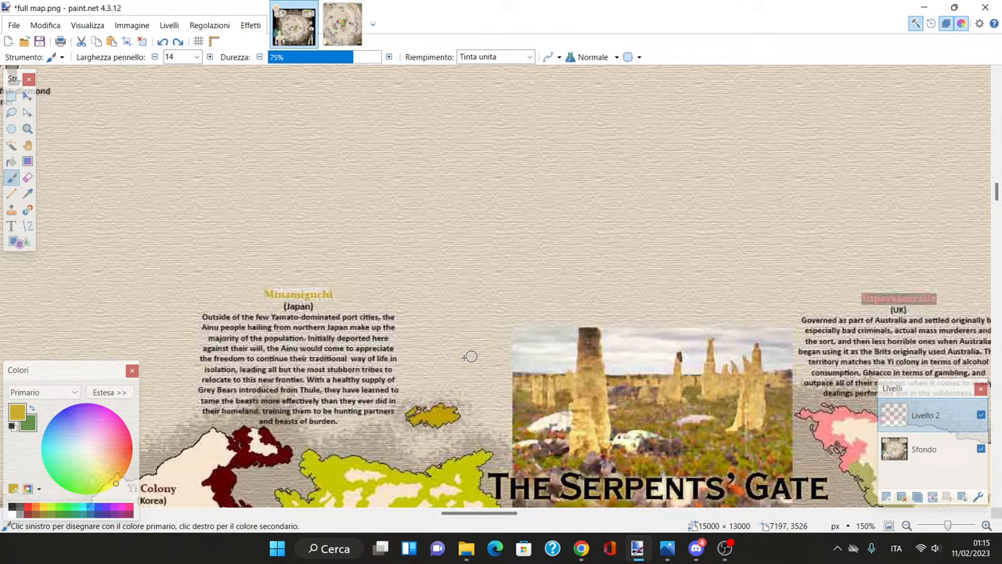
mouse_move(365, 299)
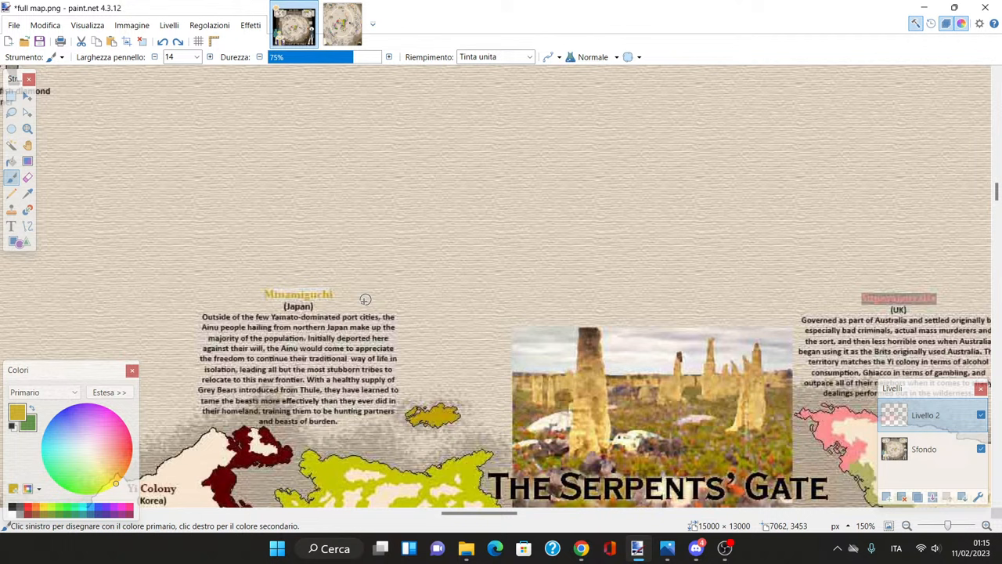
mouse_move(459, 371)
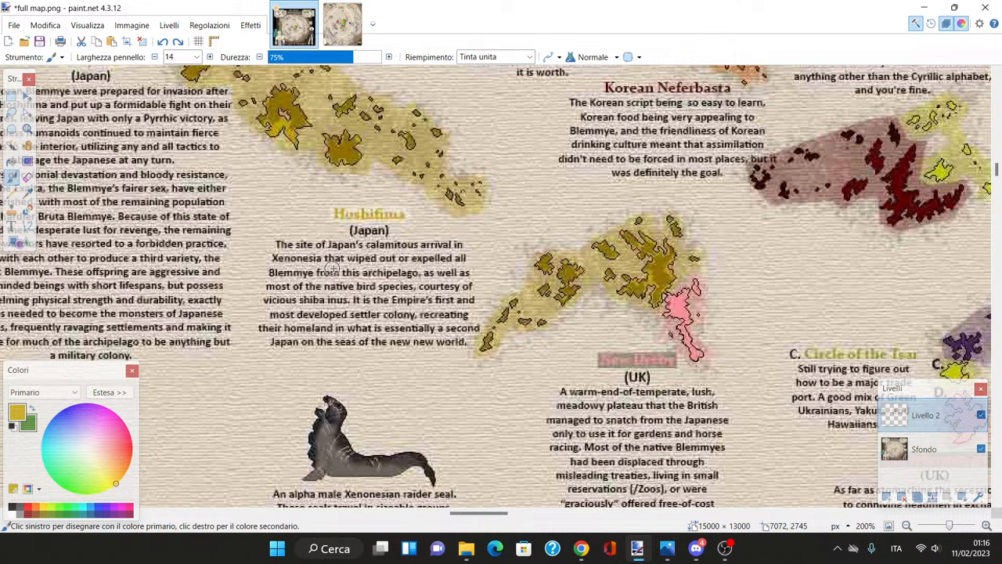
mouse_move(313, 302)
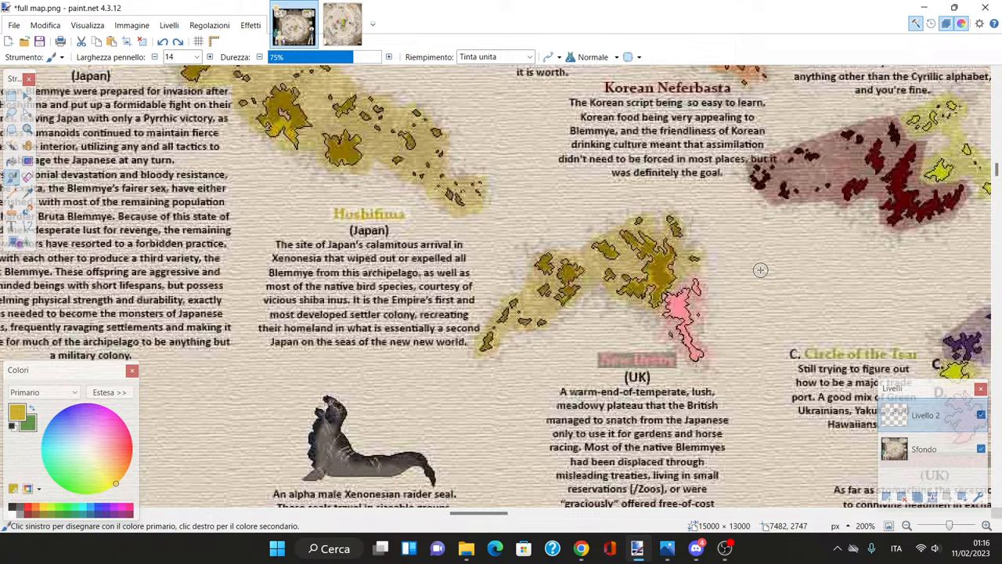
scroll("down", 3)
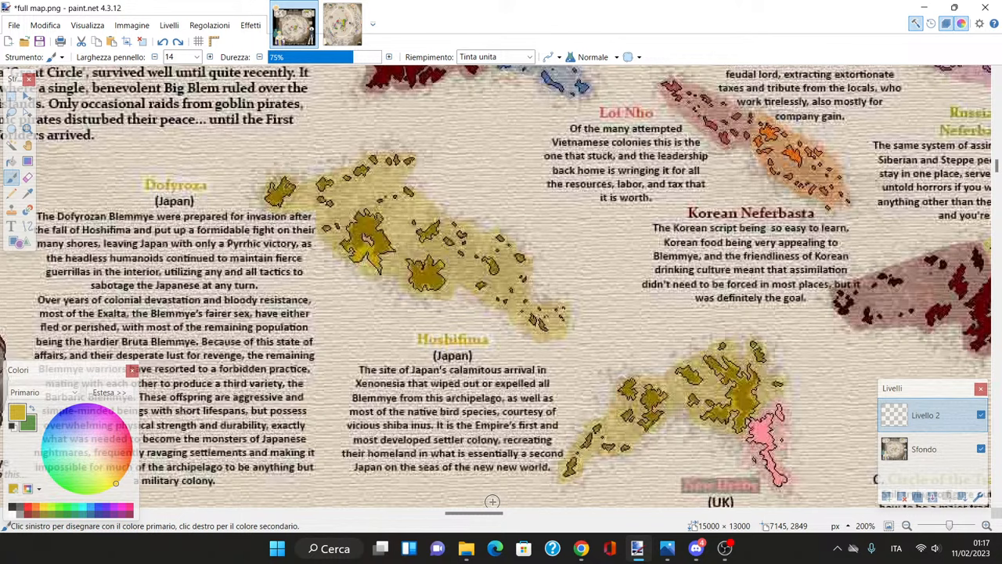
scroll("down", 3)
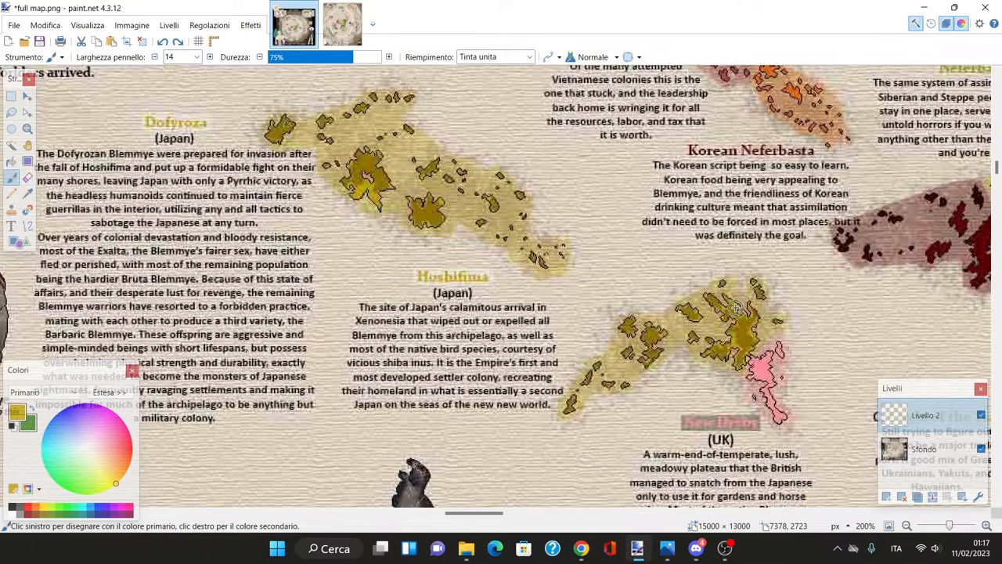
scroll("down", 3)
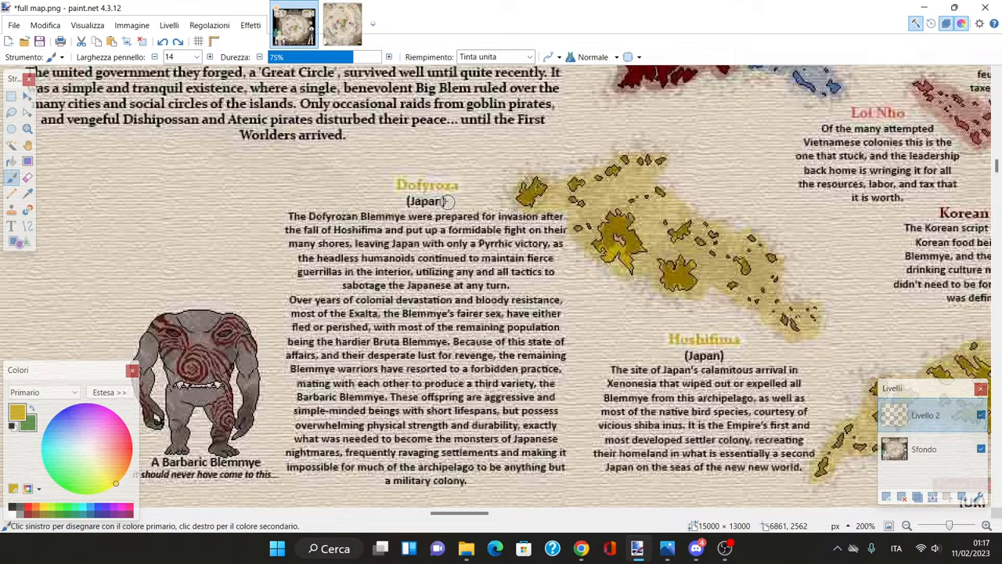
mouse_move(394, 206)
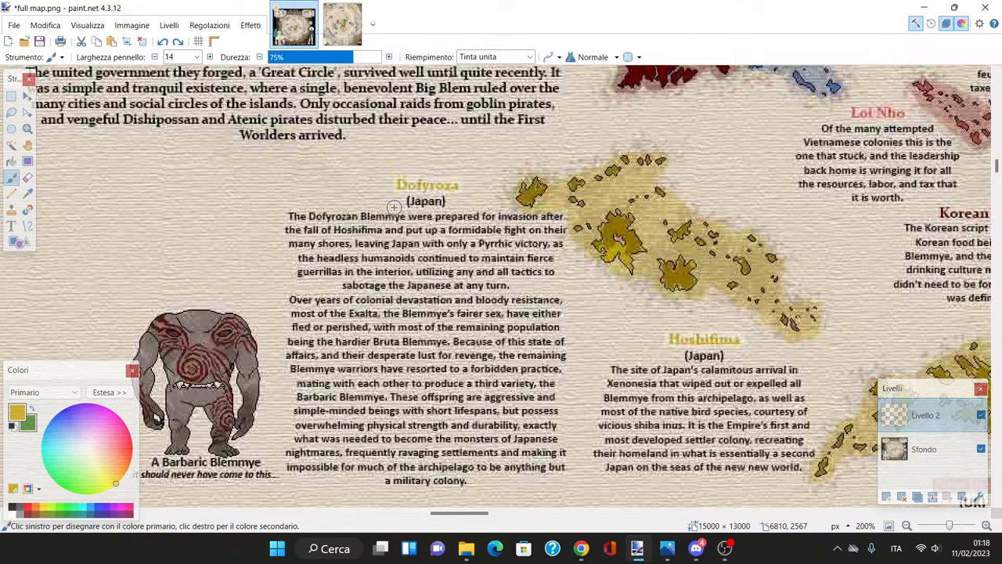
mouse_move(248, 440)
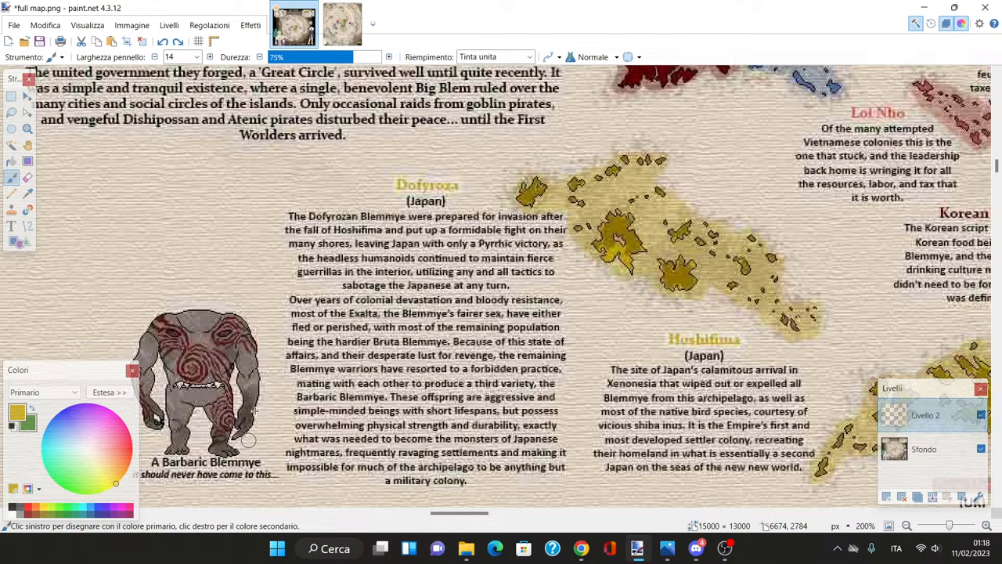
mouse_move(473, 181)
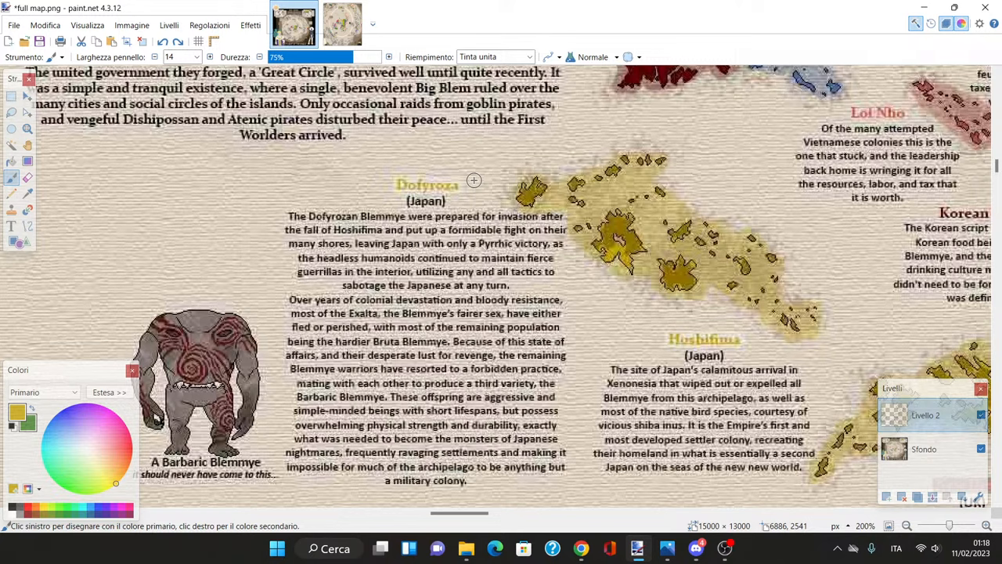
scroll("down", 3)
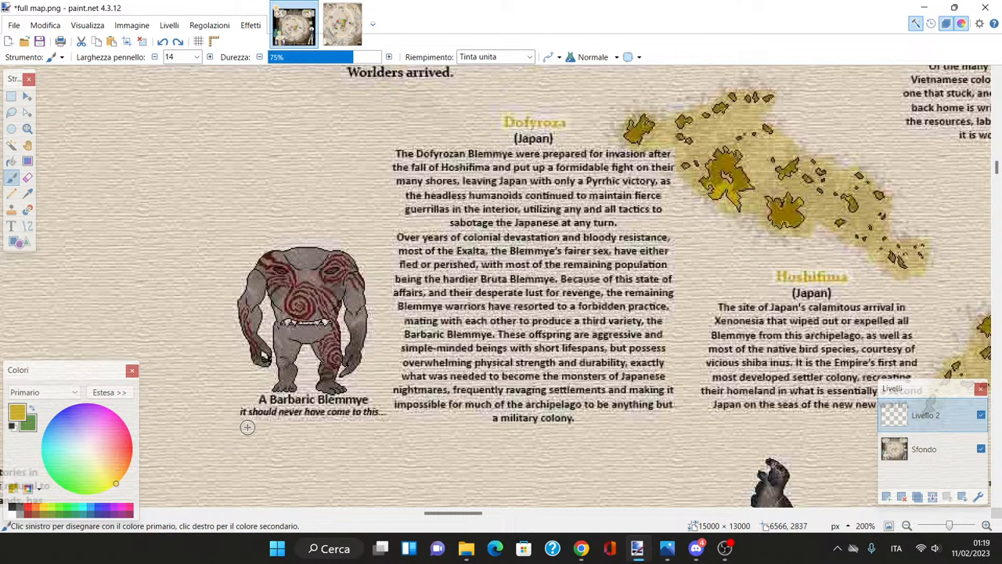
mouse_move(768, 292)
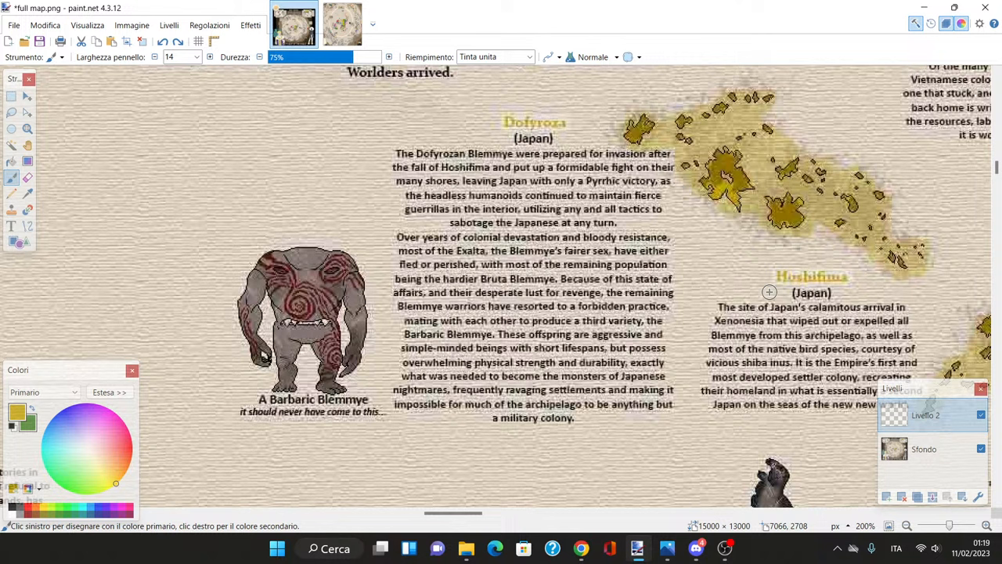
mouse_move(675, 342)
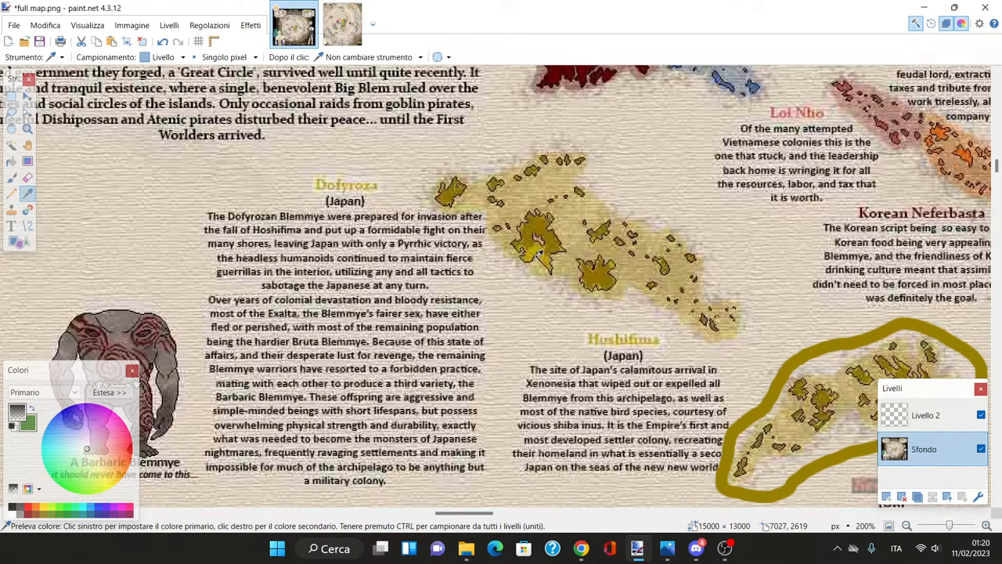
left_click_drag(423, 157, 599, 149)
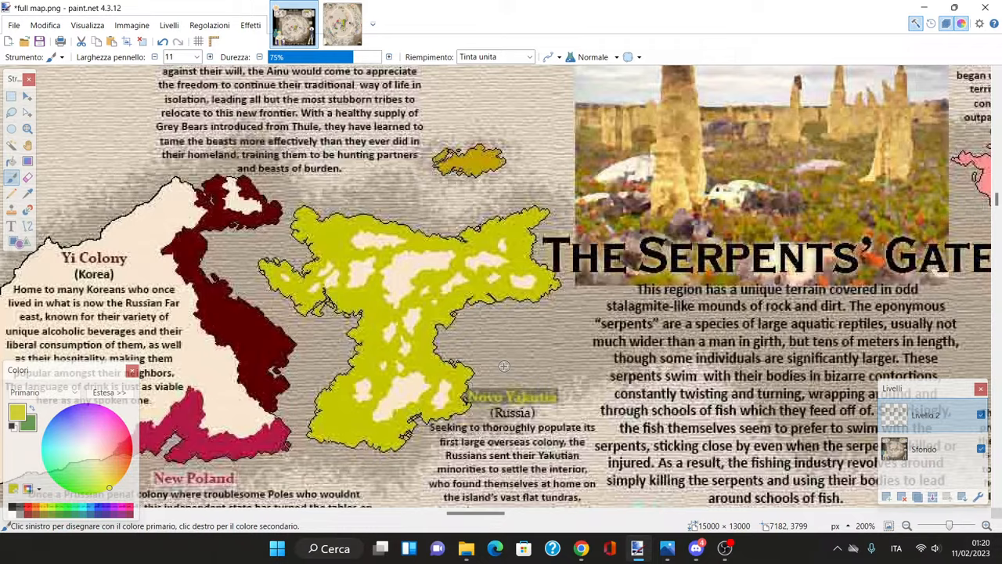
scroll("down", 3)
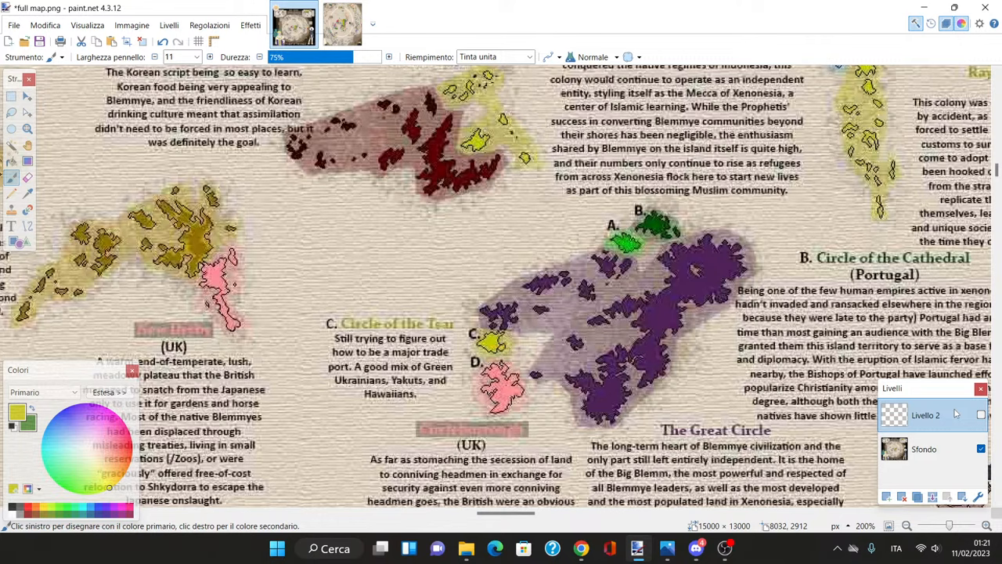
scroll("down", 3)
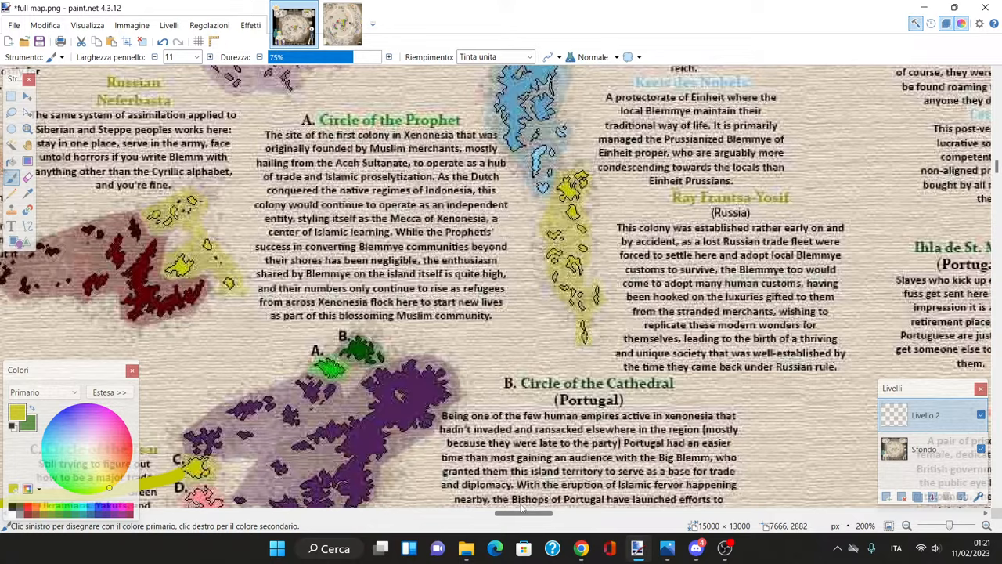
scroll("left", 3)
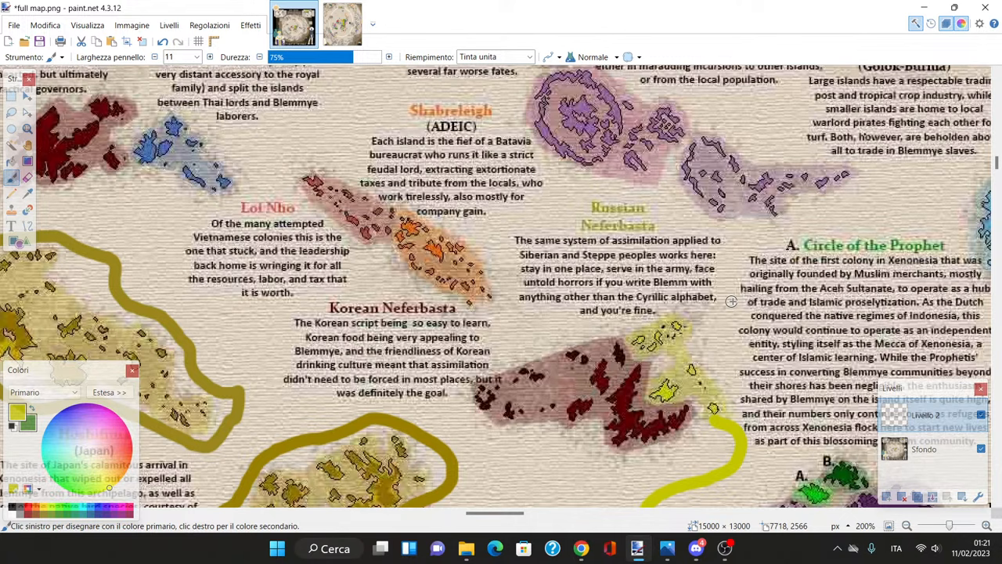
scroll("down", 3)
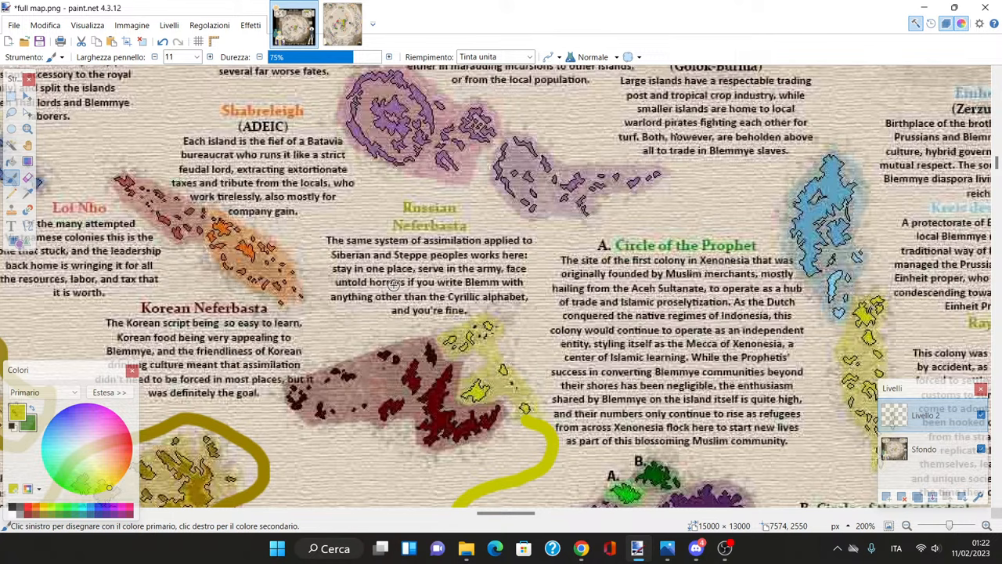
mouse_move(414, 296)
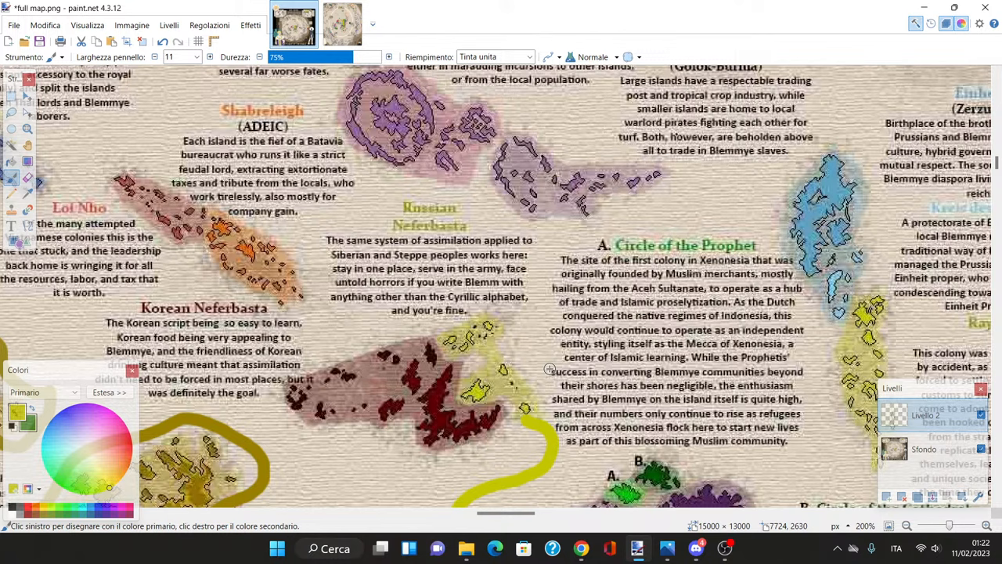
mouse_move(538, 365)
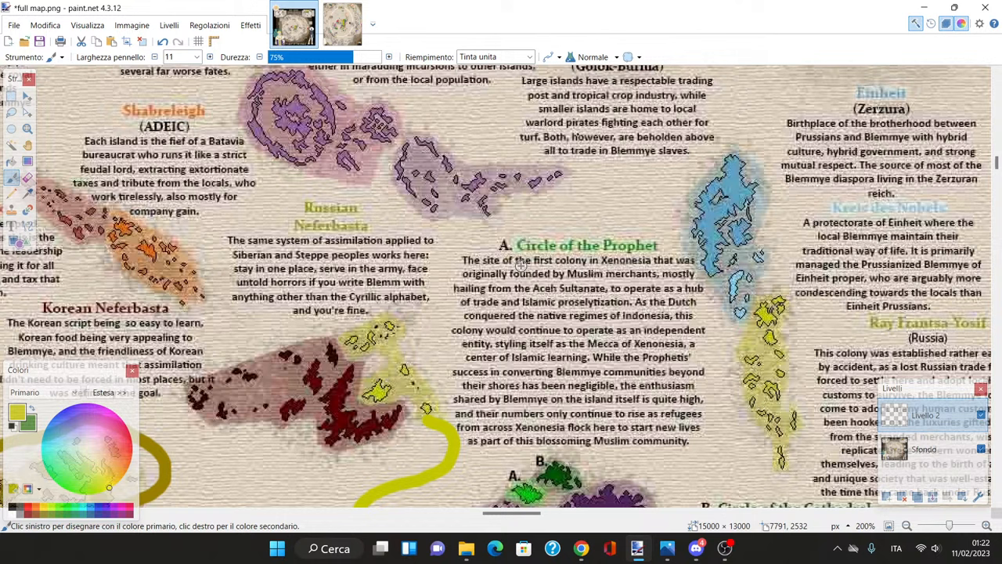
Step: Scroll the map right and down toward the yellow Ray Frantsa-Yosif islands
scroll("right", 3)
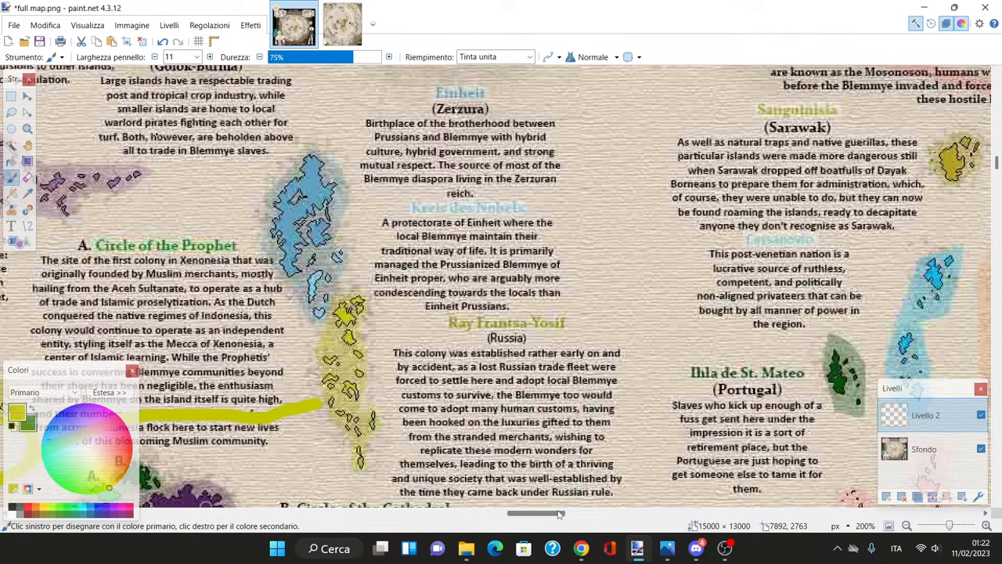
scroll("down", 3)
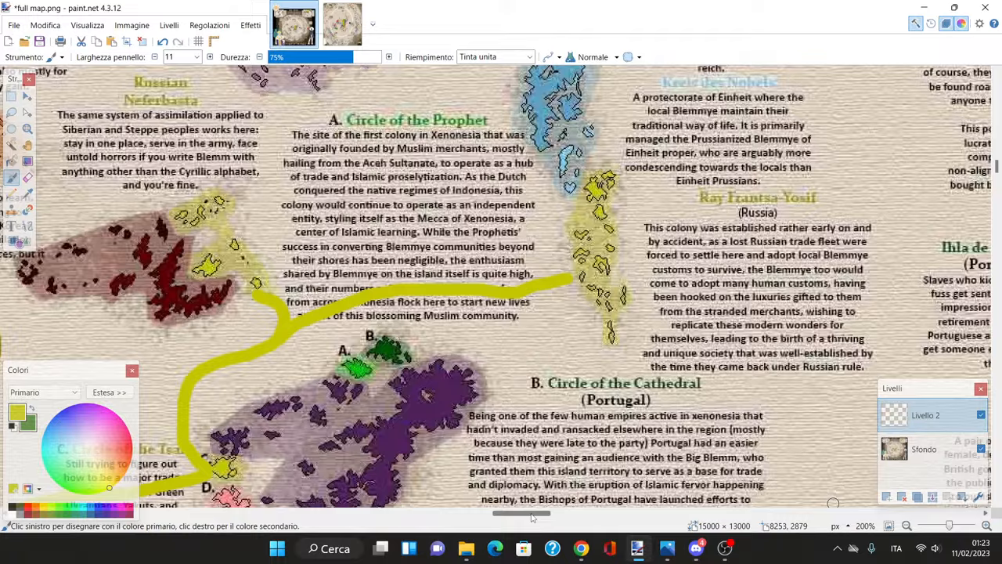
scroll("down", 3)
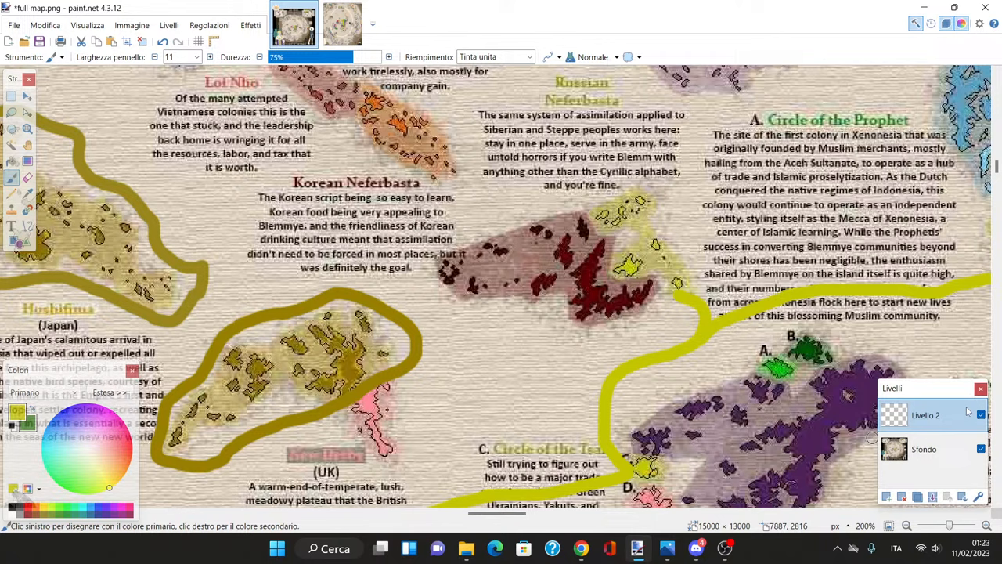
Step: Scroll down past Hoshifima and Korean Neferbasta and hide the Livello 2 route layer
scroll("down", 3)
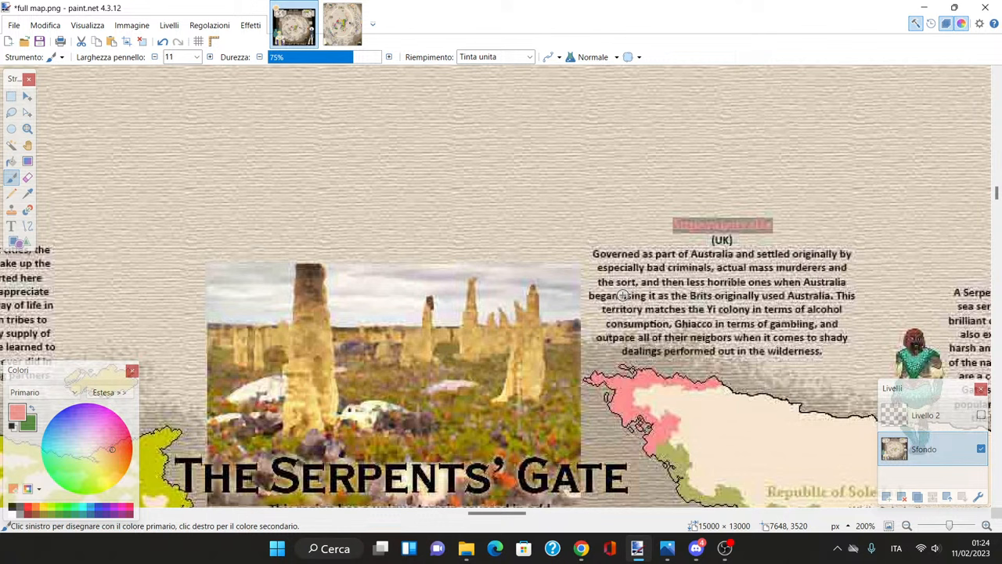
scroll("down", 3)
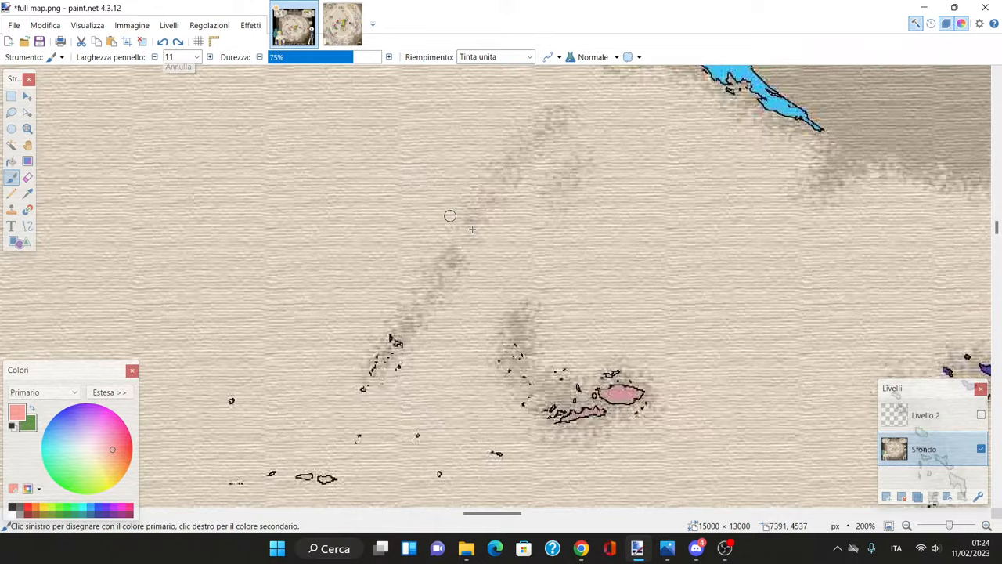
left_click(981, 414)
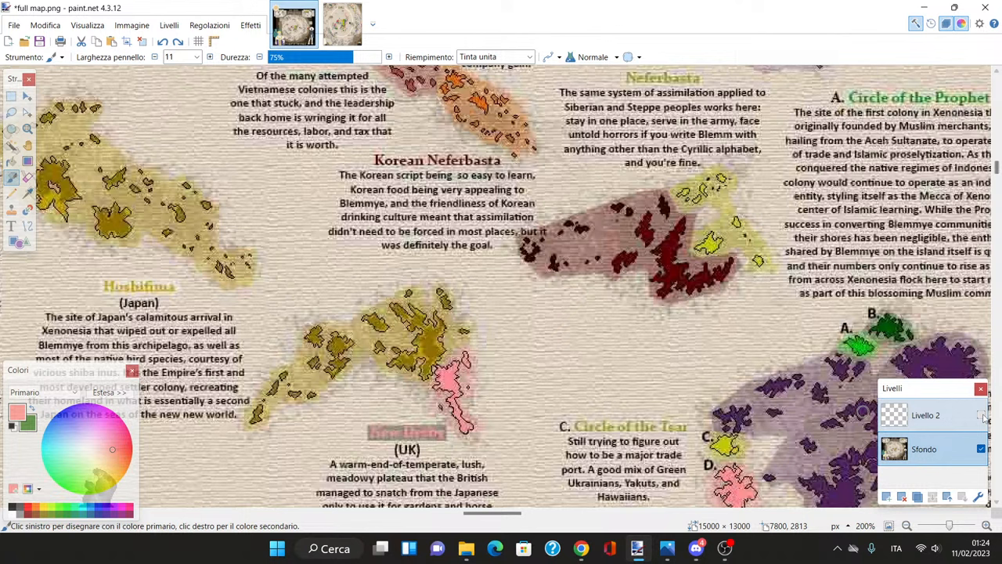
Step: Scroll south to New Dream, Circle of the Tsar and the raider seal illustration
scroll("down", 3)
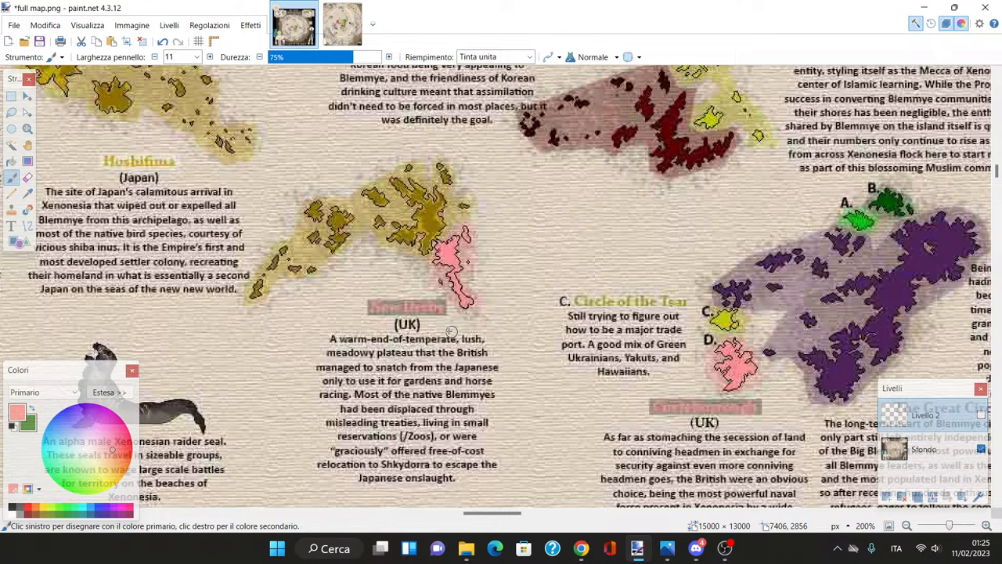
scroll("down", 3)
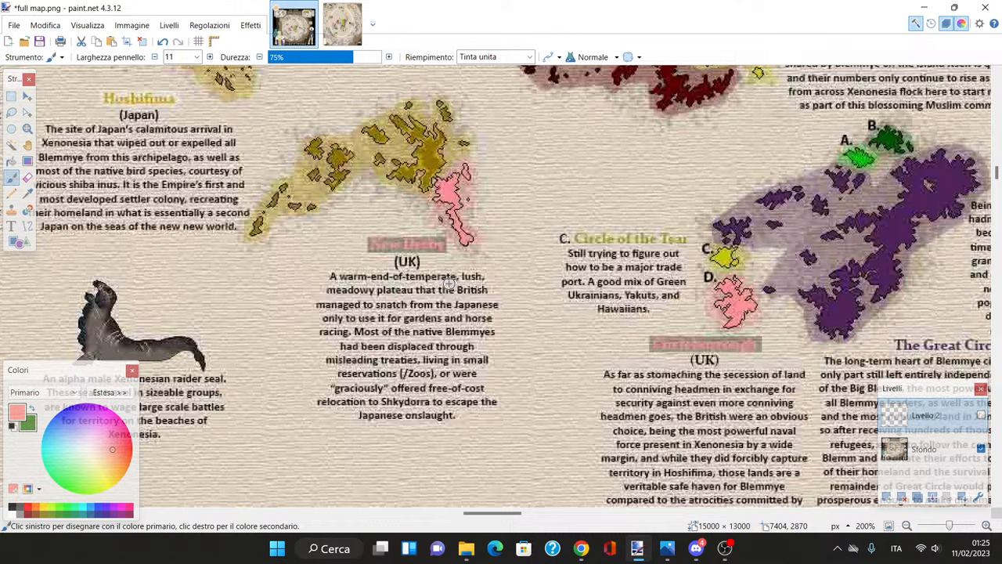
mouse_move(521, 283)
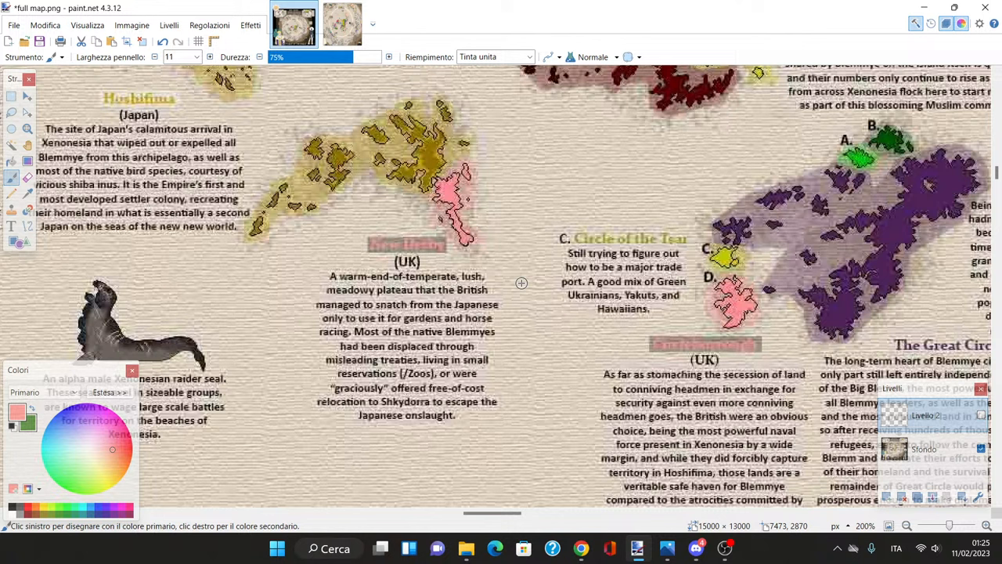
mouse_move(523, 280)
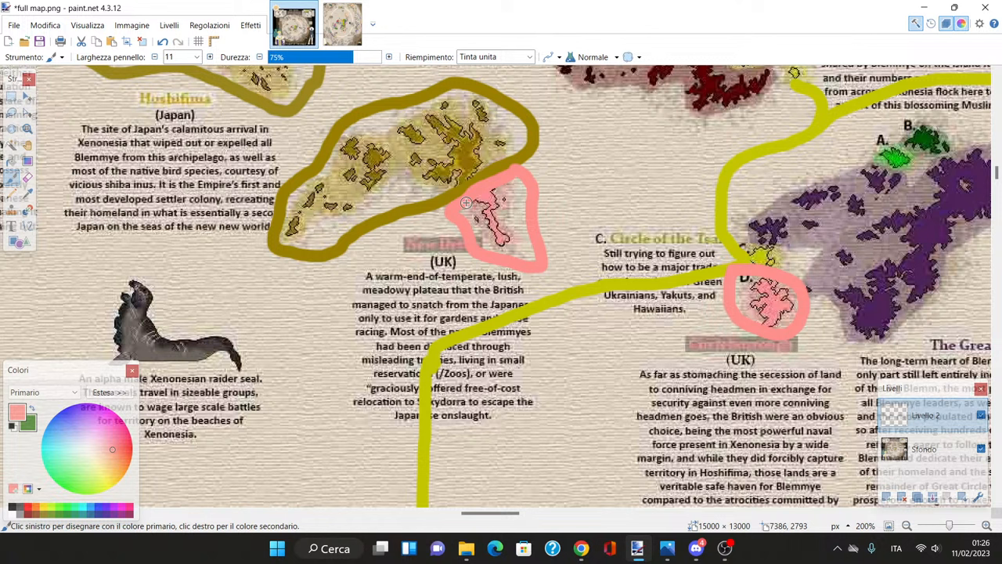
mouse_move(569, 204)
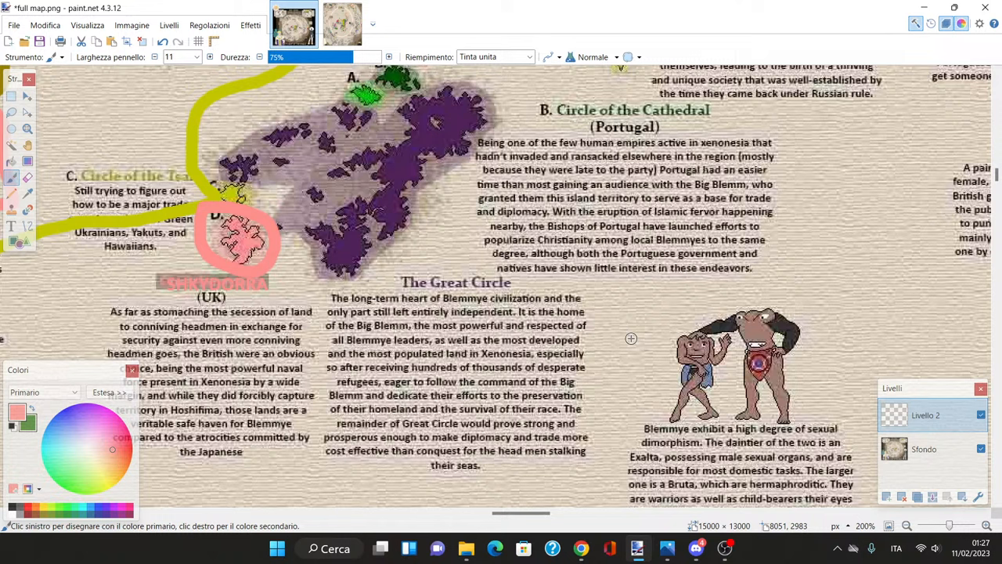
mouse_move(390, 464)
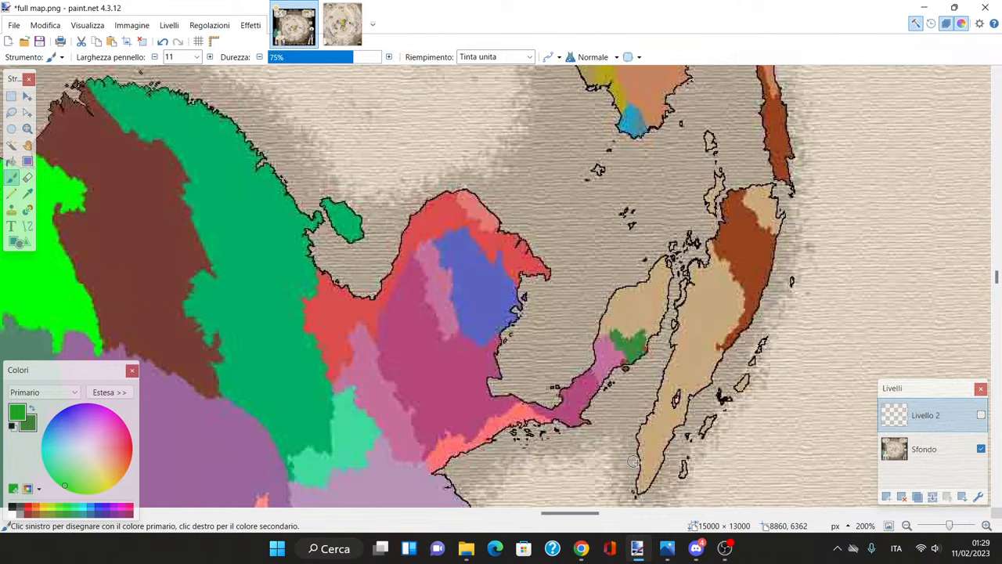
mouse_move(626, 411)
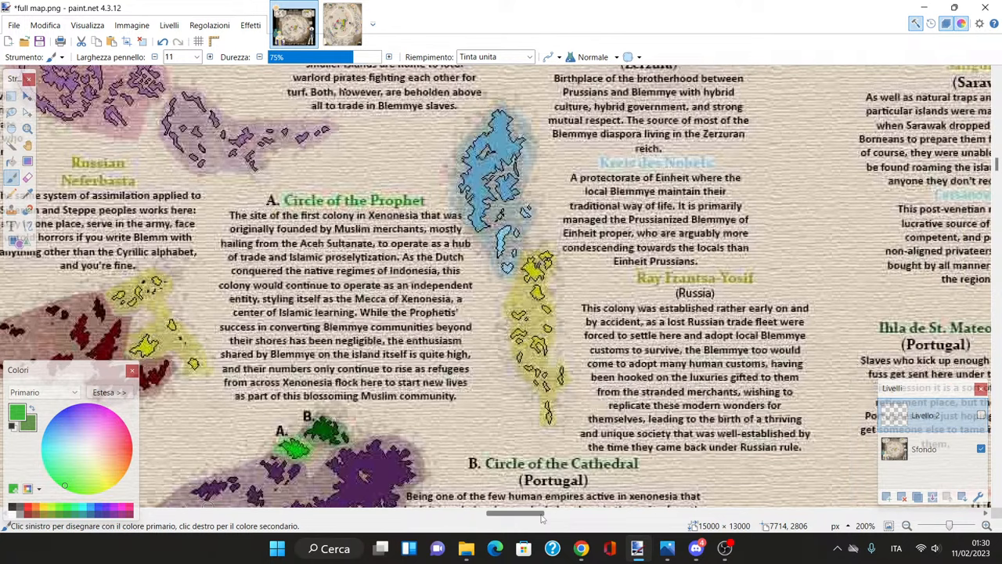
scroll("down", 3)
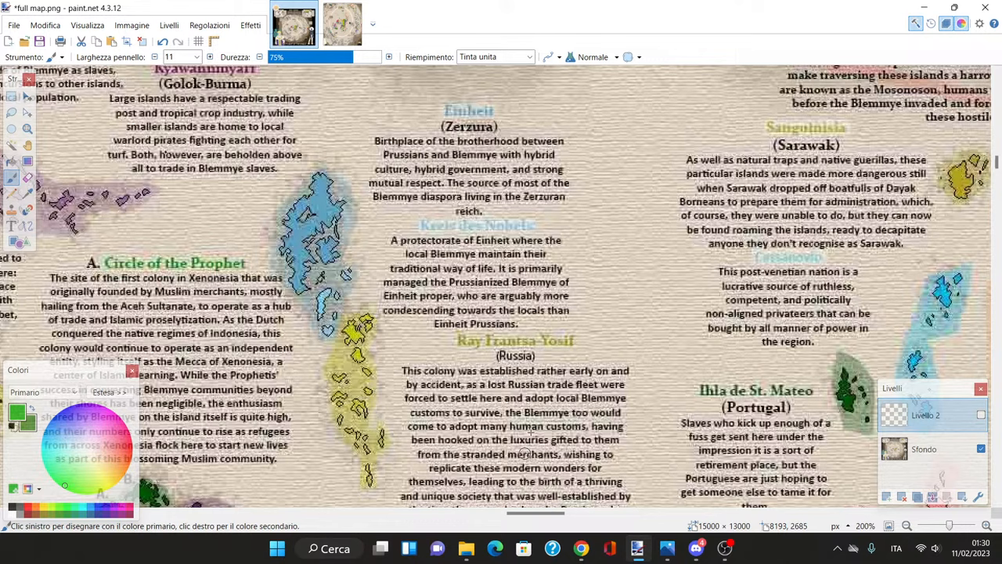
mouse_move(570, 477)
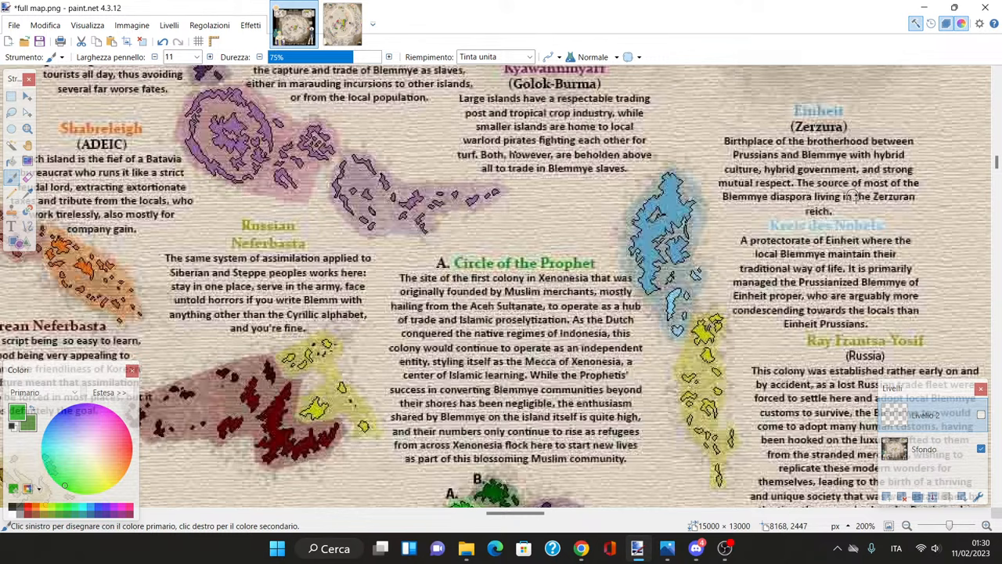
mouse_move(755, 179)
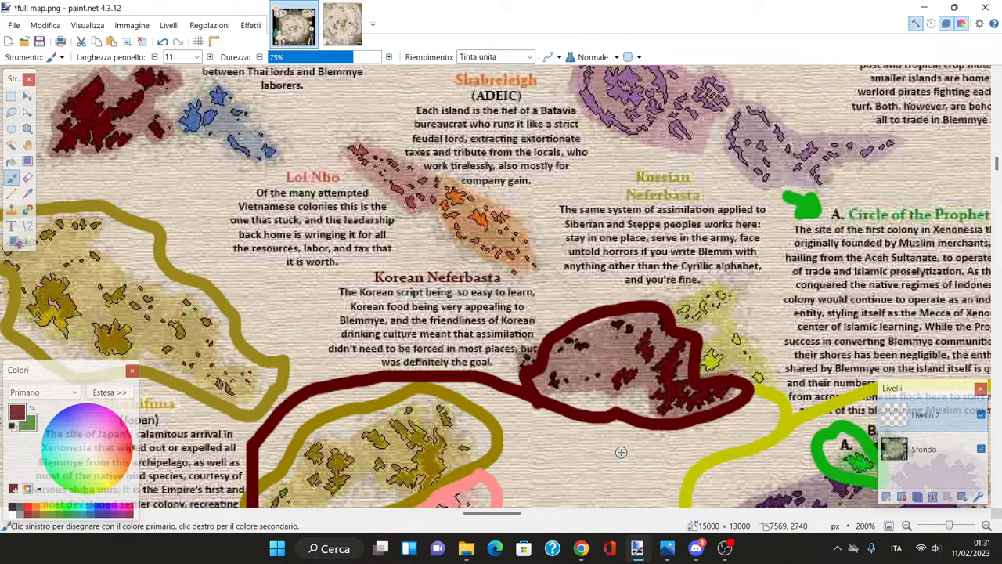
mouse_move(766, 403)
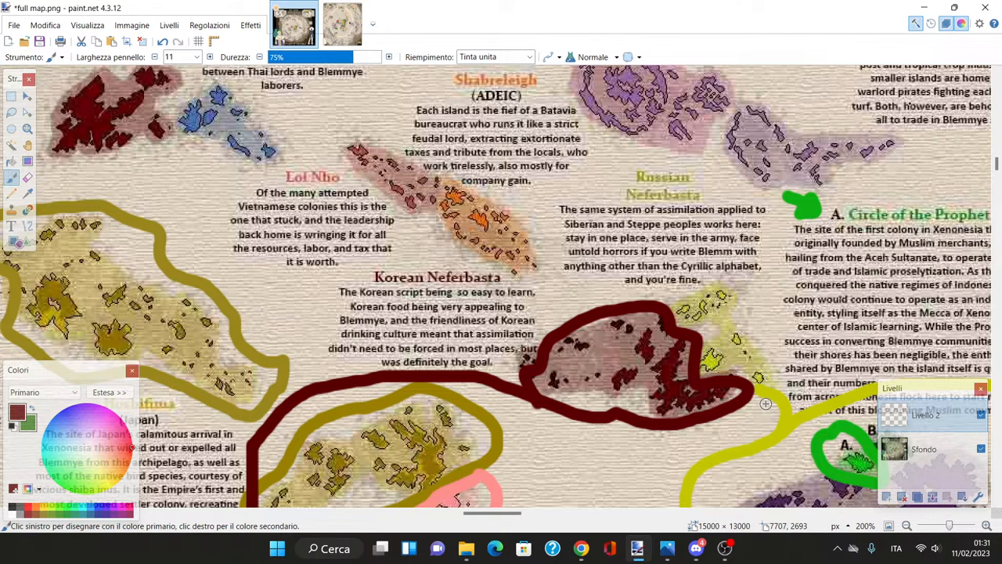
Step: Scroll the map left and down toward Korean Neferbasta and Jobo Alli
scroll("left", 3)
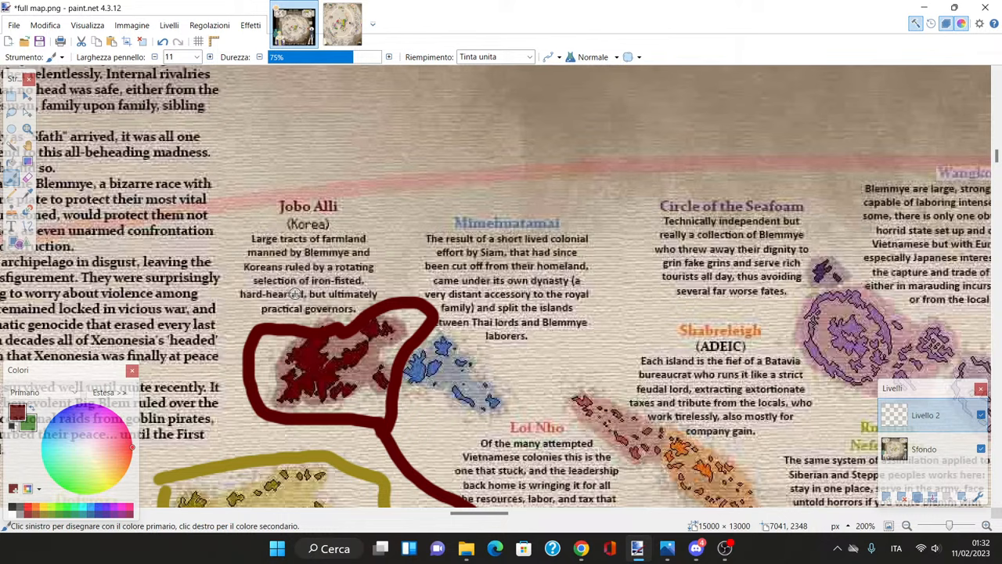
scroll("down", 3)
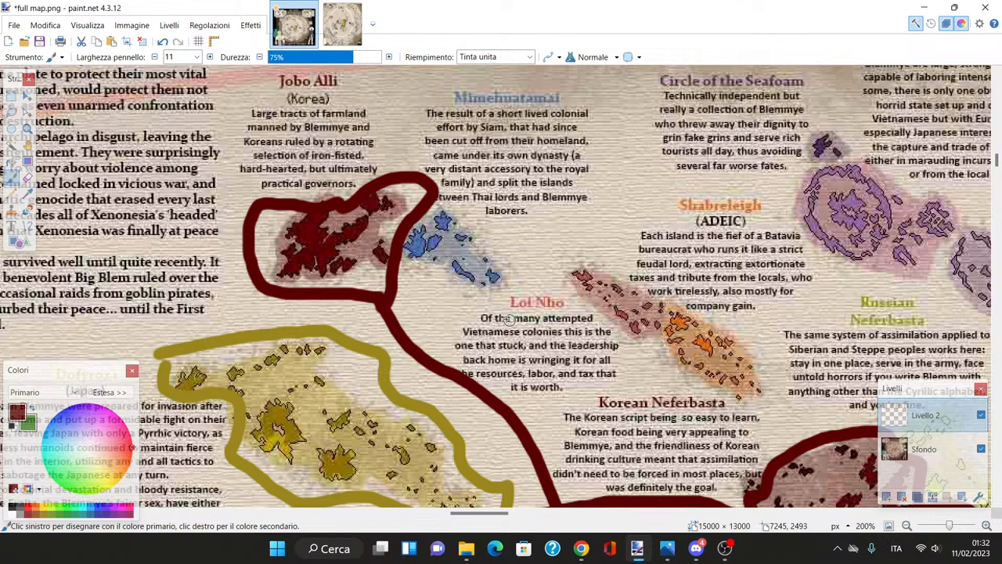
mouse_move(789, 279)
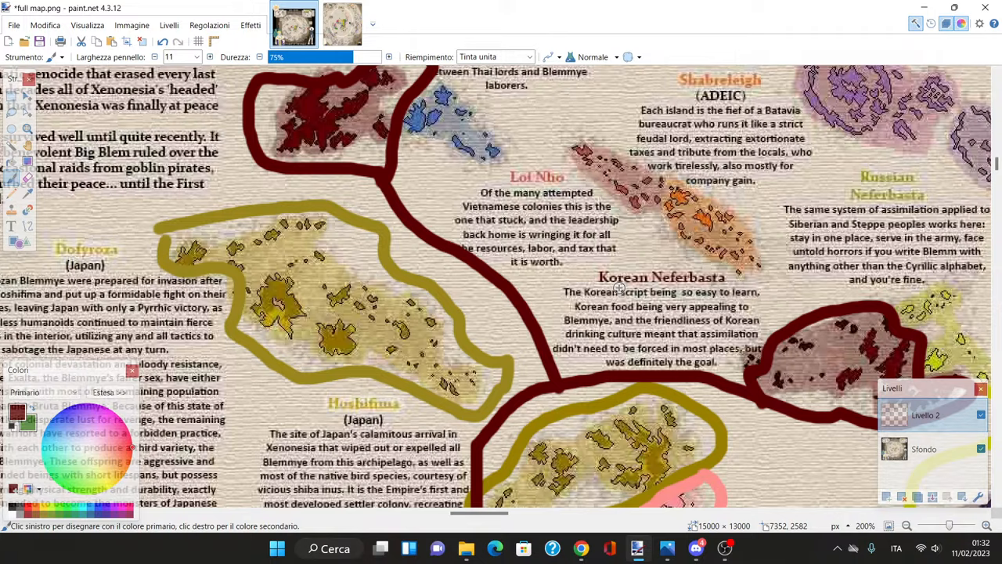
scroll("down", 3)
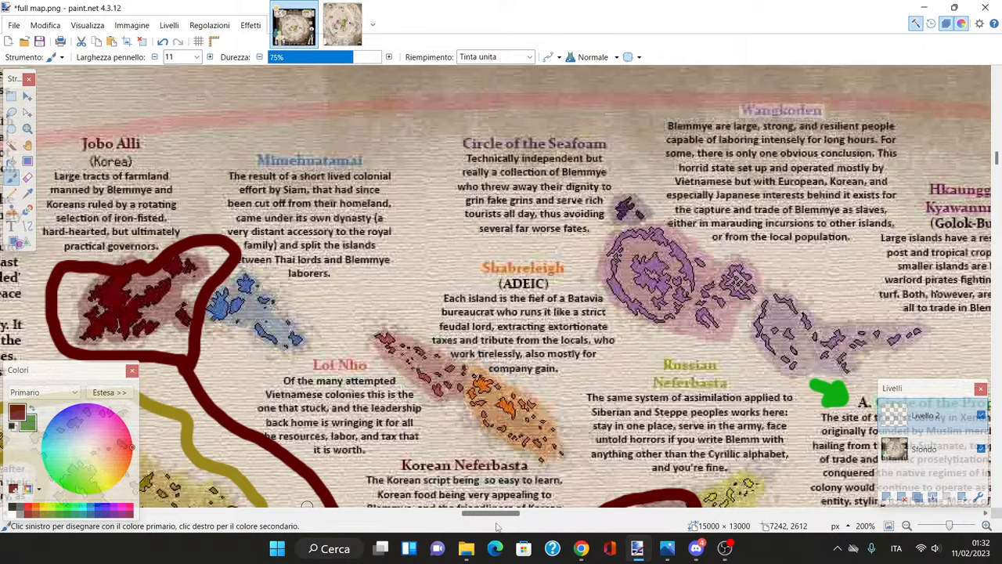
scroll("right", 3)
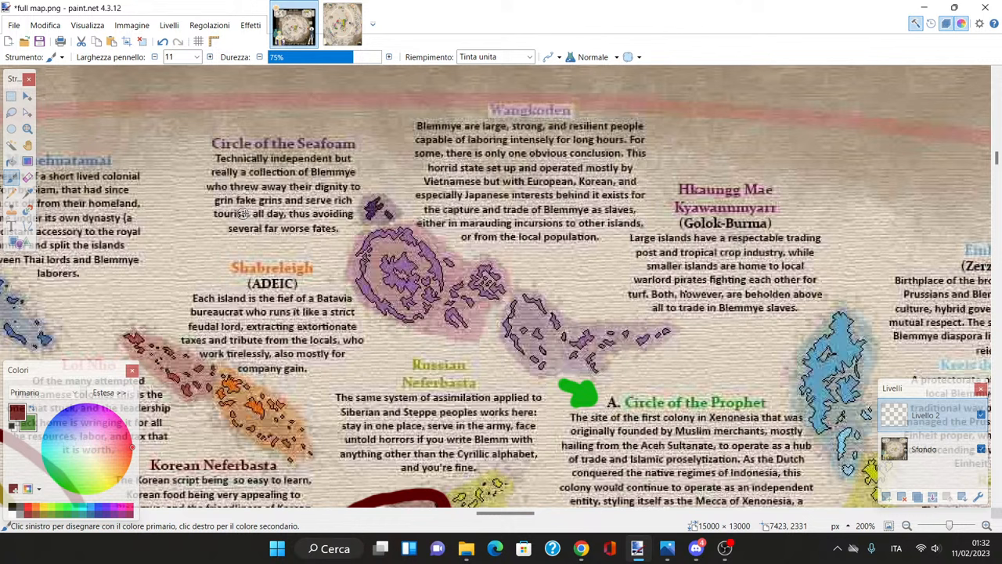
mouse_move(430, 220)
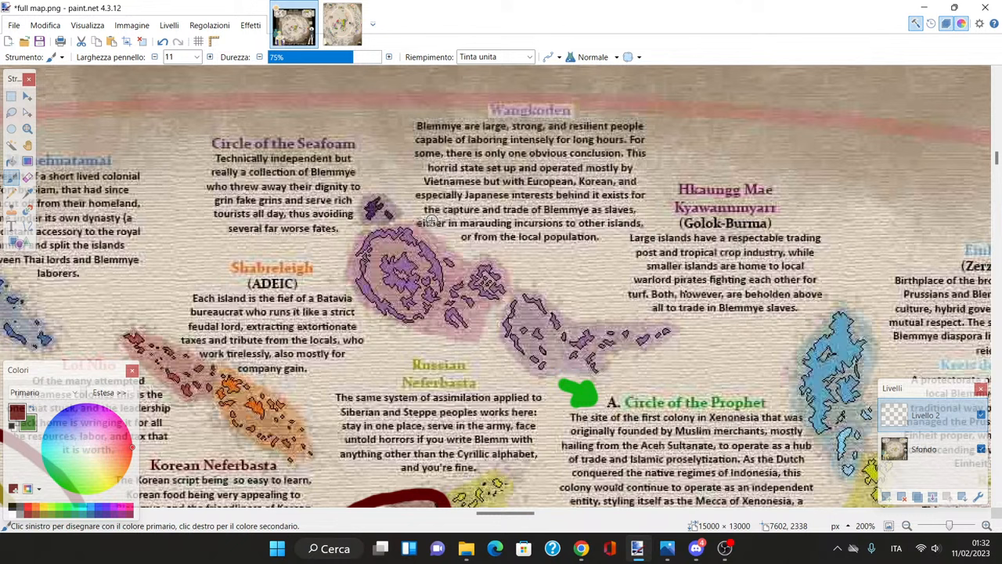
mouse_move(532, 127)
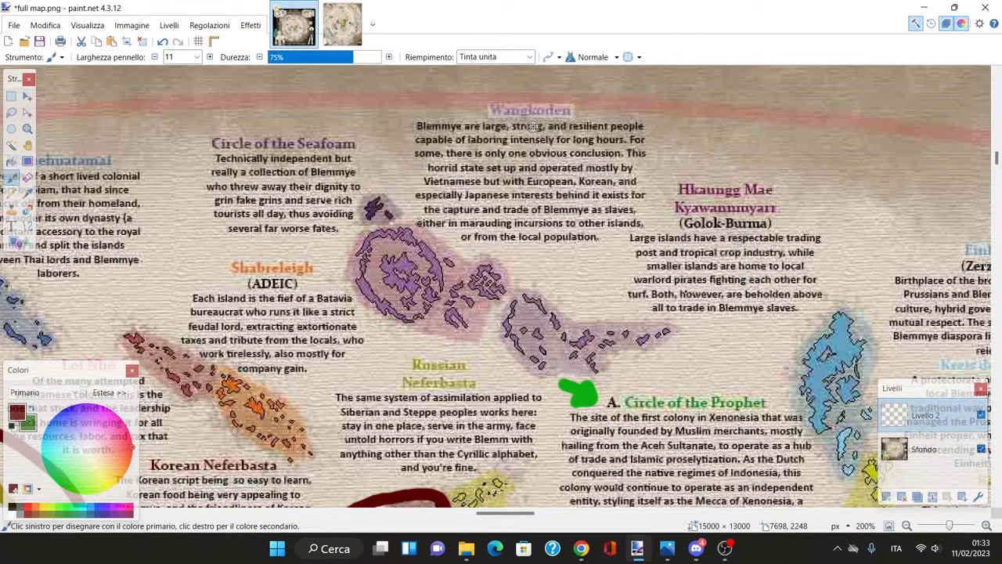
mouse_move(544, 119)
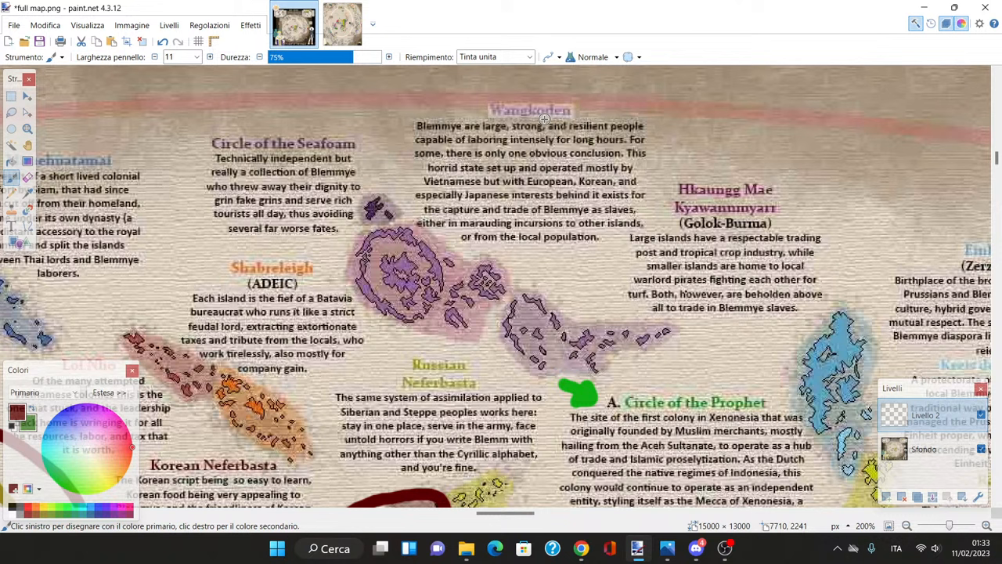
mouse_move(742, 103)
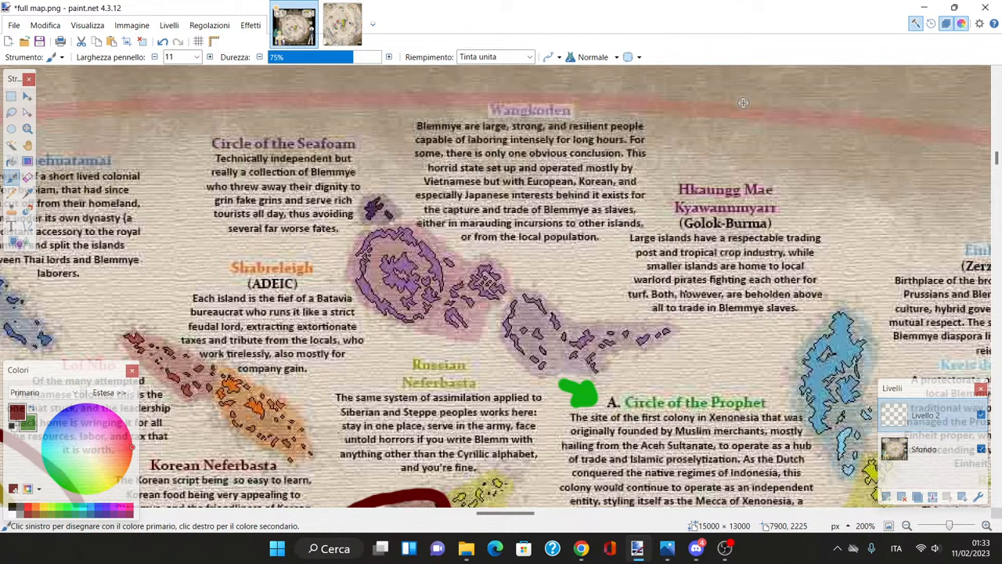
mouse_move(623, 119)
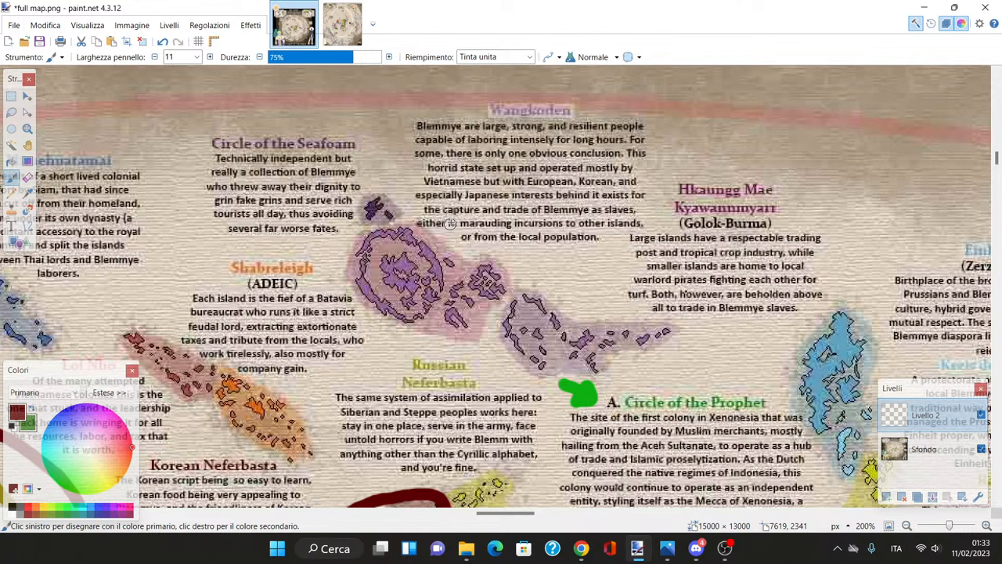
mouse_move(489, 237)
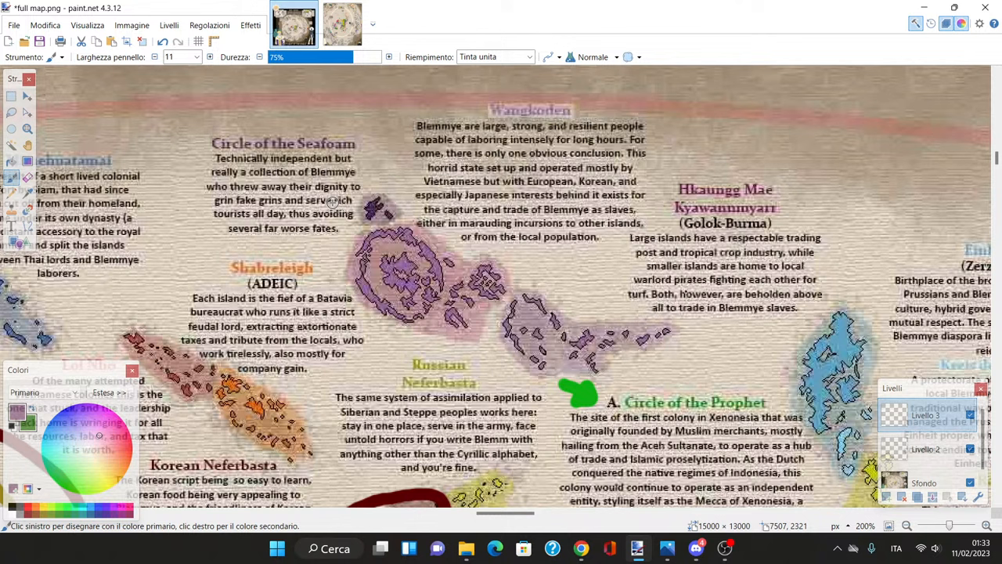
mouse_move(759, 274)
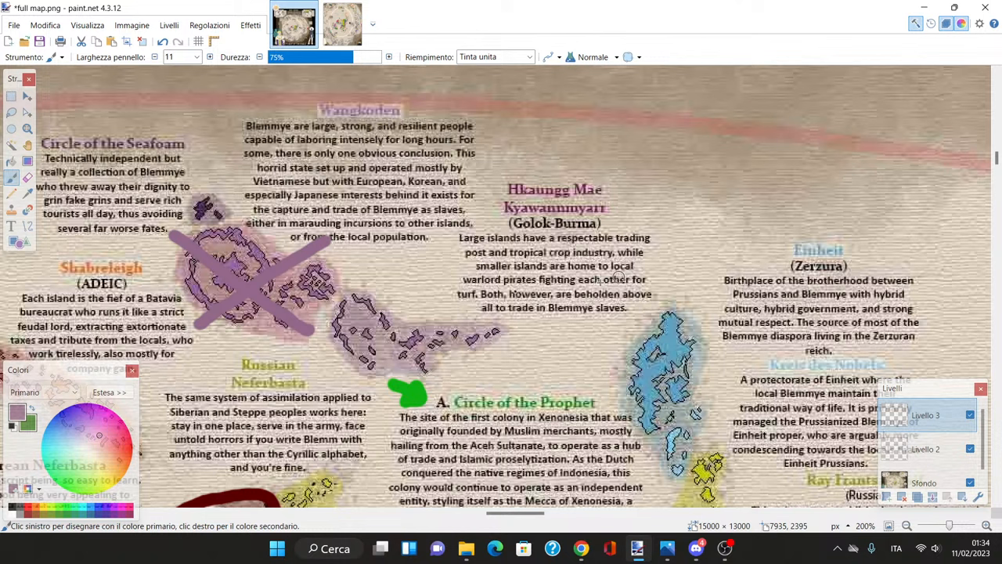
mouse_move(617, 278)
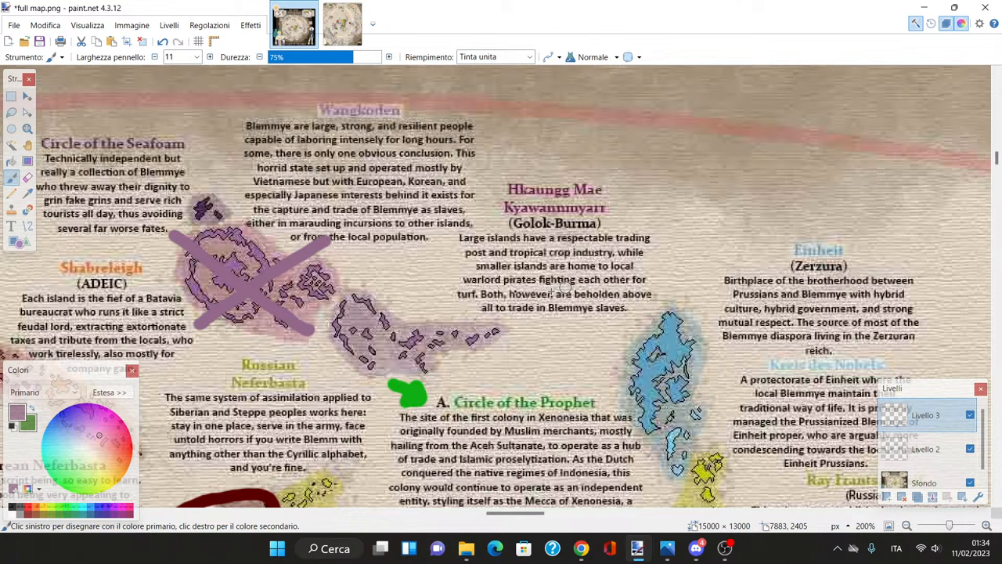
mouse_move(537, 329)
type("53")
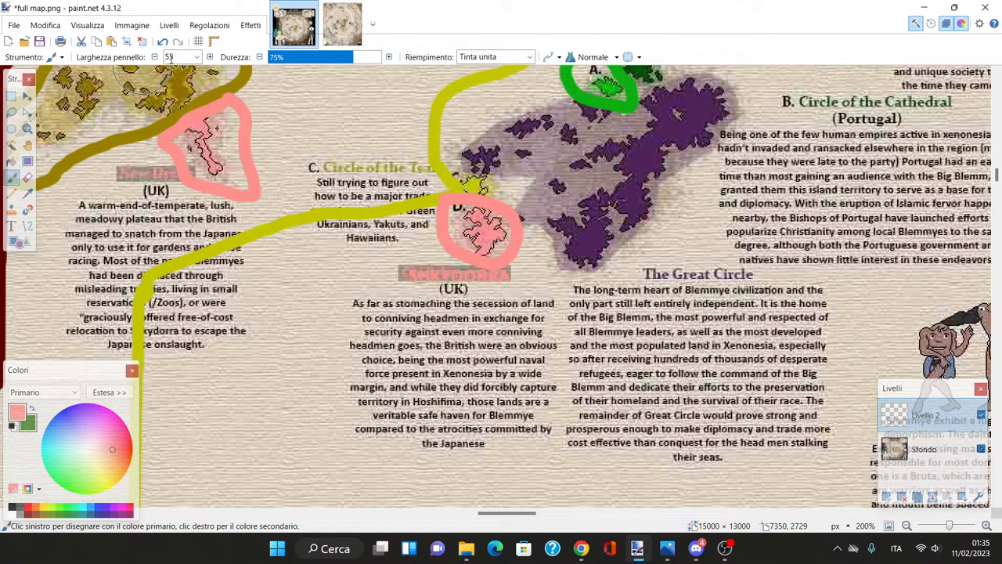
Step: Paint a pink curved route line below the Circle of the Cathedral text
left_click_drag(516, 262, 787, 456)
type("8")
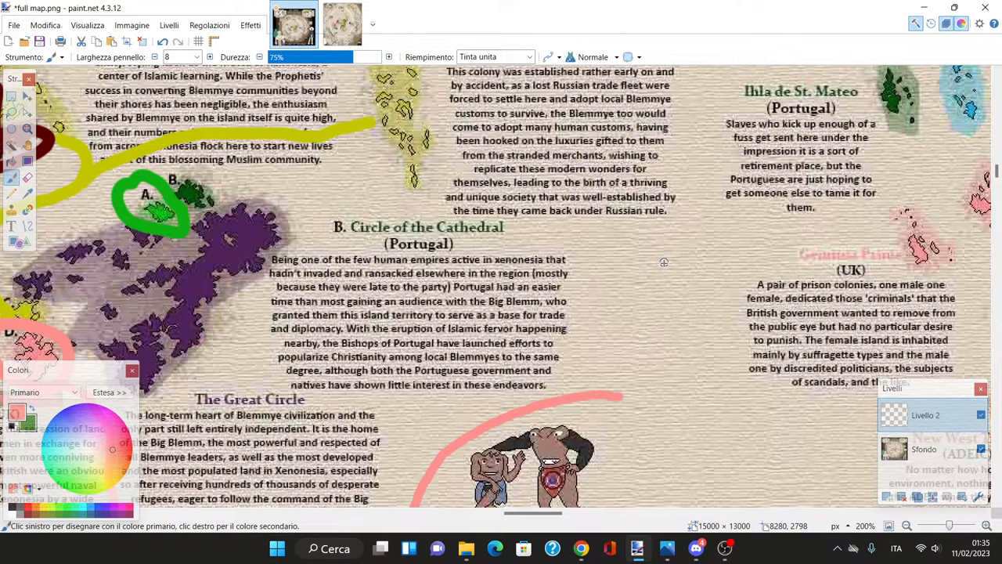
Step: Pan right and then down across the map toward the prison colony islands
scroll("right", 3)
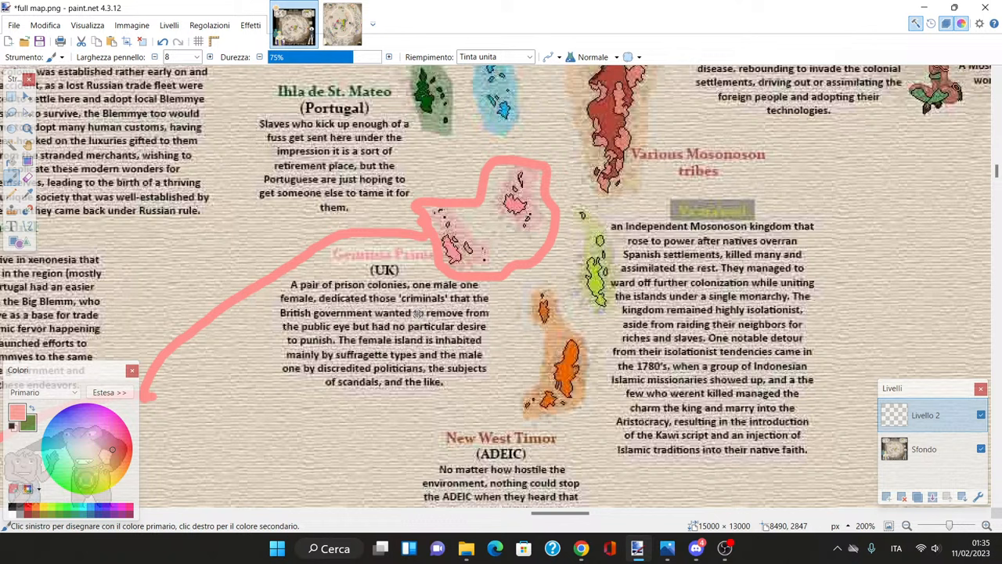
mouse_move(451, 303)
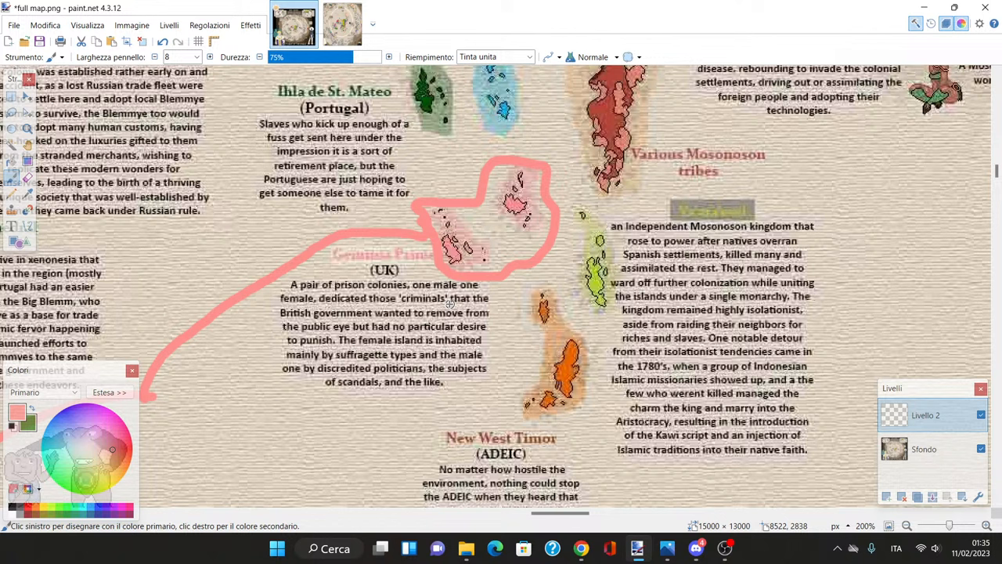
mouse_move(472, 350)
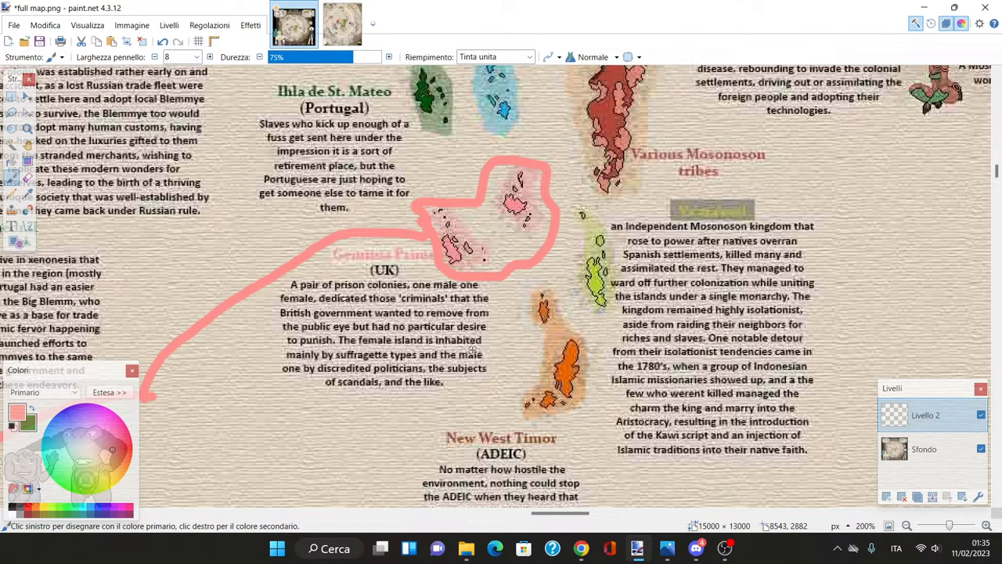
scroll("down", 3)
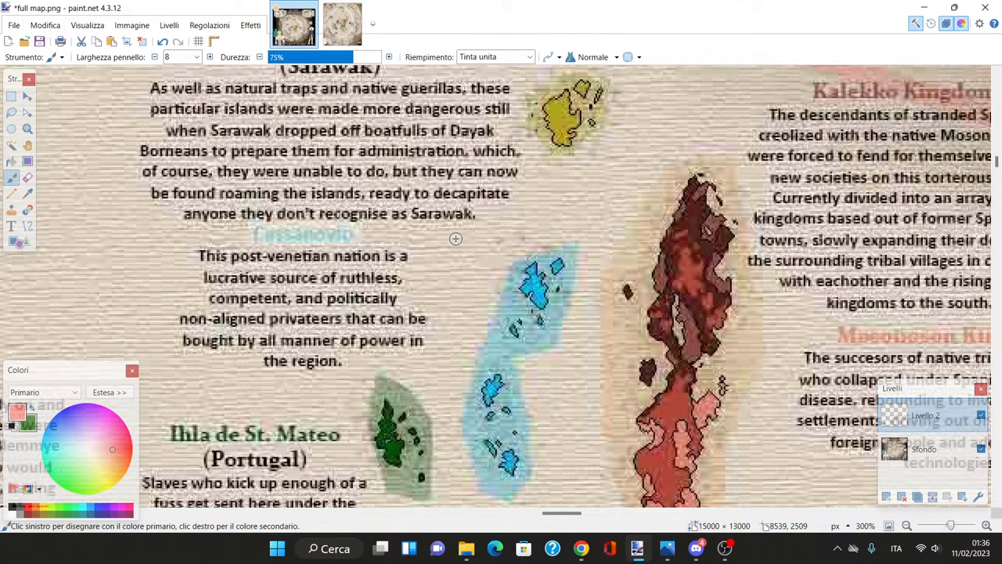
mouse_move(446, 254)
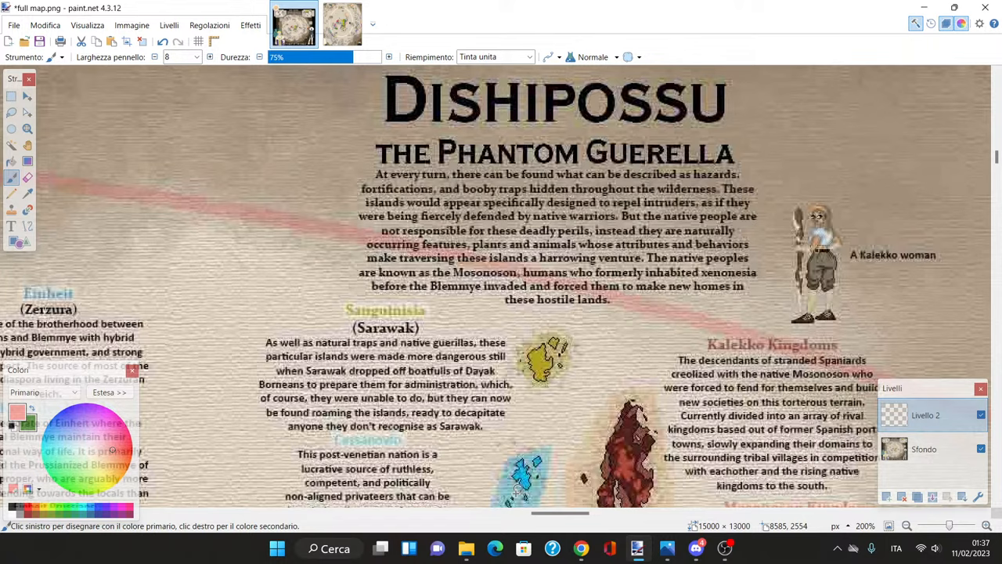
scroll("down", 3)
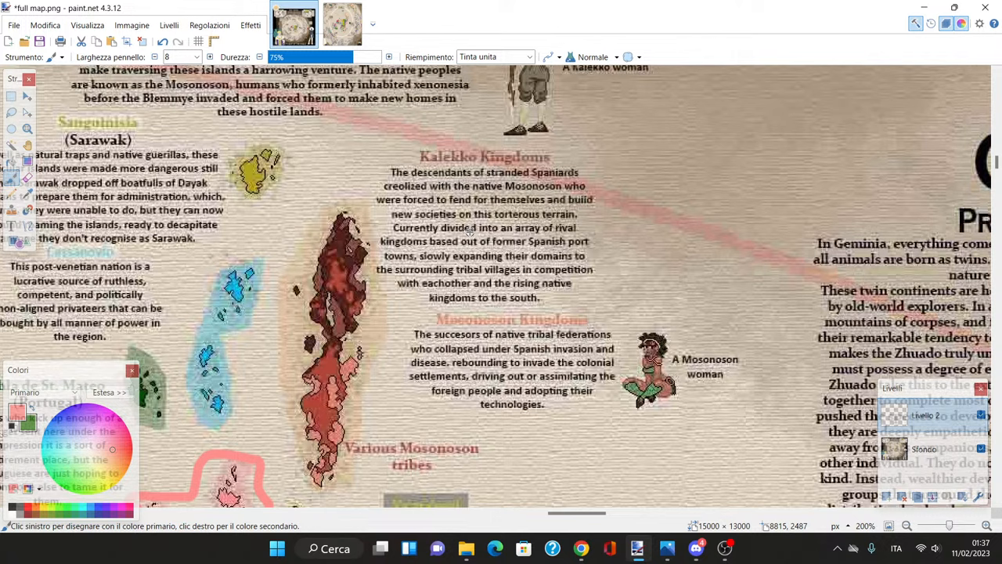
scroll("down", 3)
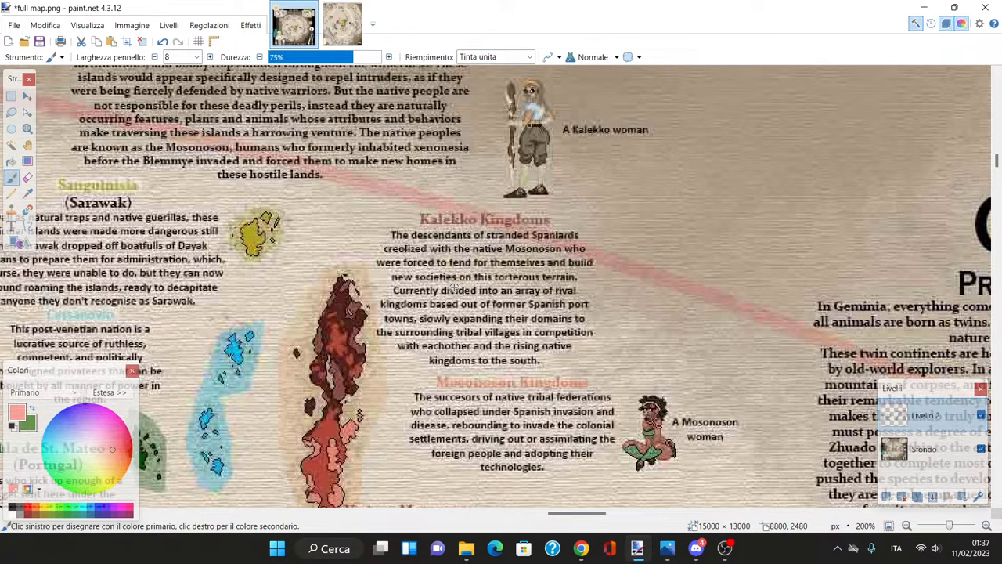
scroll("down", 3)
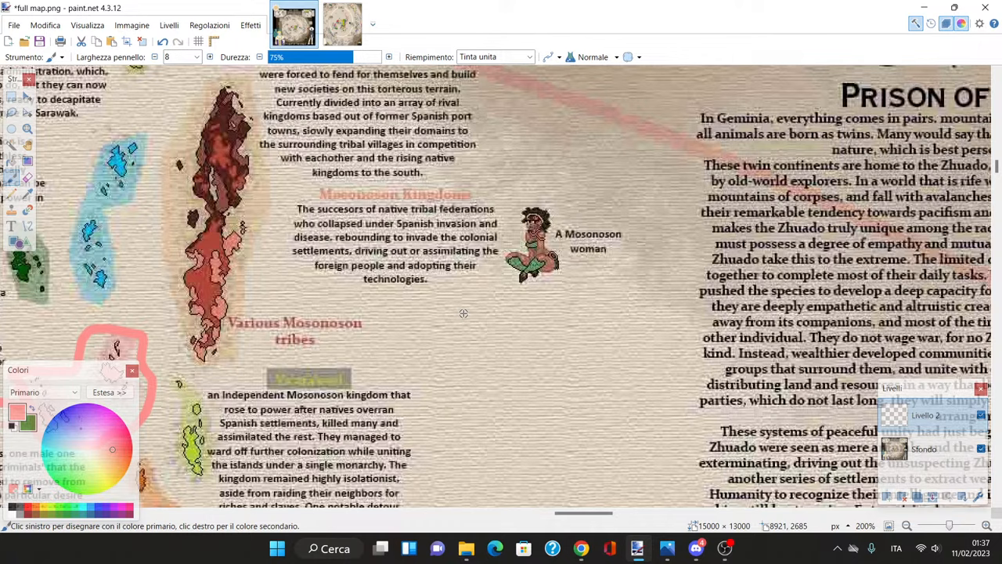
scroll("down", 3)
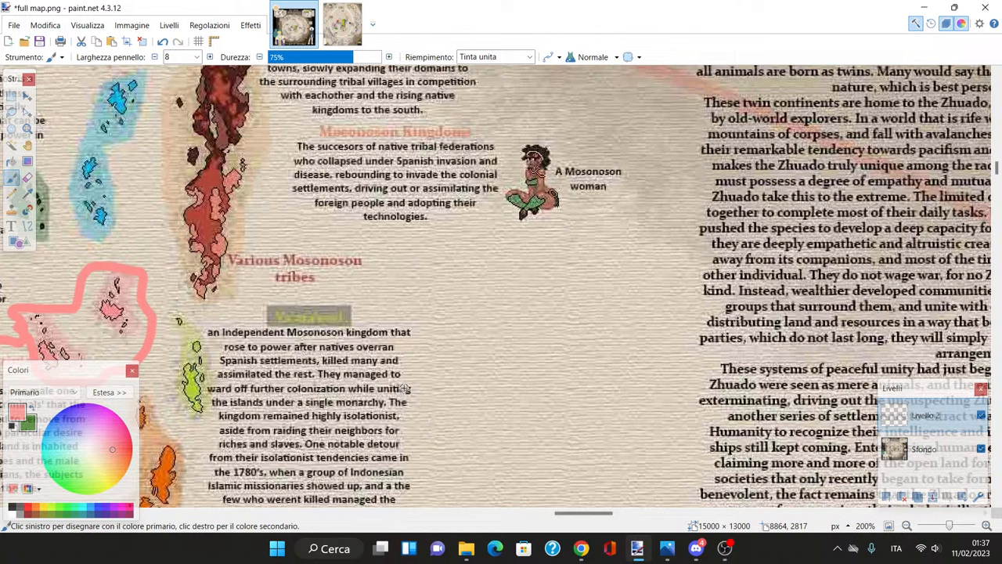
scroll("up", 3)
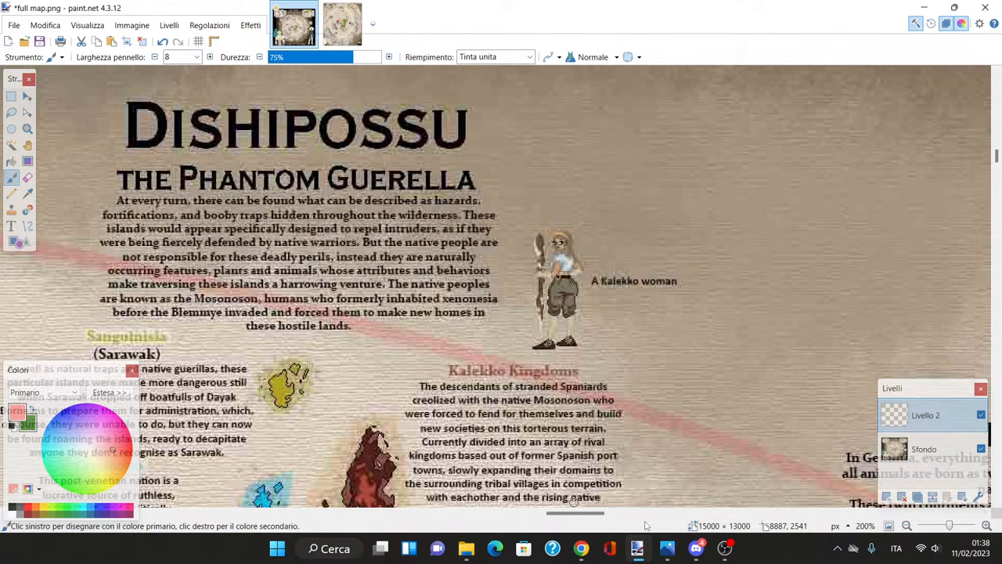
scroll("down", 3)
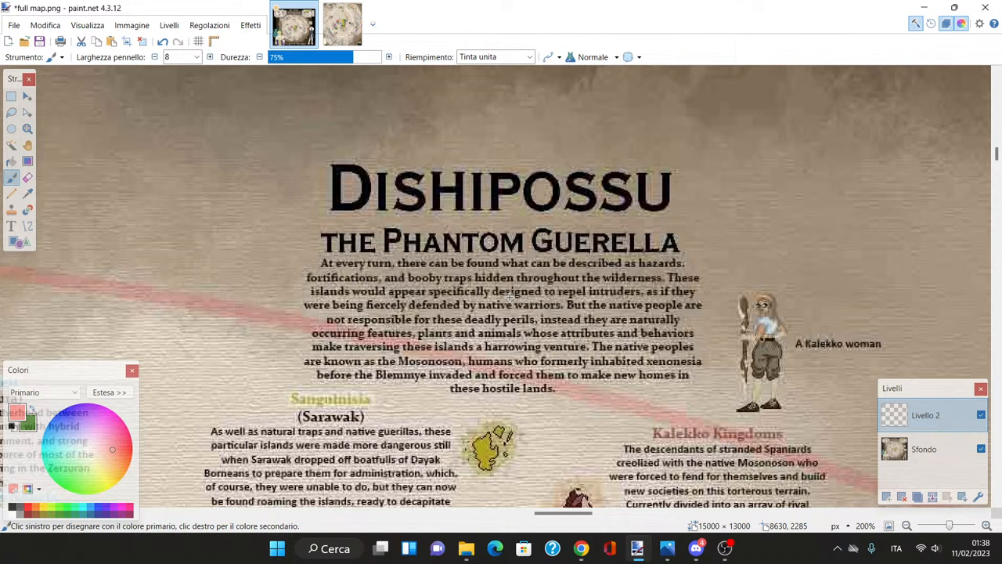
mouse_move(415, 306)
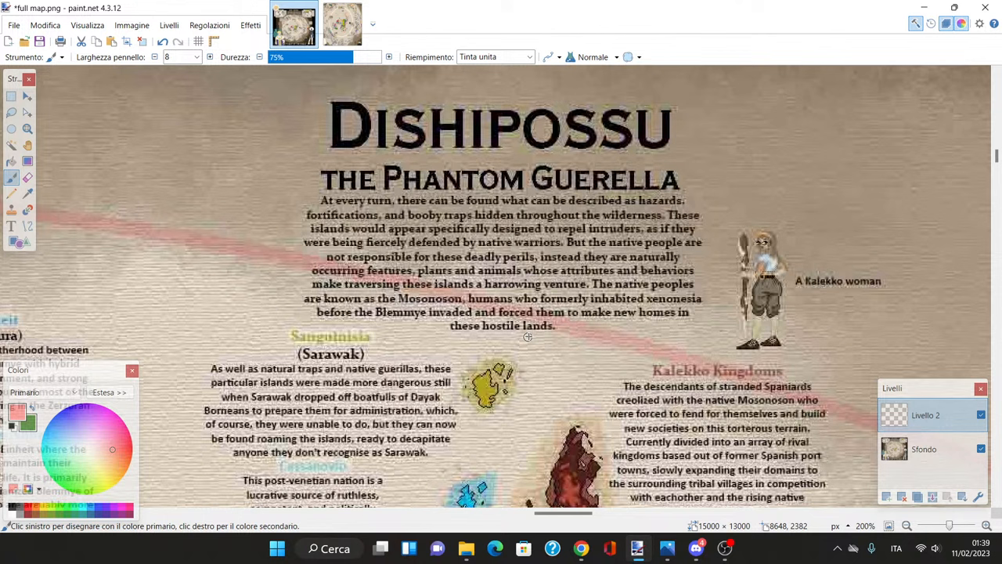
scroll("down", 3)
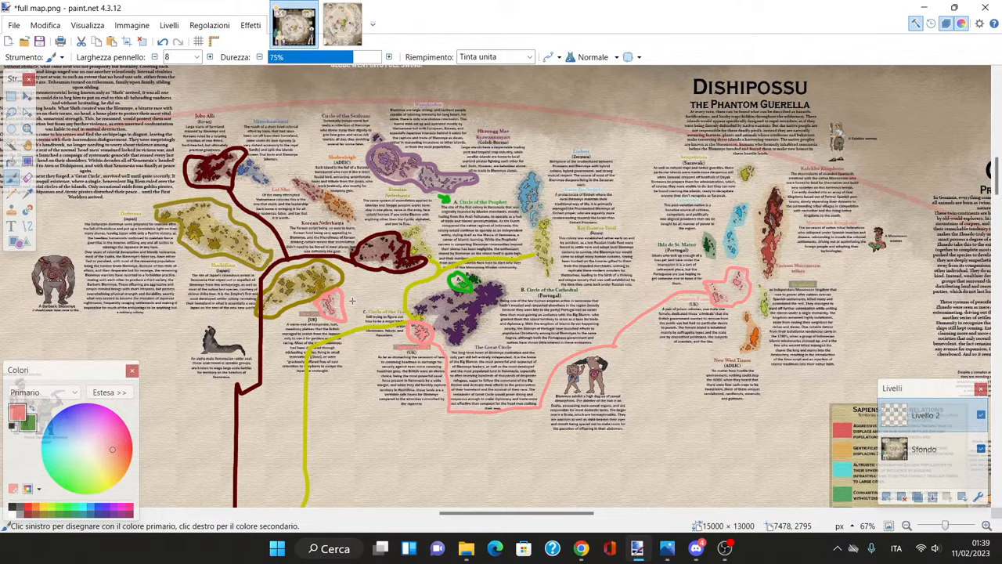
mouse_move(458, 184)
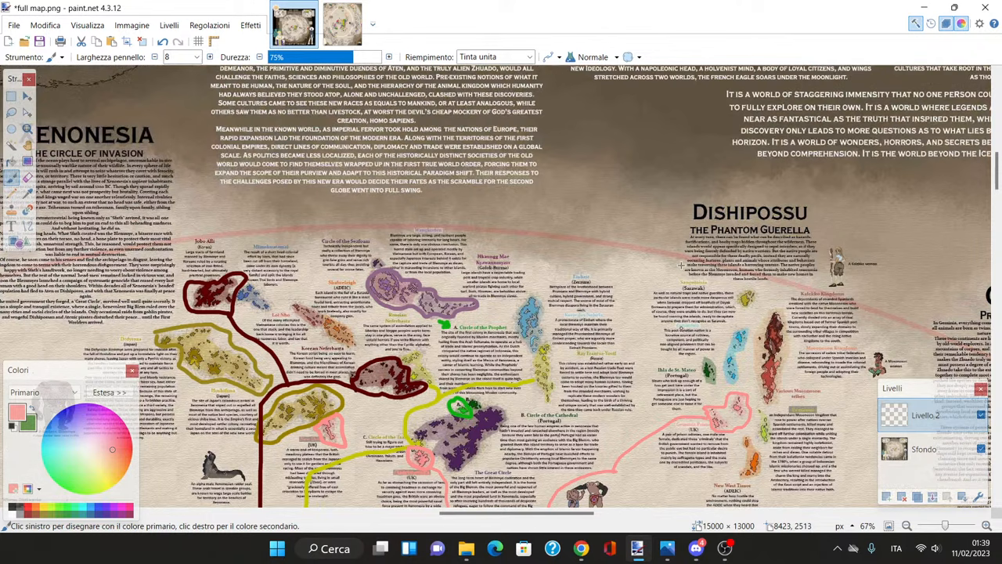
scroll("down", 3)
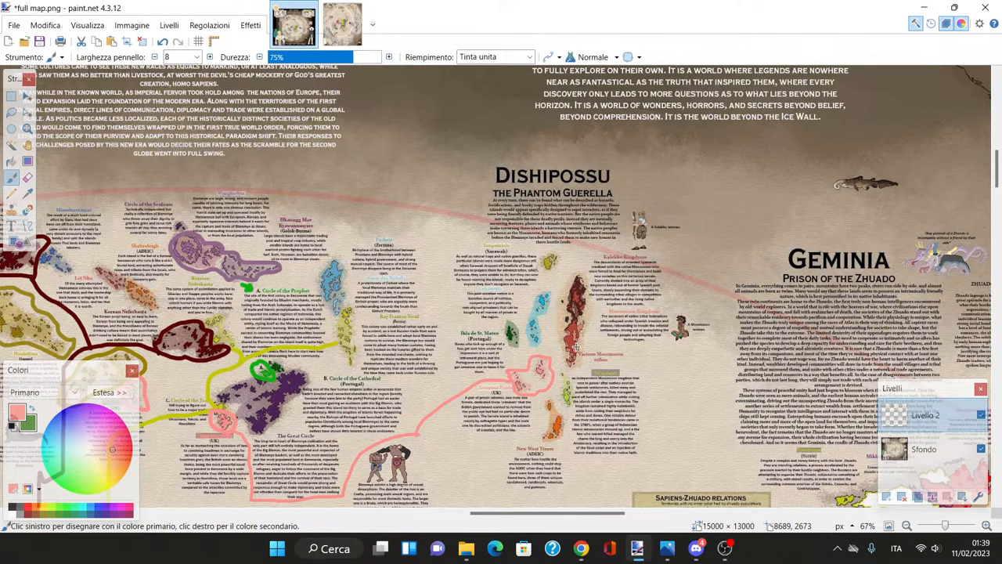
scroll("down", 3)
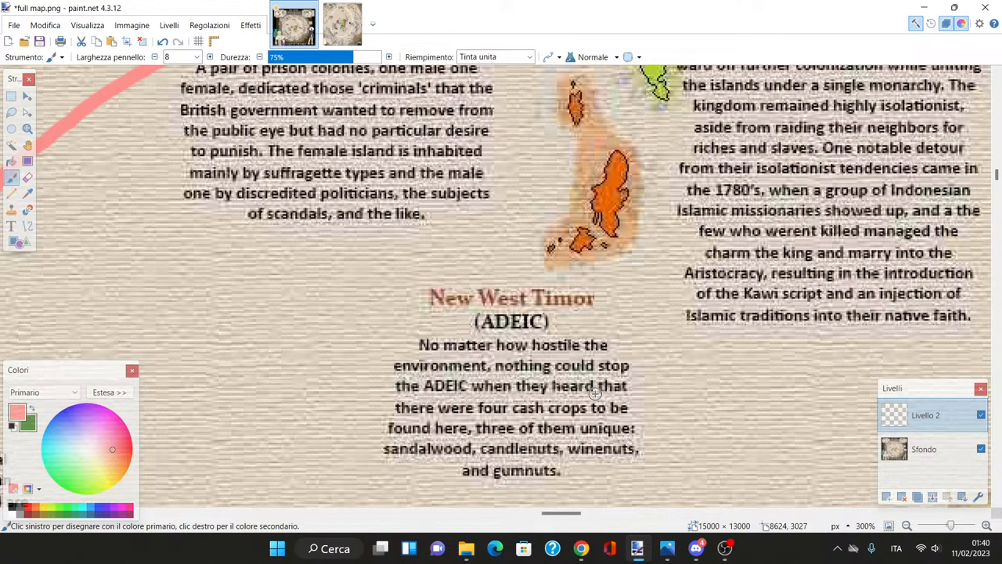
Step: Scroll down over the New West Timor (ADEIC) lore text
scroll("down", 3)
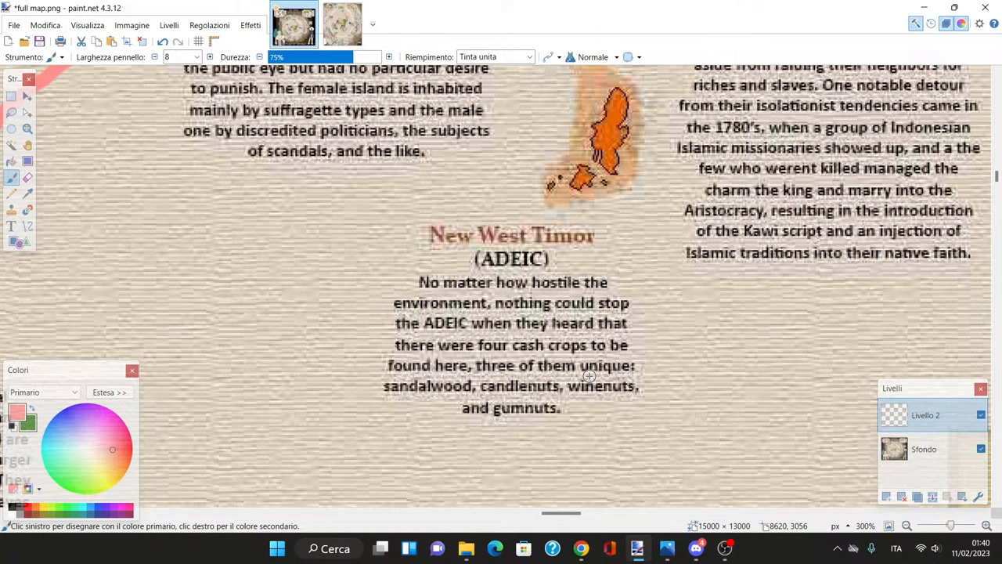
mouse_move(483, 324)
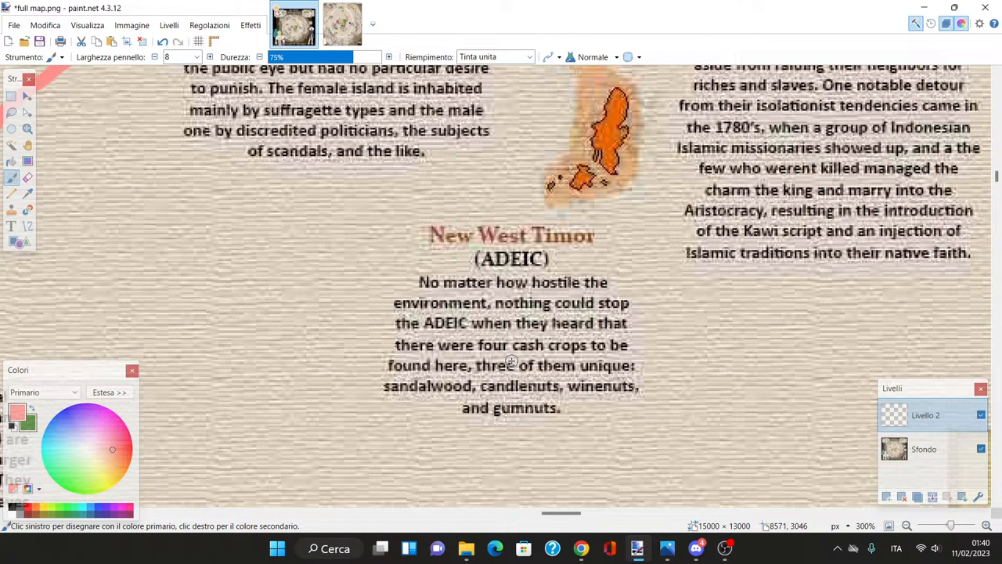
mouse_move(619, 406)
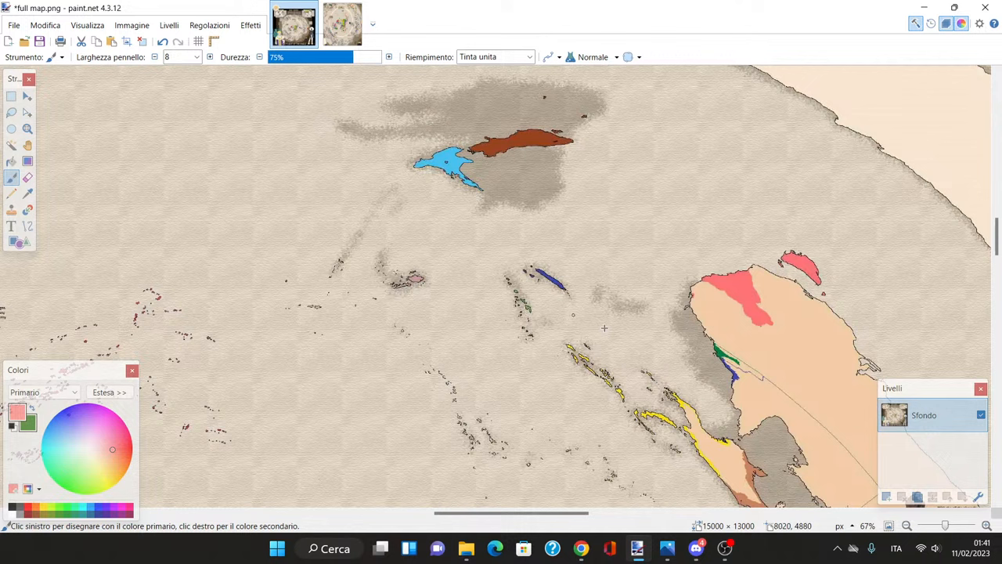
scroll("down", 3)
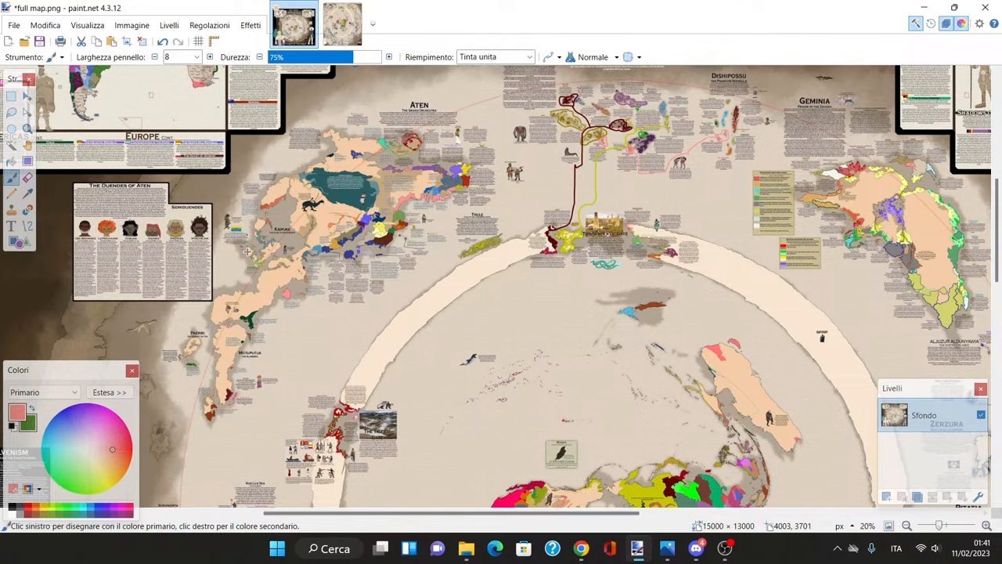
mouse_move(382, 308)
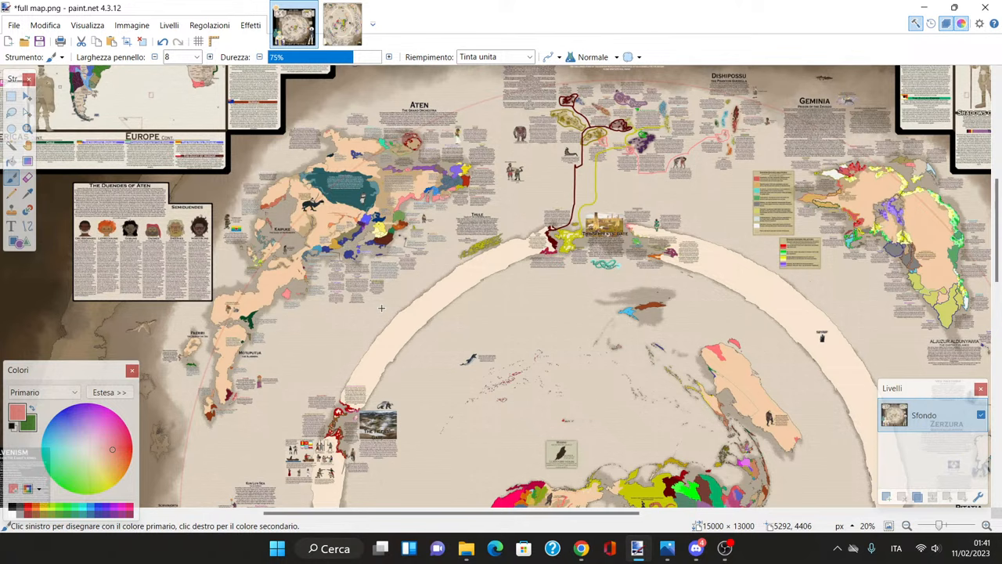
scroll("down", 3)
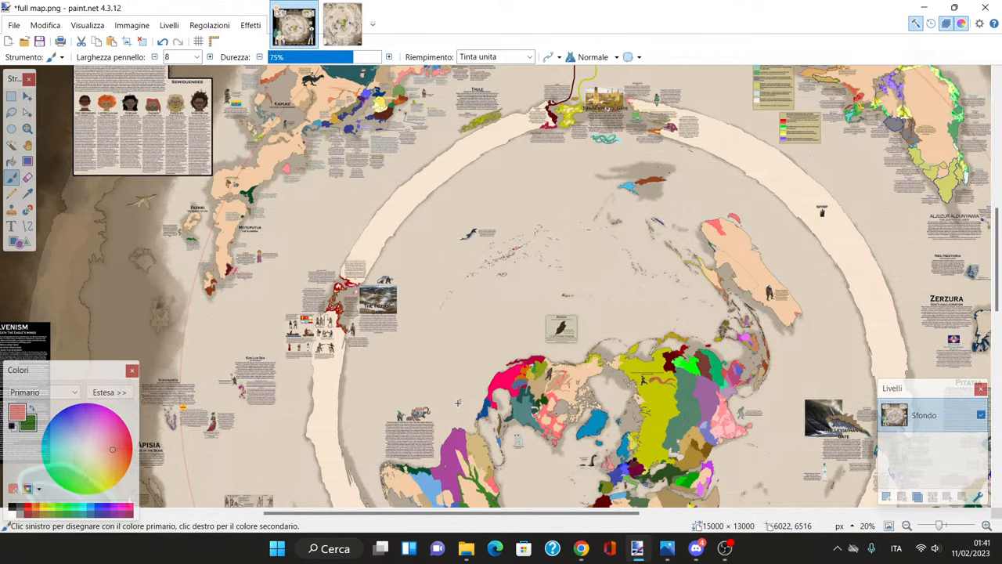
left_click(907, 525)
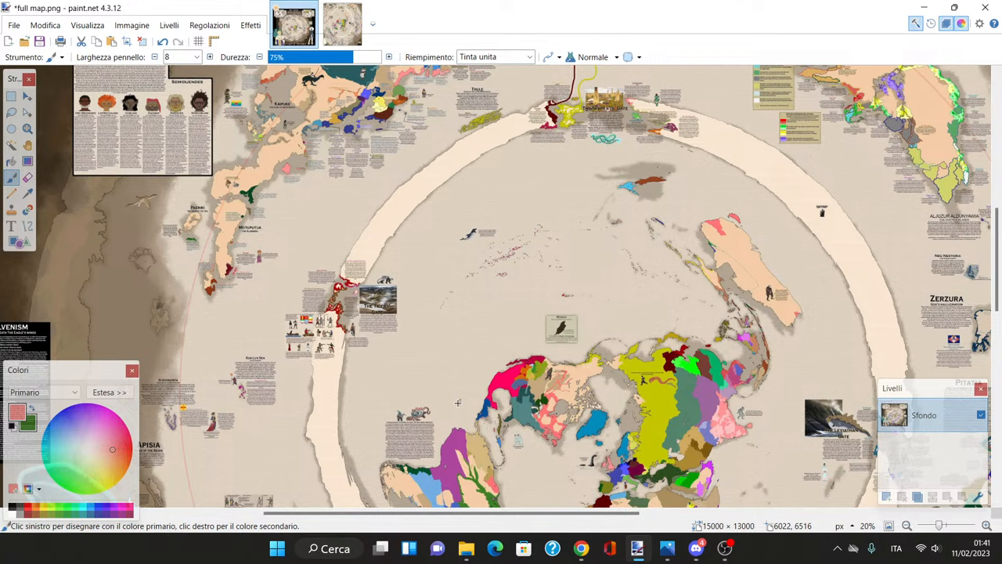